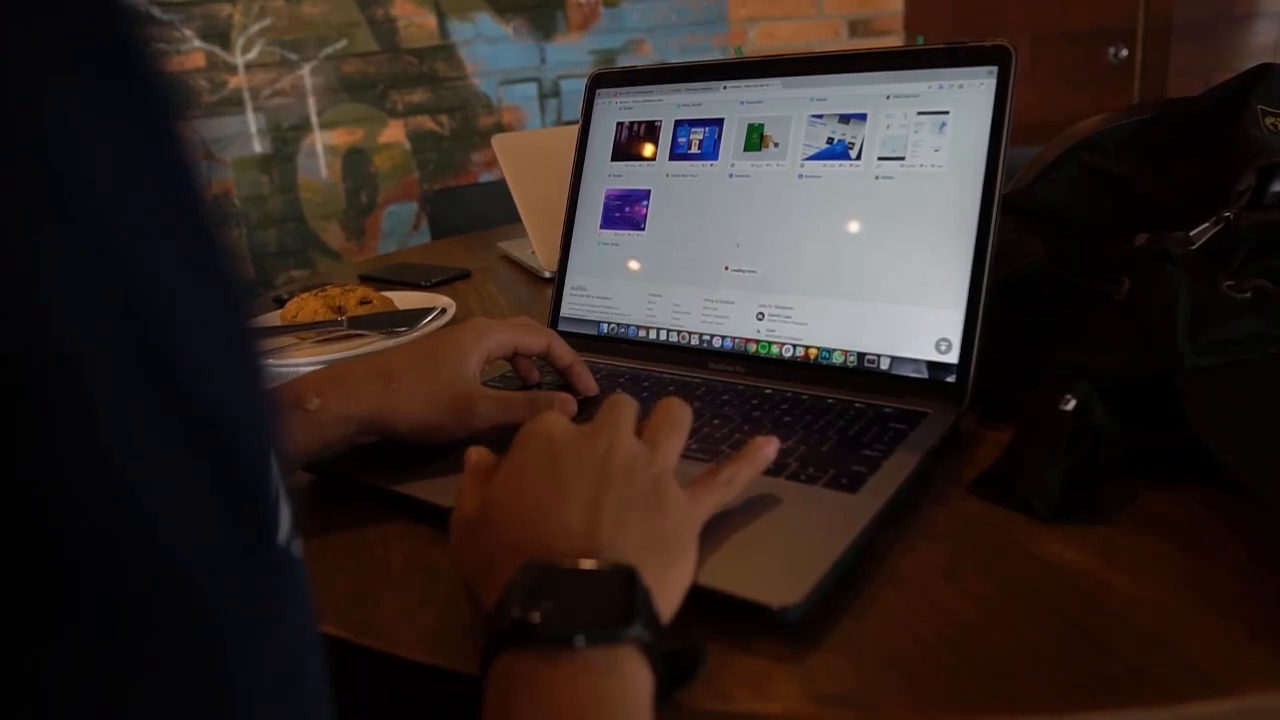
- Go to wix.com in Brave by choosing the wix.com address-bar suggestion
{"action": "scroll", "scroll_direction": "down", "scroll_amount": 3}
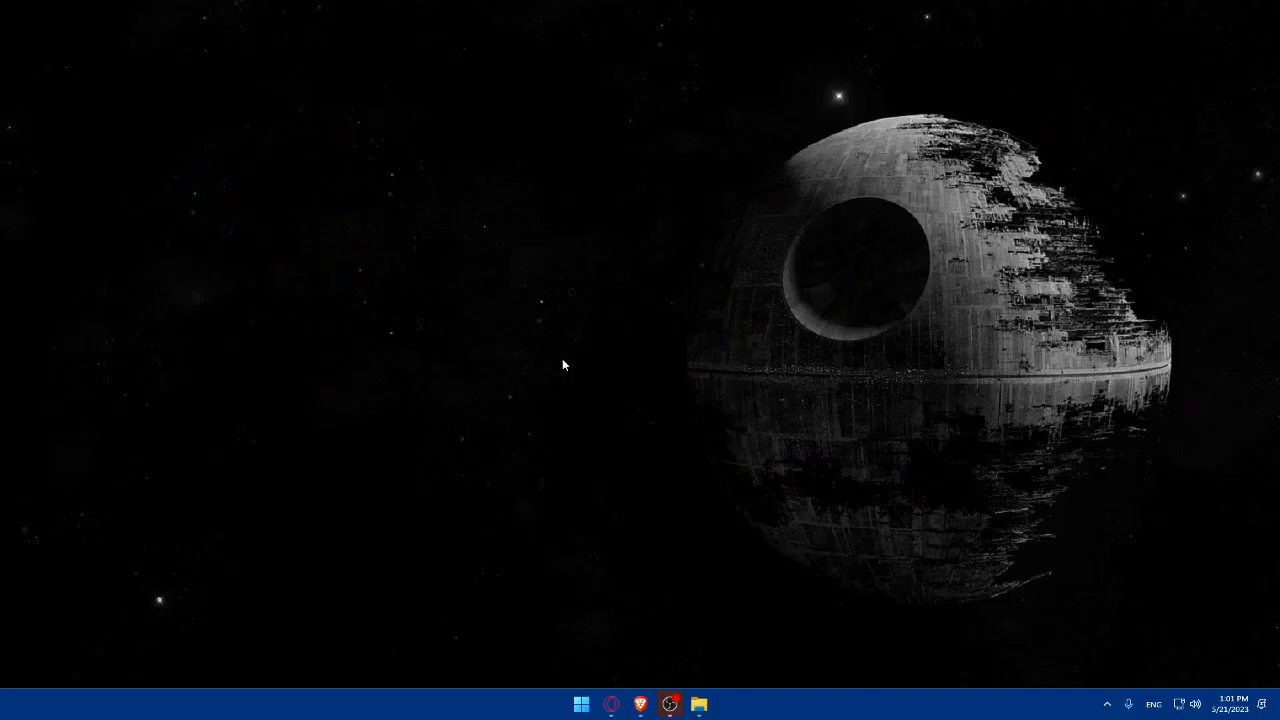
{"action": "mouse_move", "coordinate": [542, 439]}
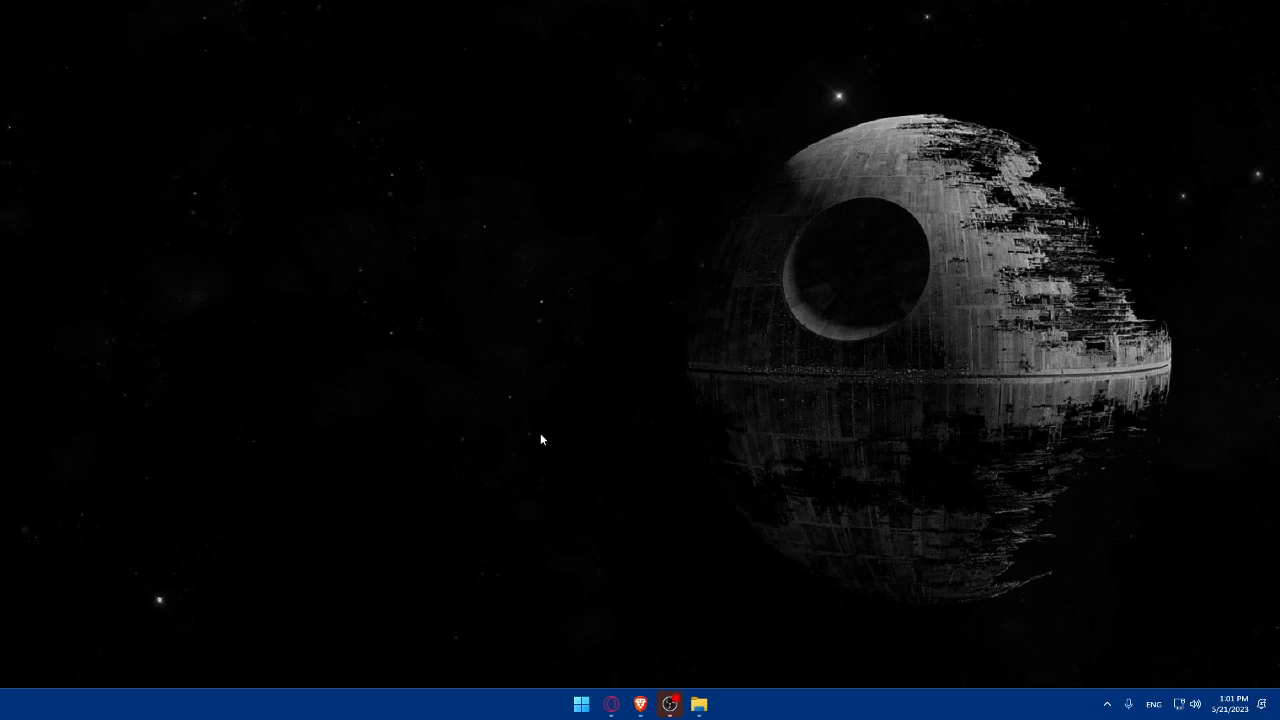
{"action": "mouse_move", "coordinate": [603, 394]}
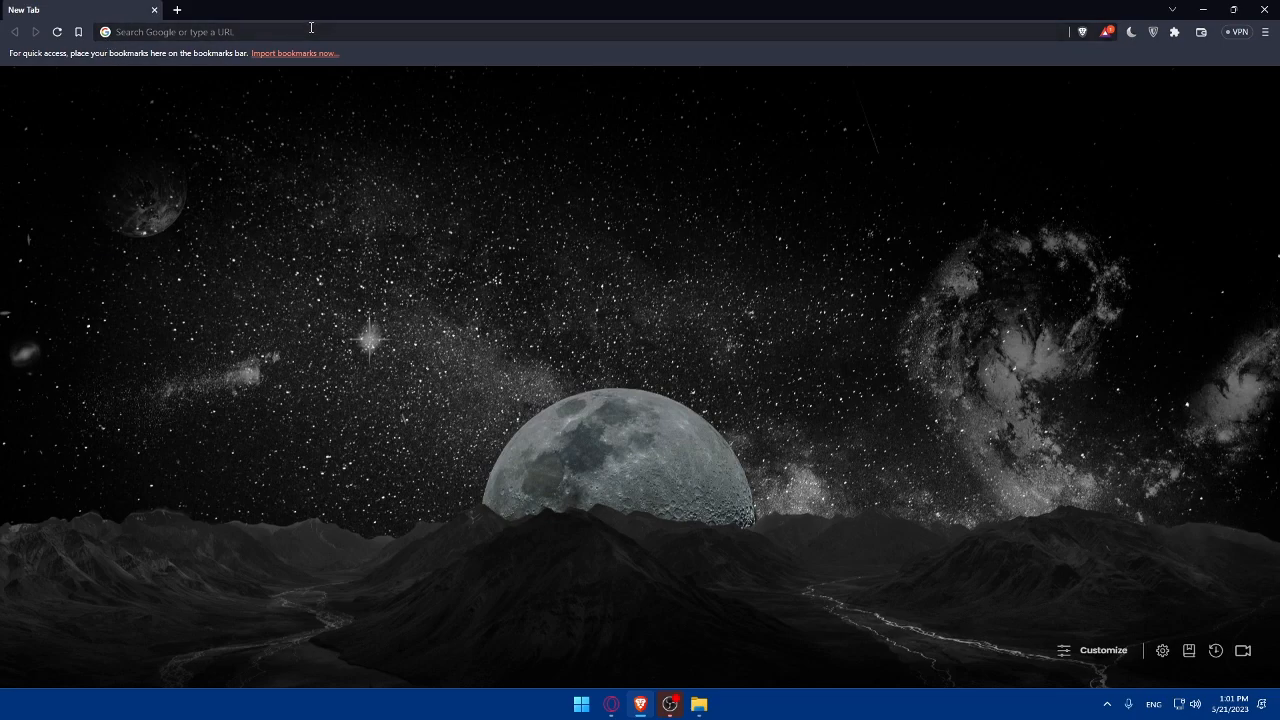
{"action": "type", "text": "wix.com"}
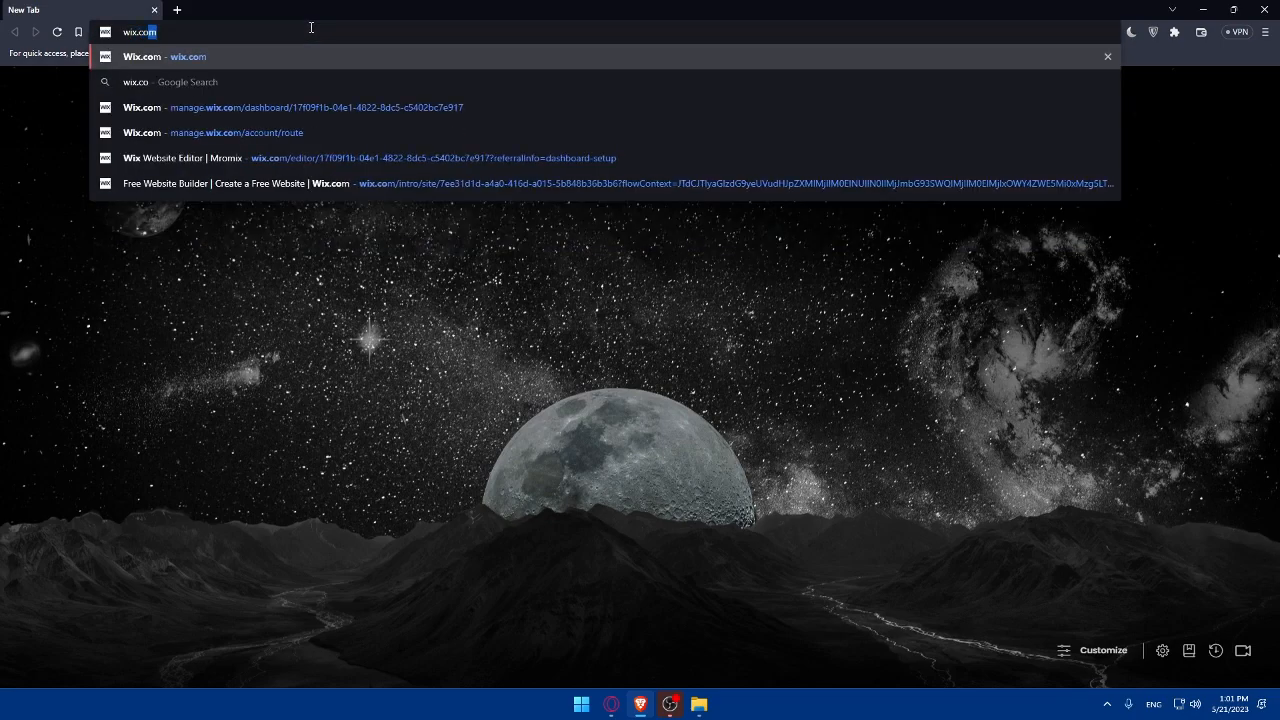
{"action": "left_click", "coordinate": [315, 107]}
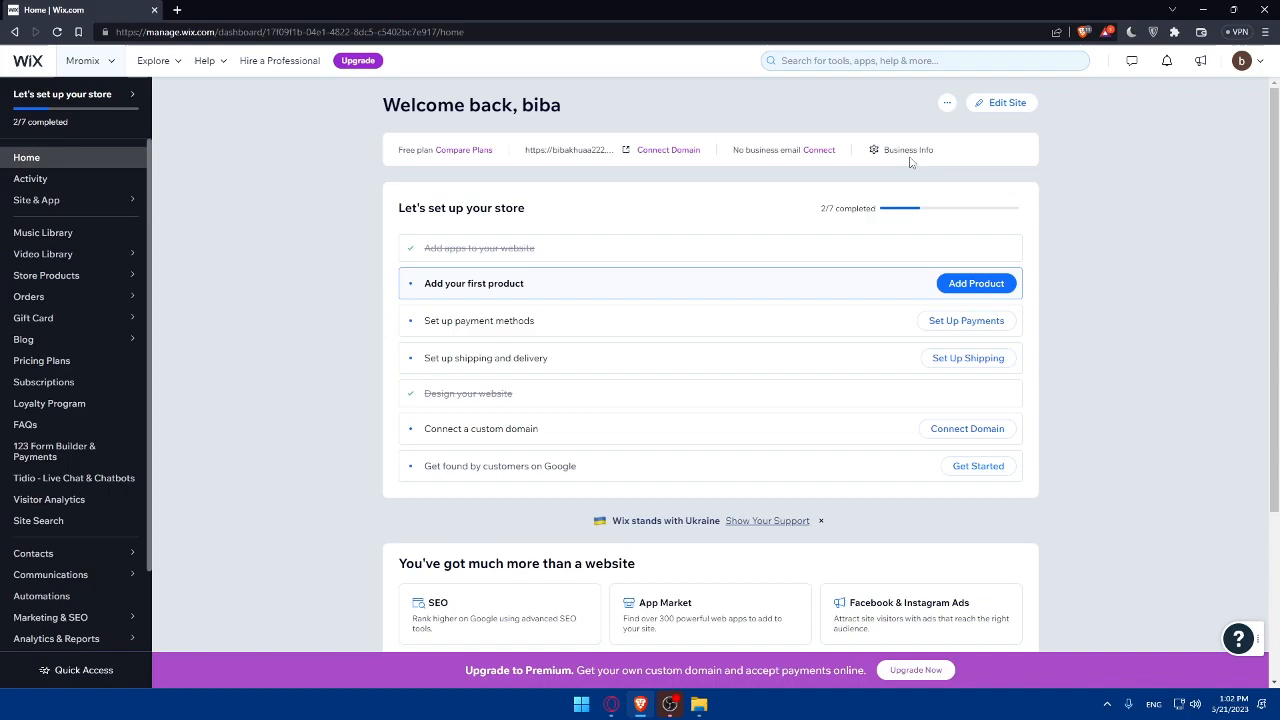
{"action": "mouse_move", "coordinate": [731, 252]}
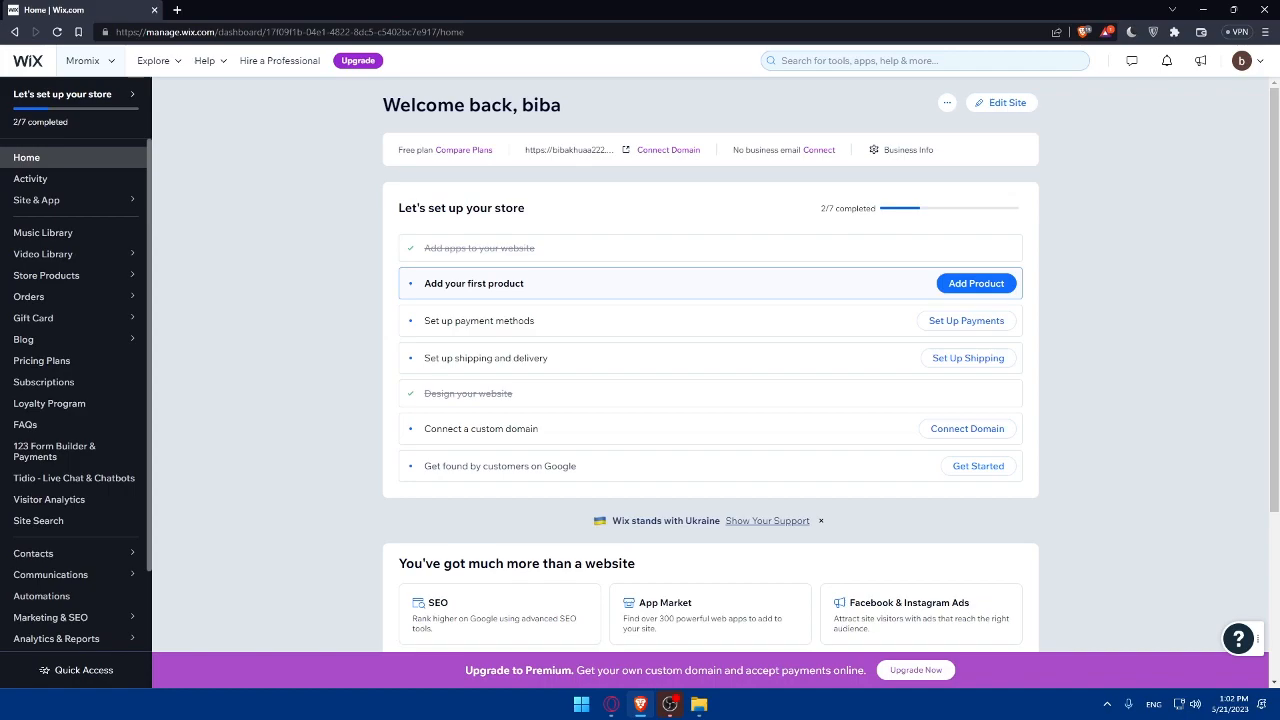
{"action": "mouse_move", "coordinate": [651, 402]}
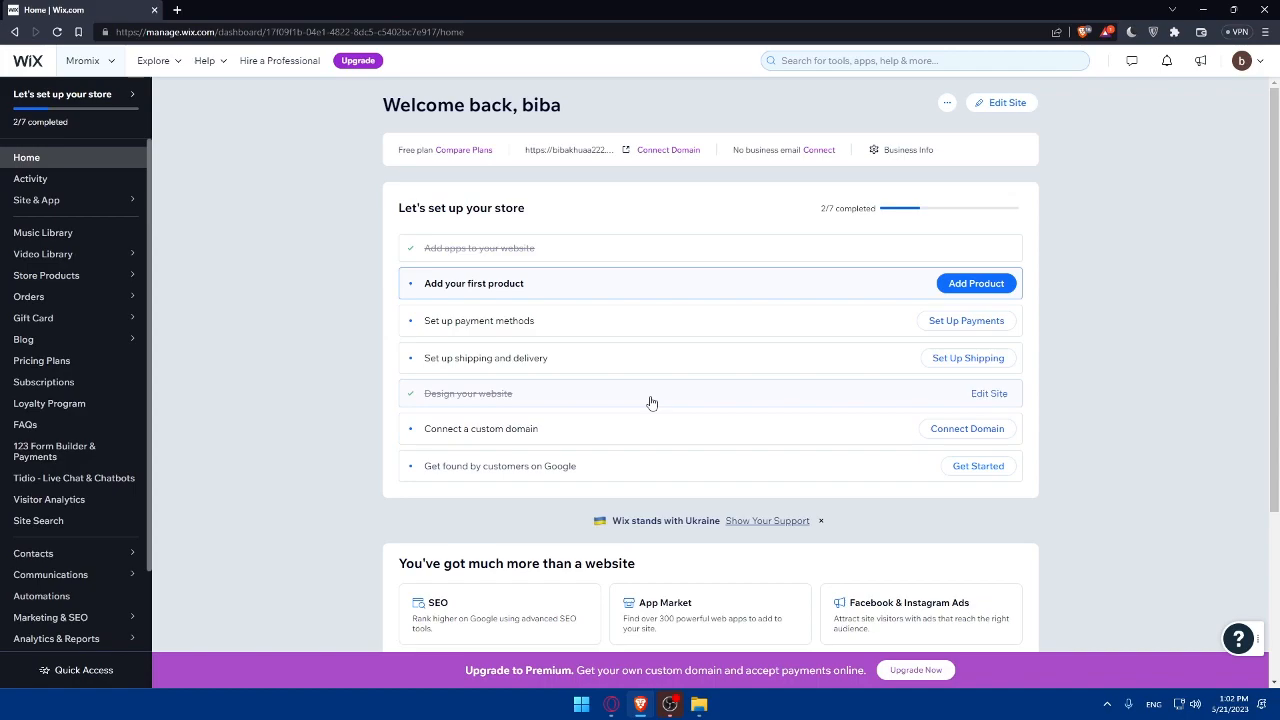
{"action": "mouse_move", "coordinate": [566, 407]}
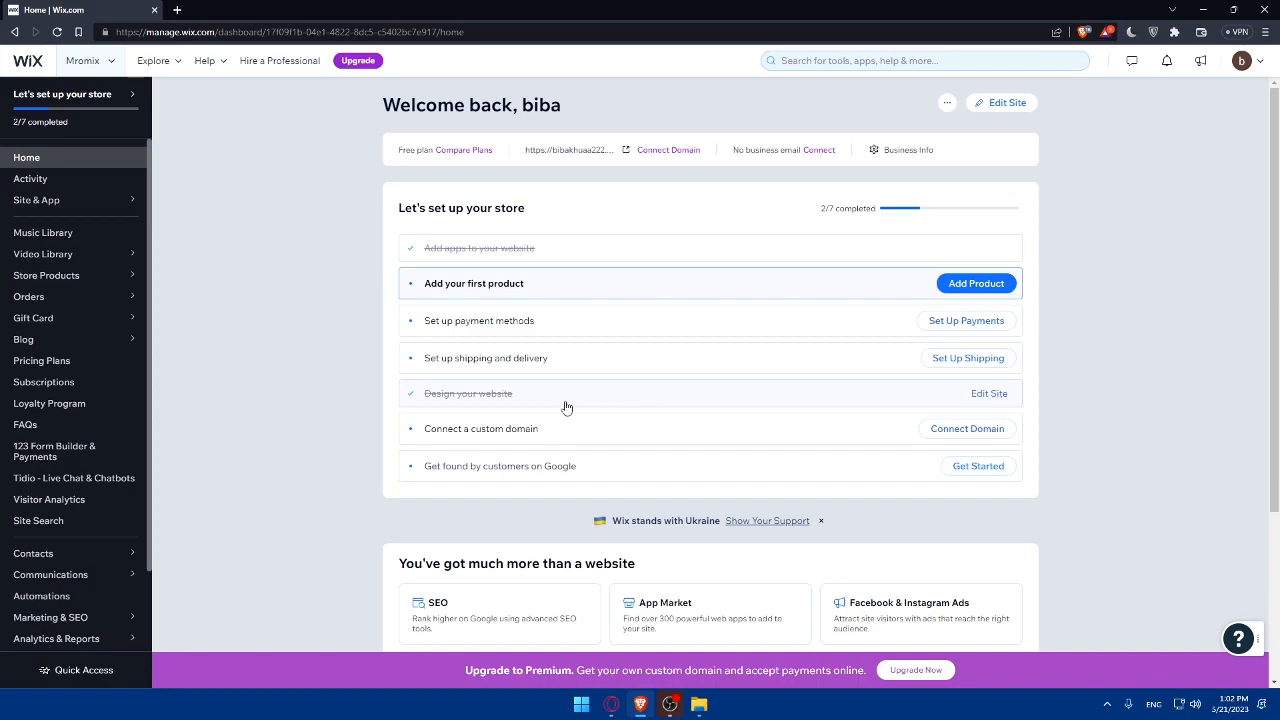
{"action": "mouse_move", "coordinate": [988, 393]}
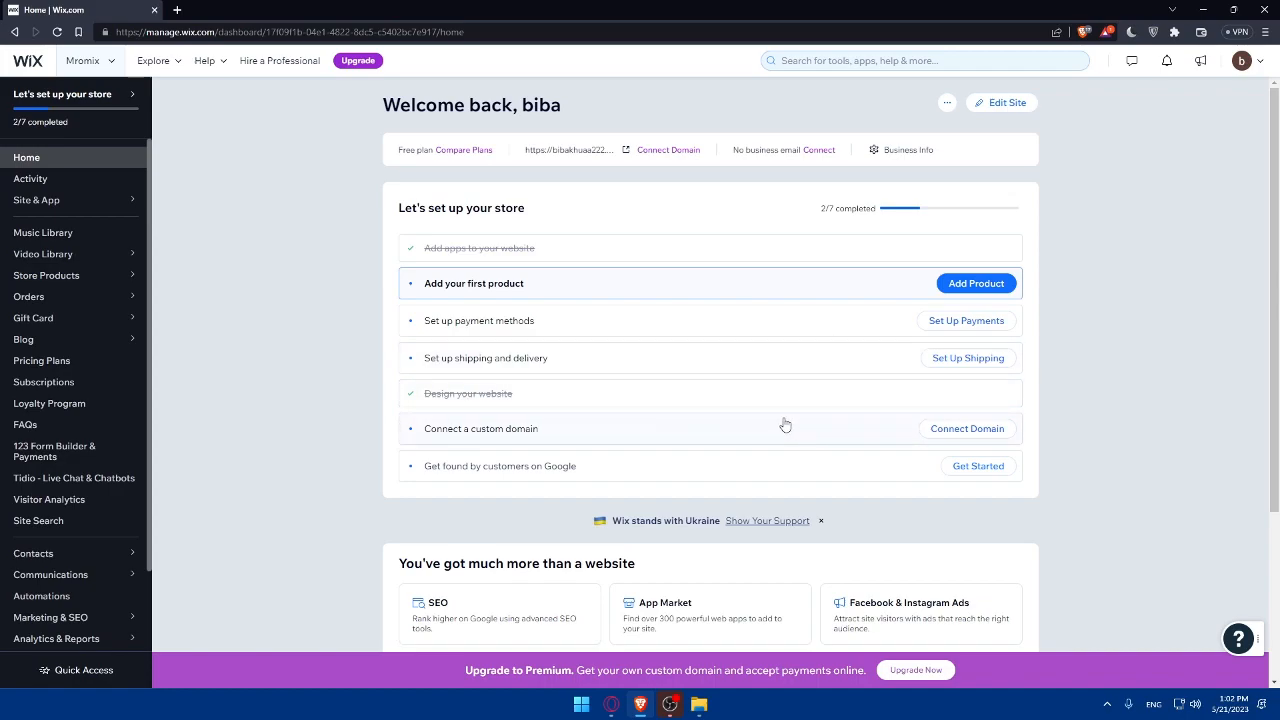
{"action": "mouse_move", "coordinate": [957, 440]}
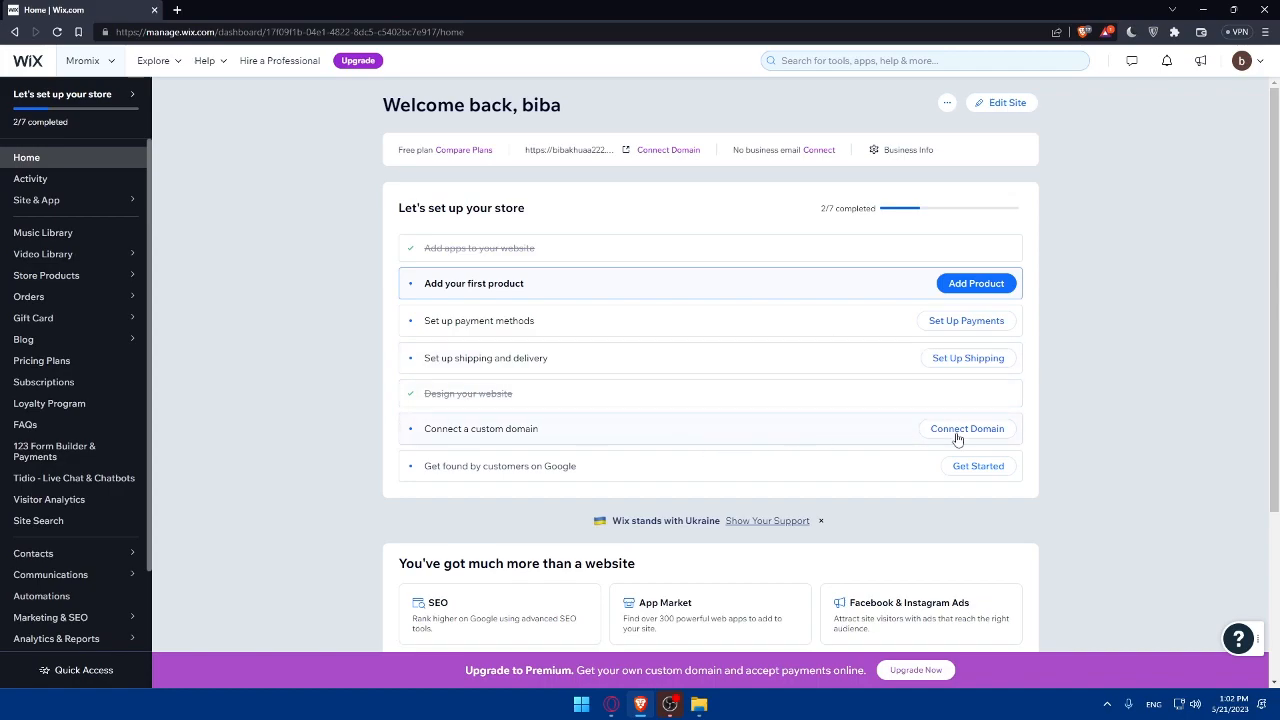
{"action": "mouse_move", "coordinate": [1135, 233]}
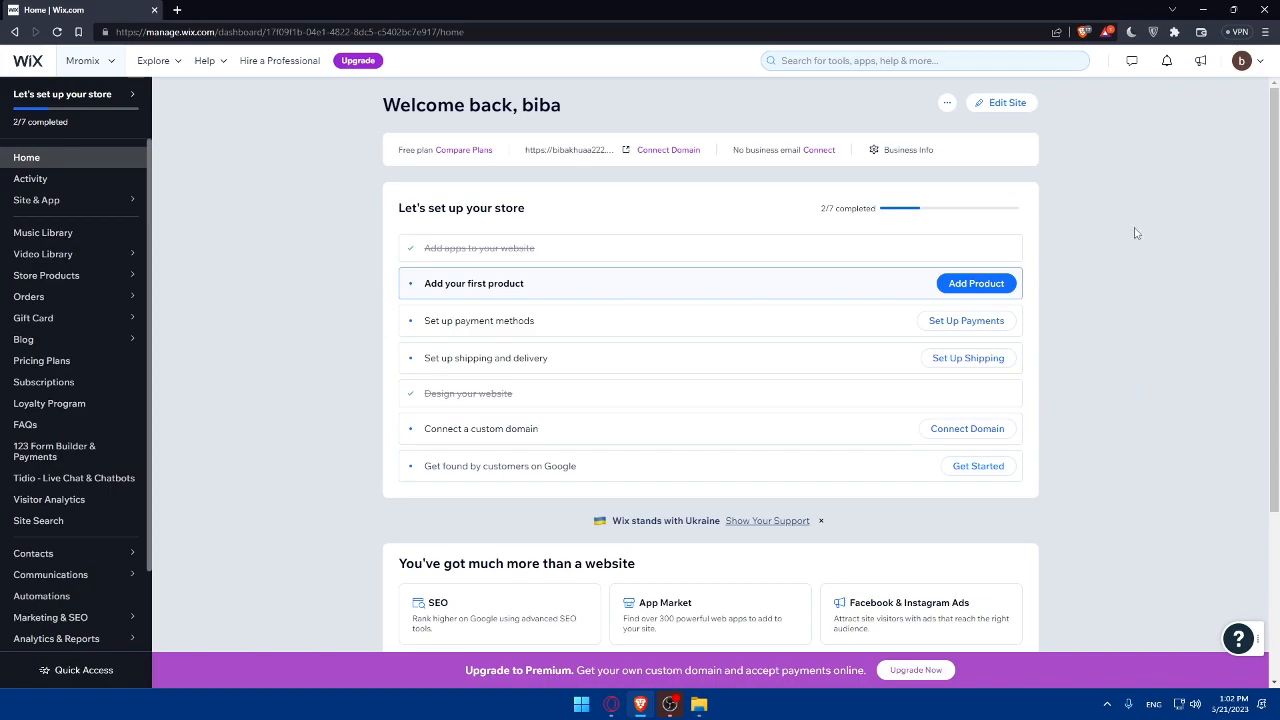
- Start a new Wix site via Create a New Site in the profile menu
{"action": "left_click", "coordinate": [1241, 61]}
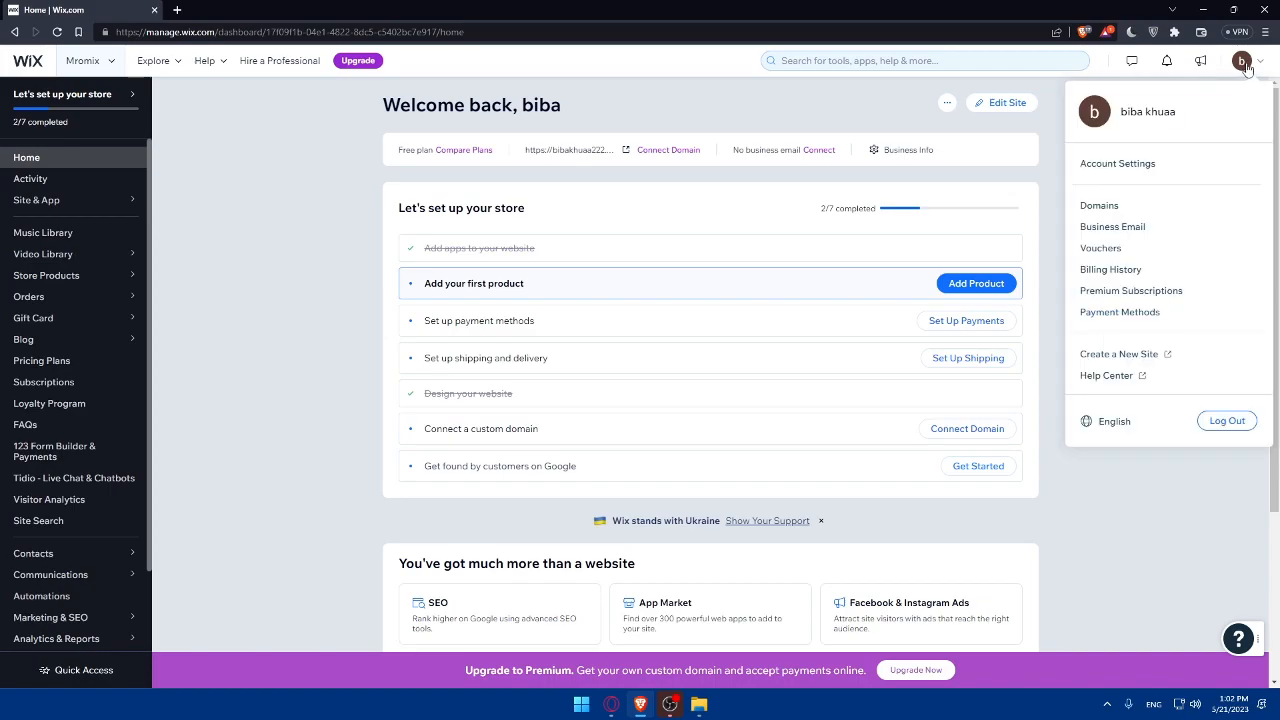
{"action": "mouse_move", "coordinate": [1118, 354]}
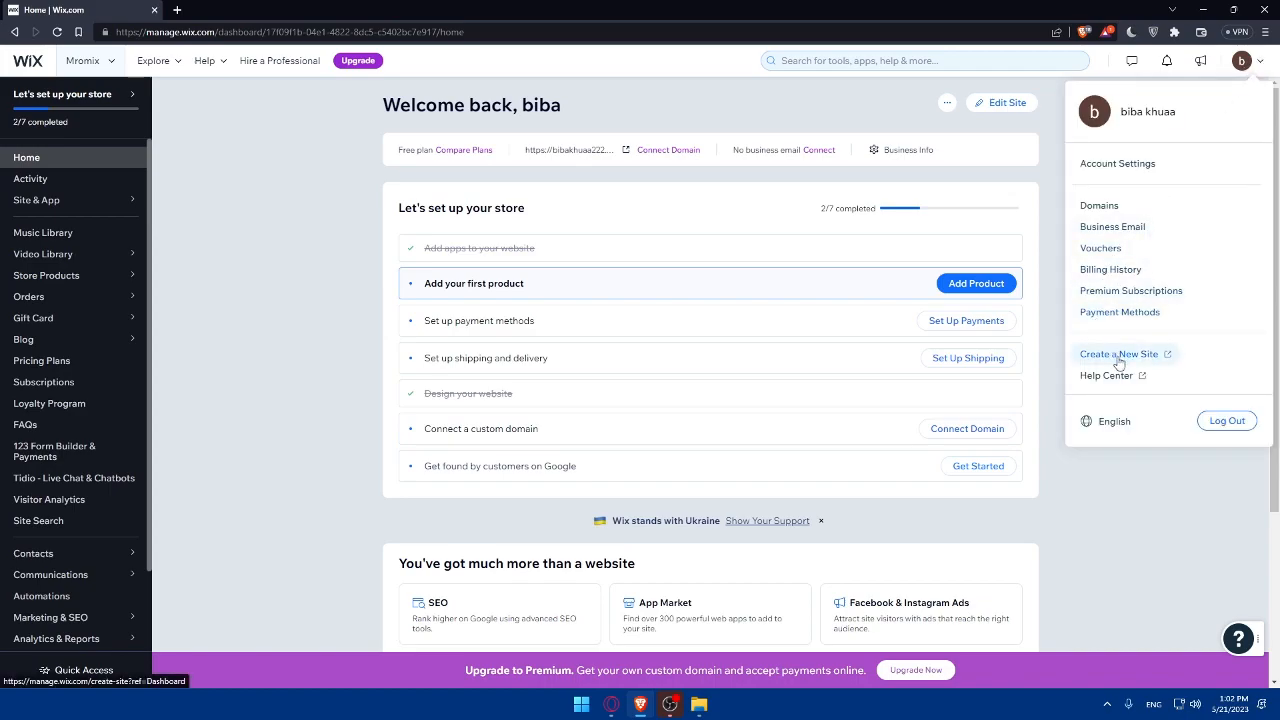
{"action": "left_click", "coordinate": [1119, 354]}
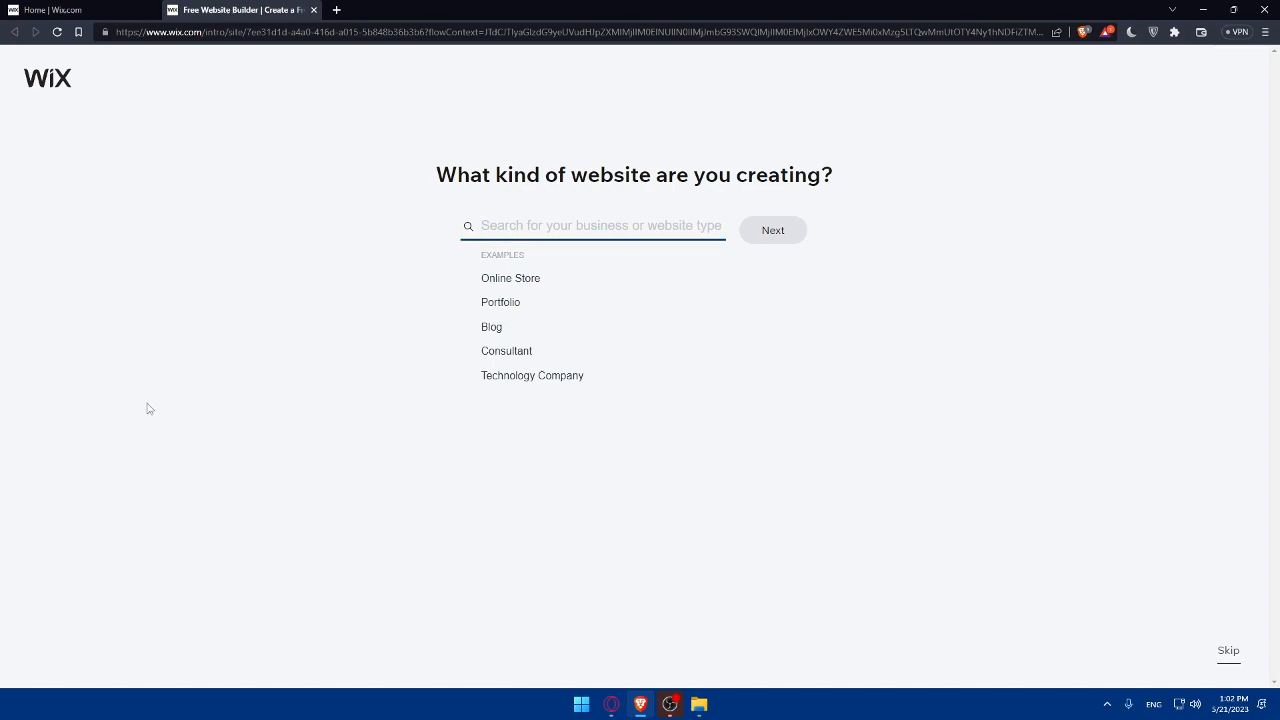
{"action": "mouse_move", "coordinate": [585, 248]}
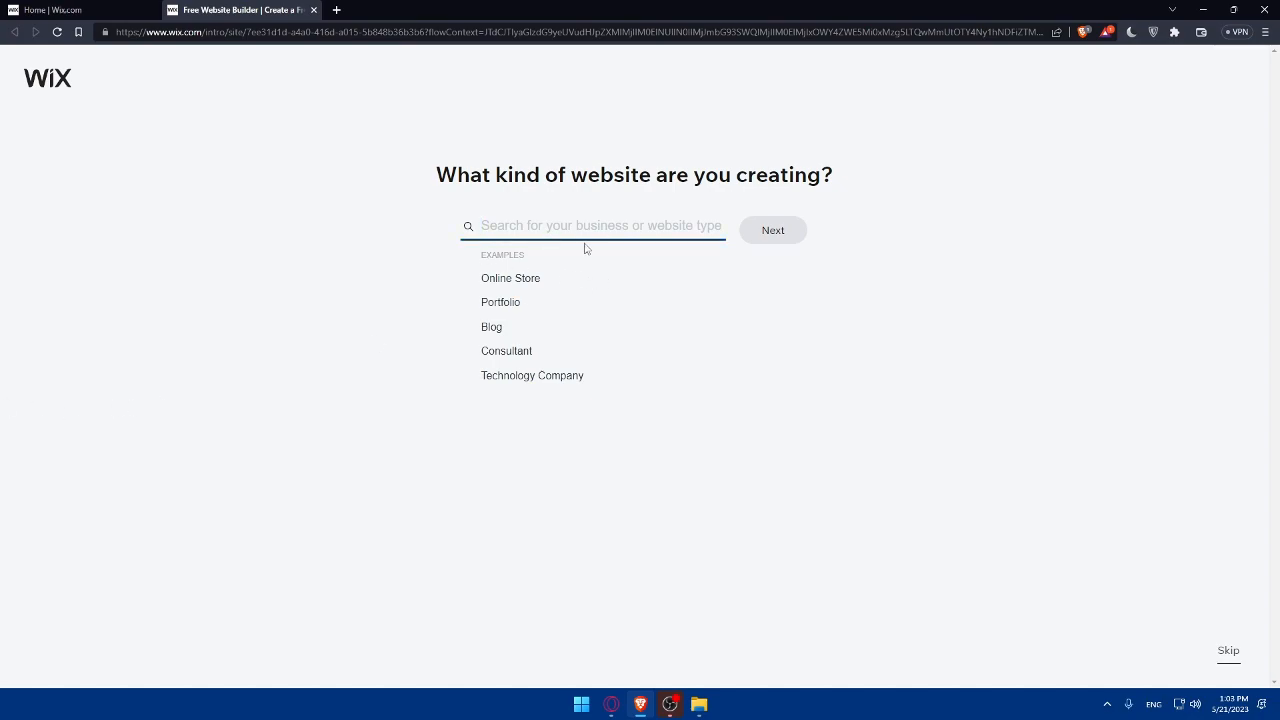
{"action": "mouse_move", "coordinate": [703, 254]}
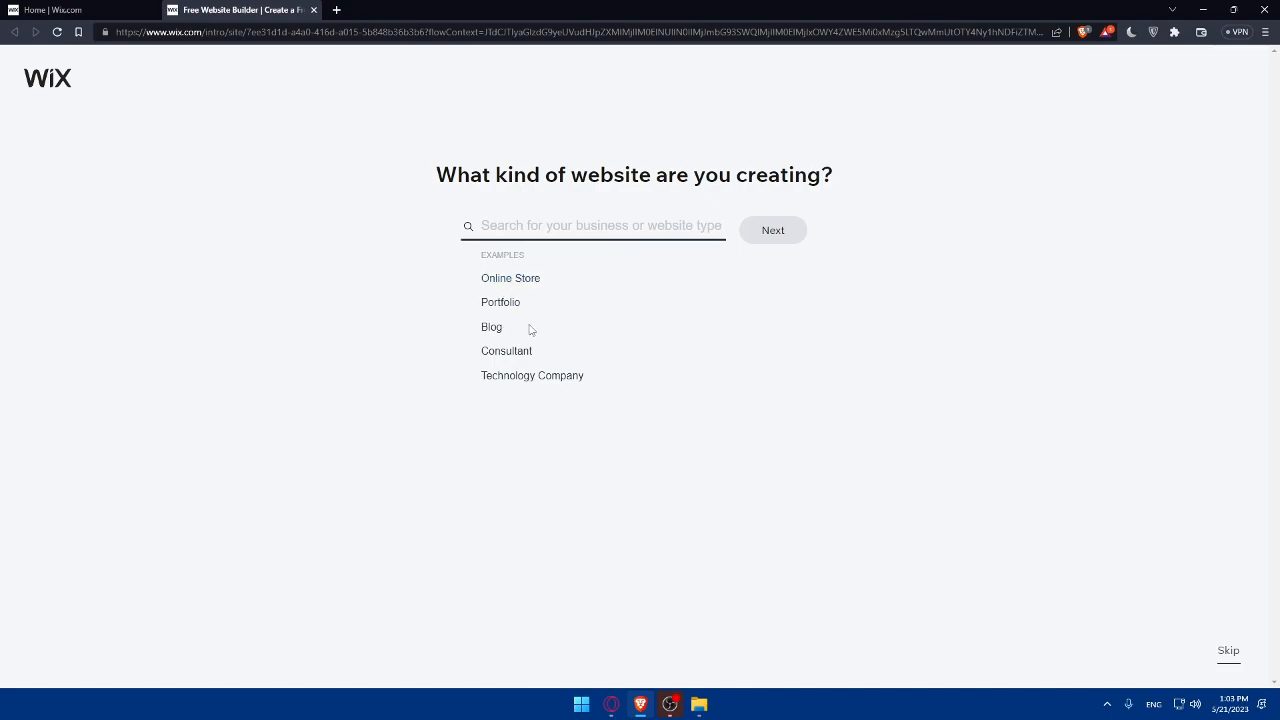
{"action": "mouse_move", "coordinate": [439, 417]}
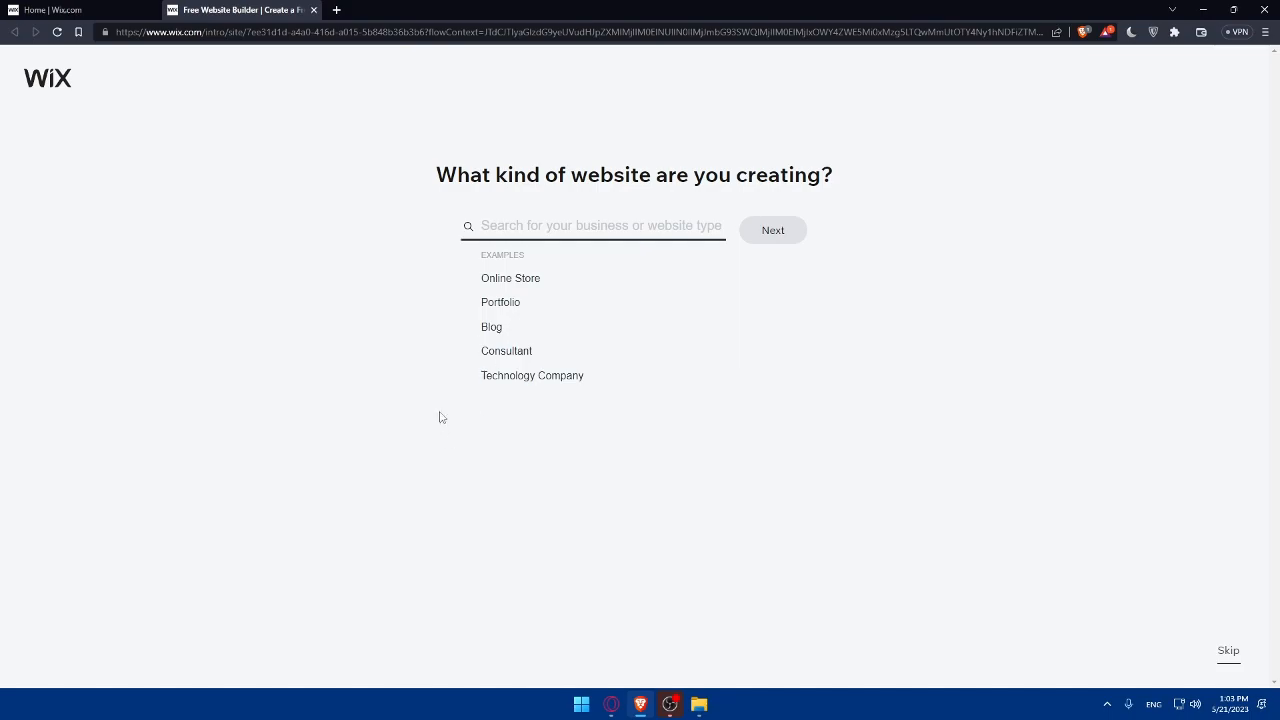
{"action": "mouse_move", "coordinate": [463, 406]}
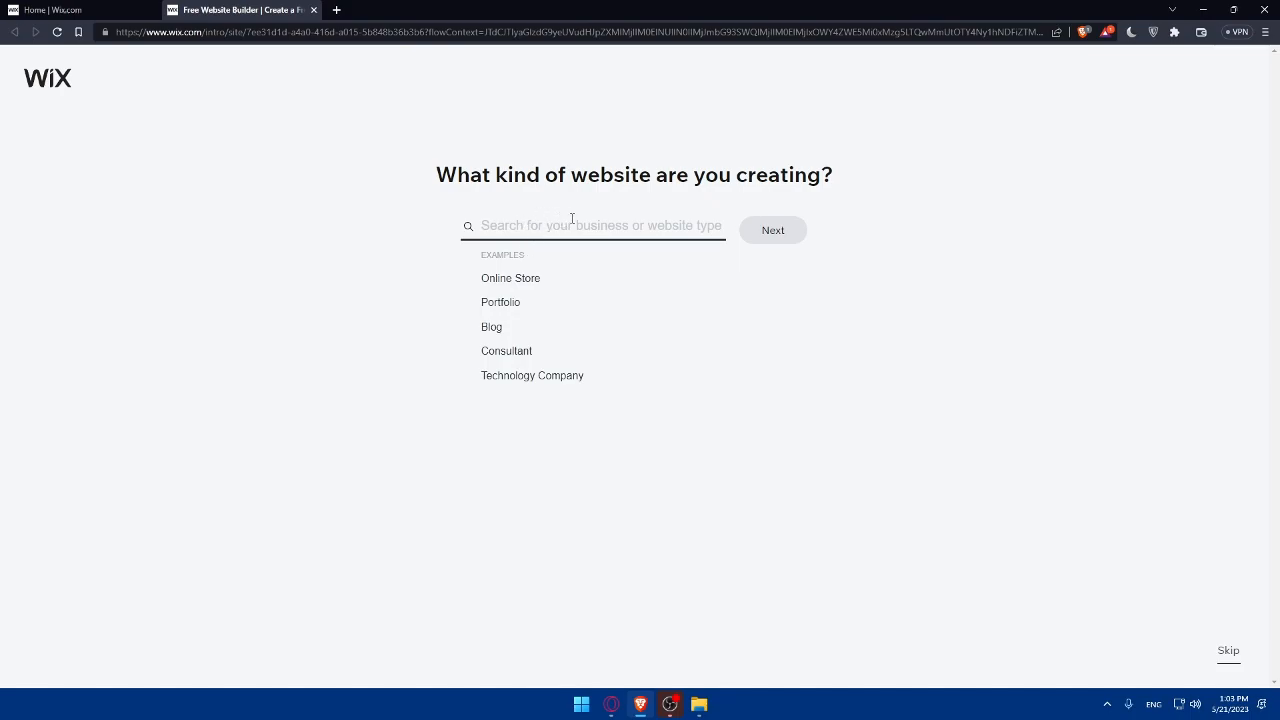
- Set the website type to Online Clothing Store and continue
{"action": "type", "text": "online store"}
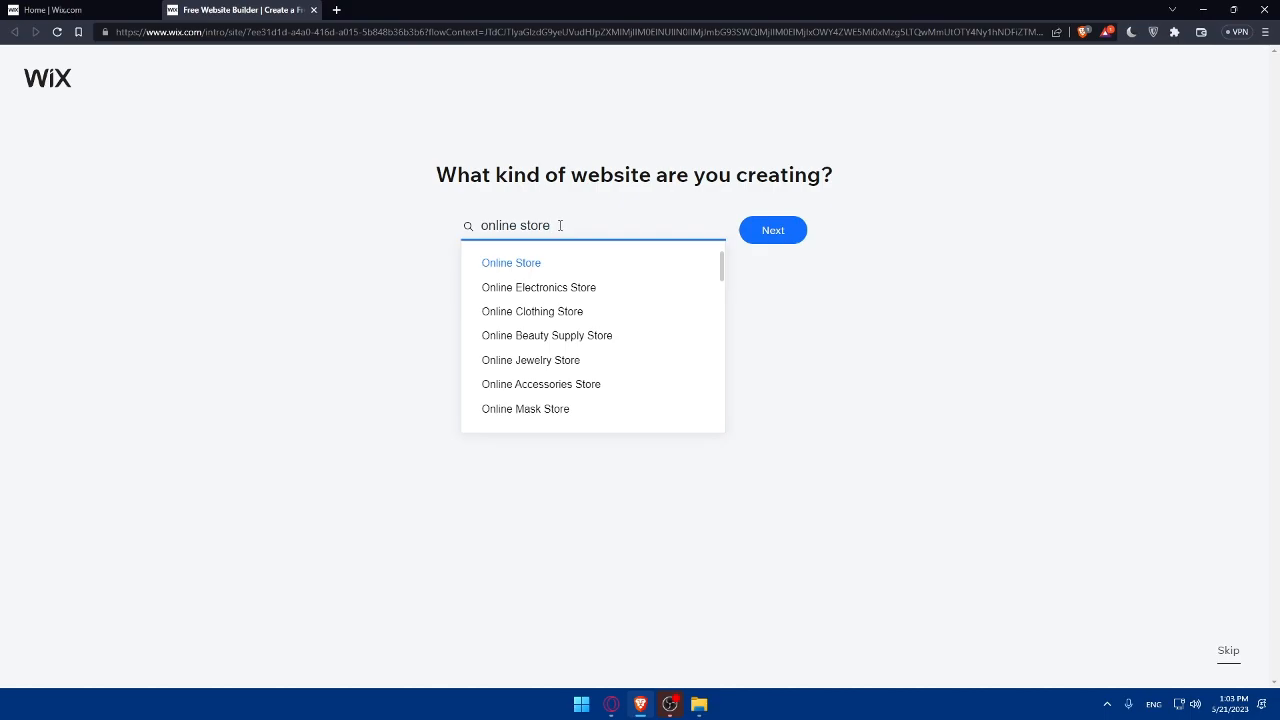
{"action": "mouse_move", "coordinate": [538, 287]}
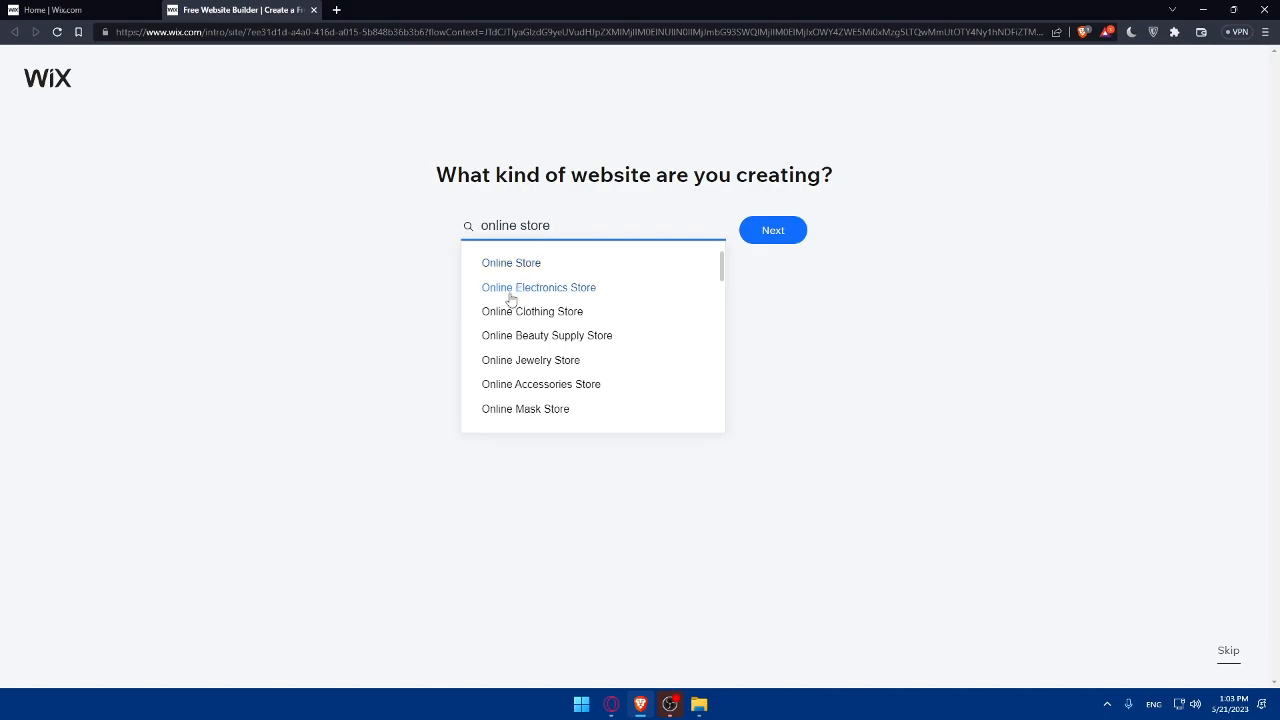
{"action": "mouse_move", "coordinate": [533, 311]}
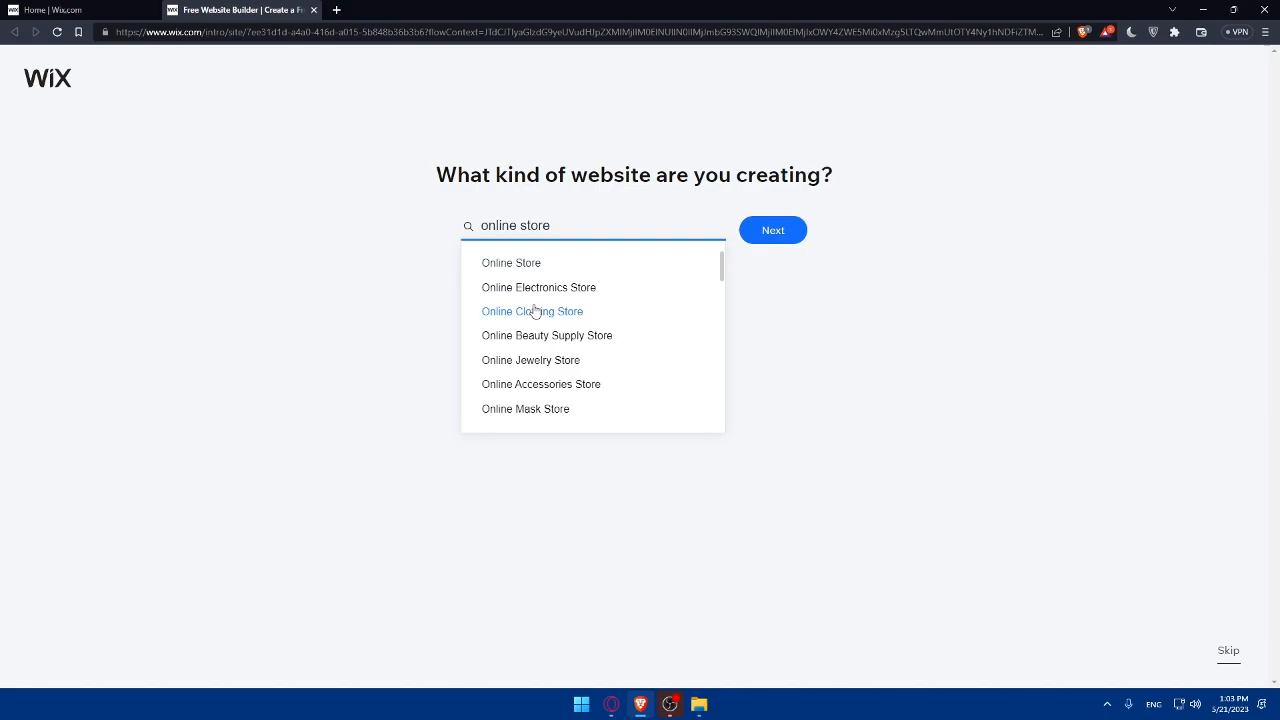
{"action": "mouse_move", "coordinate": [531, 360]}
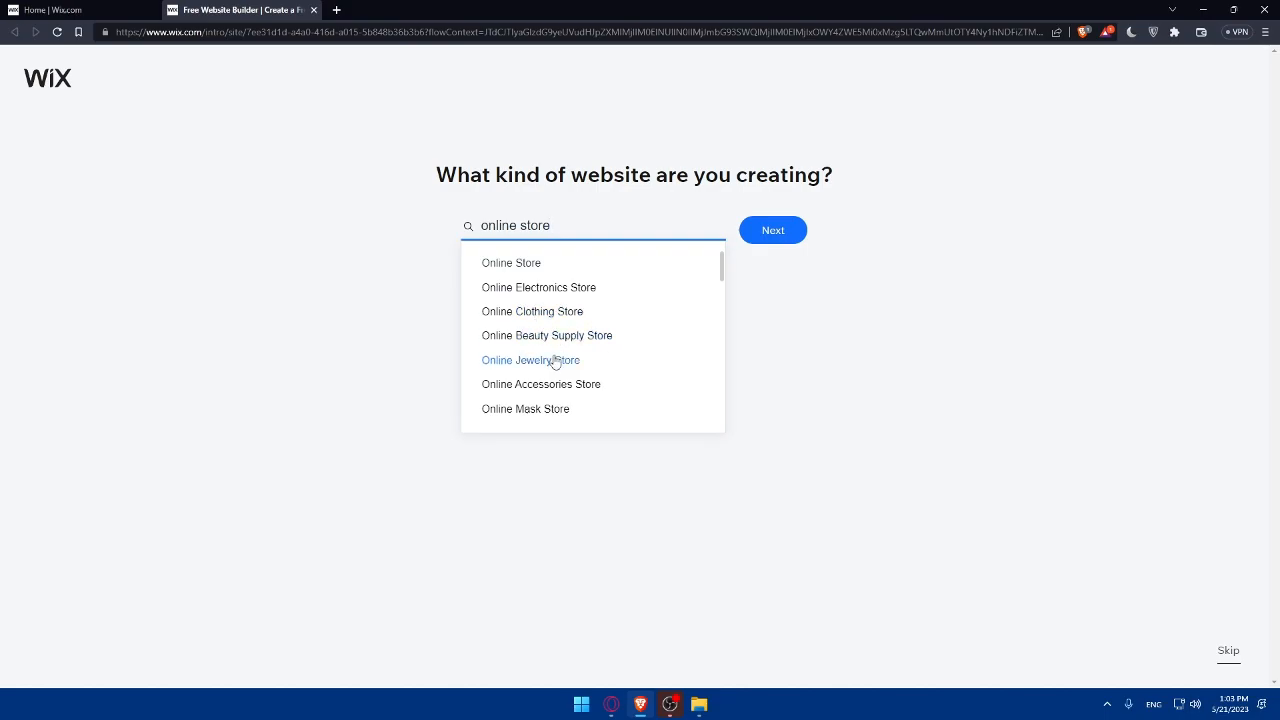
{"action": "mouse_move", "coordinate": [525, 408]}
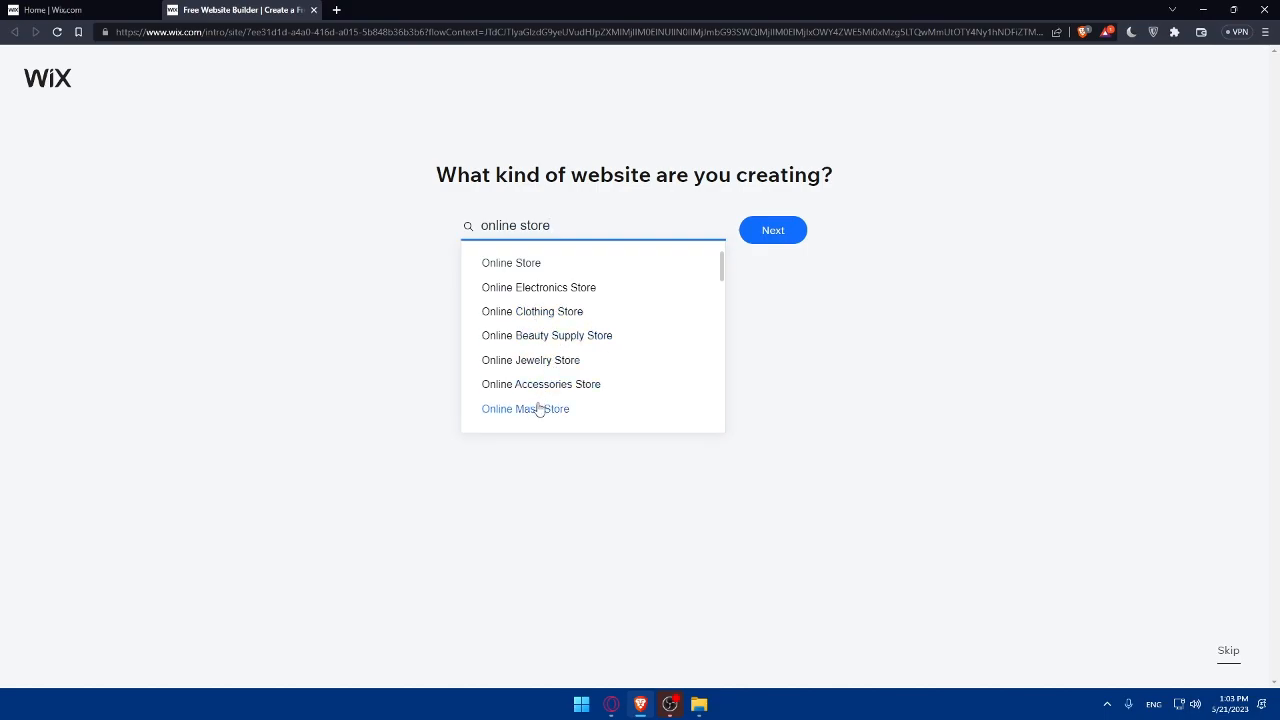
{"action": "mouse_move", "coordinate": [538, 287]}
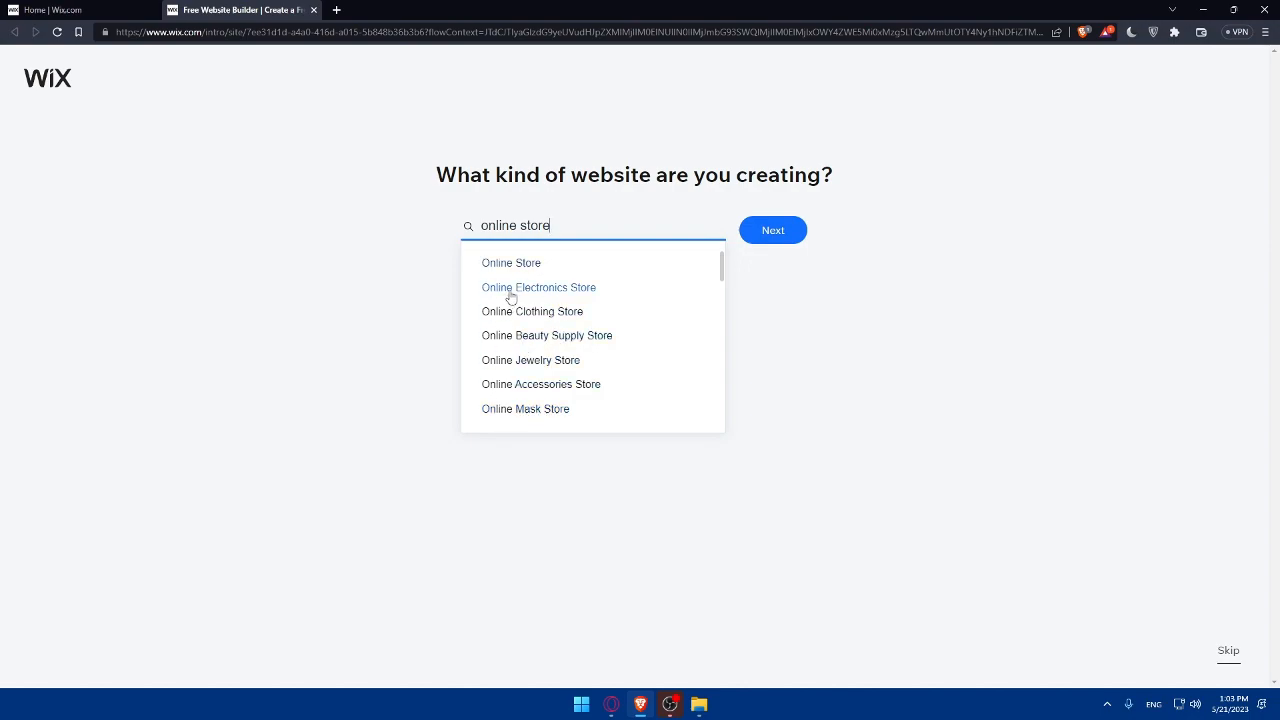
{"action": "mouse_move", "coordinate": [511, 263]}
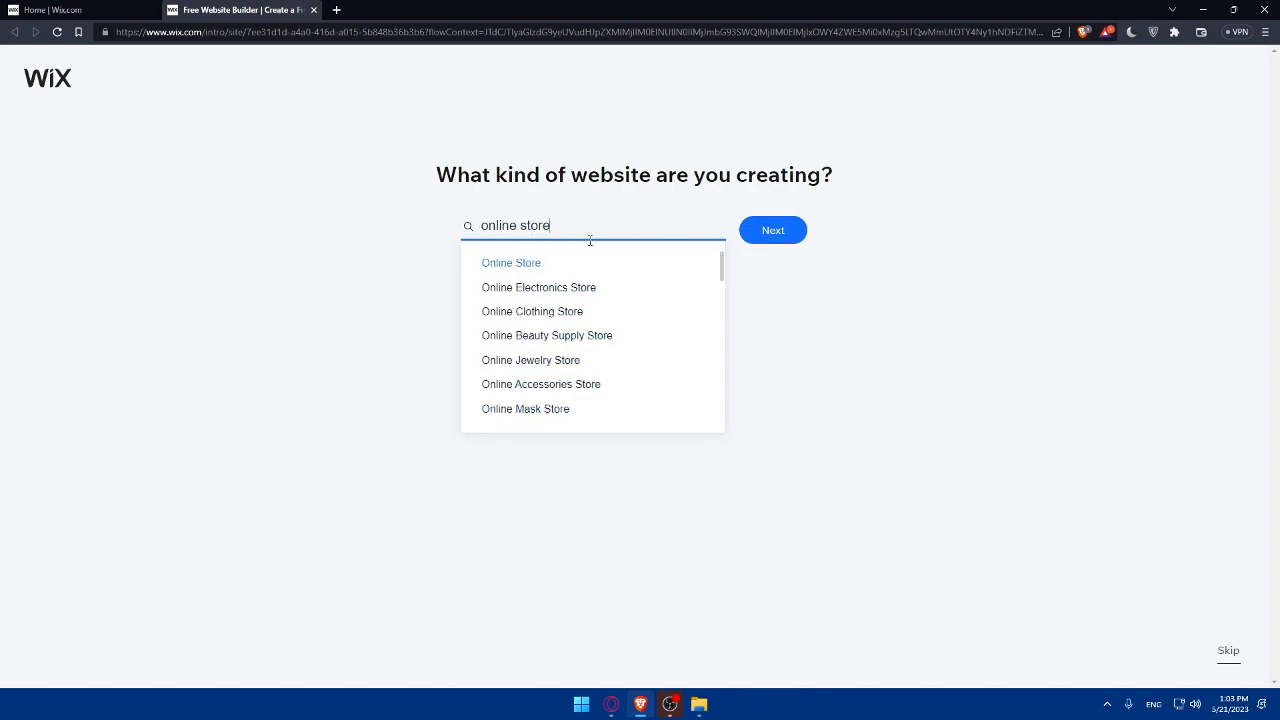
{"action": "mouse_move", "coordinate": [547, 335]}
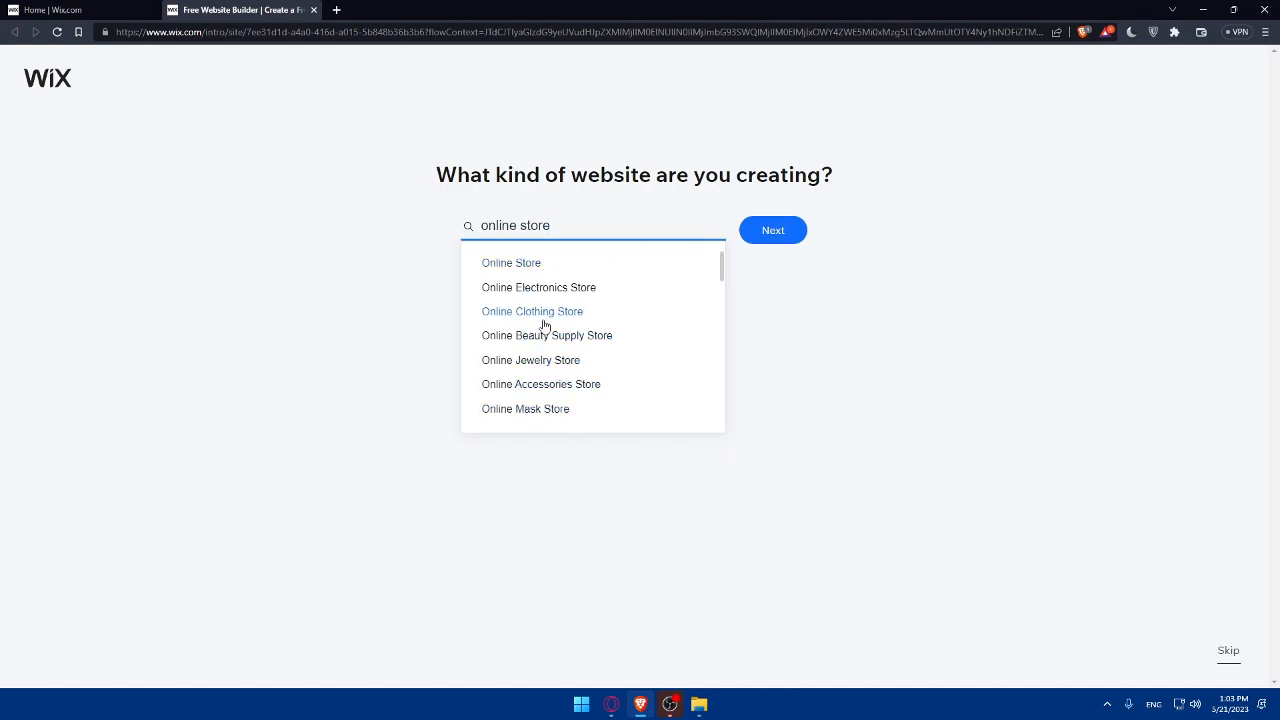
{"action": "left_click", "coordinate": [532, 311]}
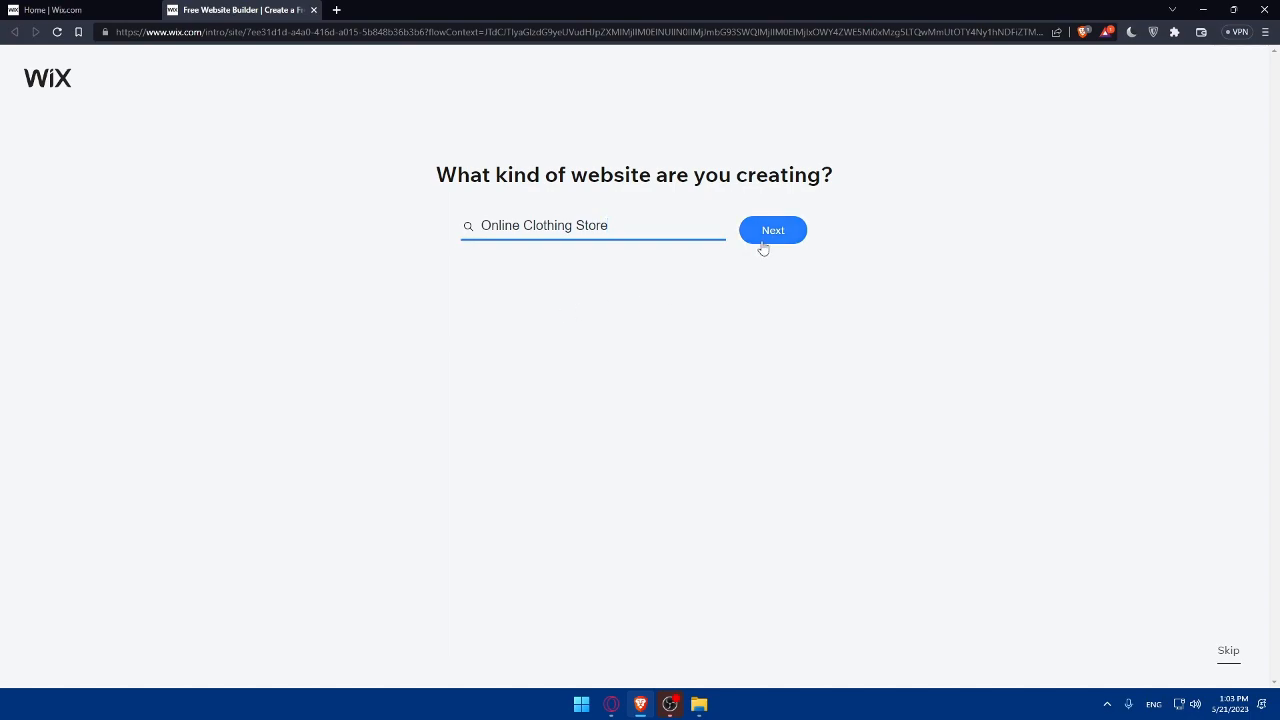
{"action": "left_click", "coordinate": [772, 230]}
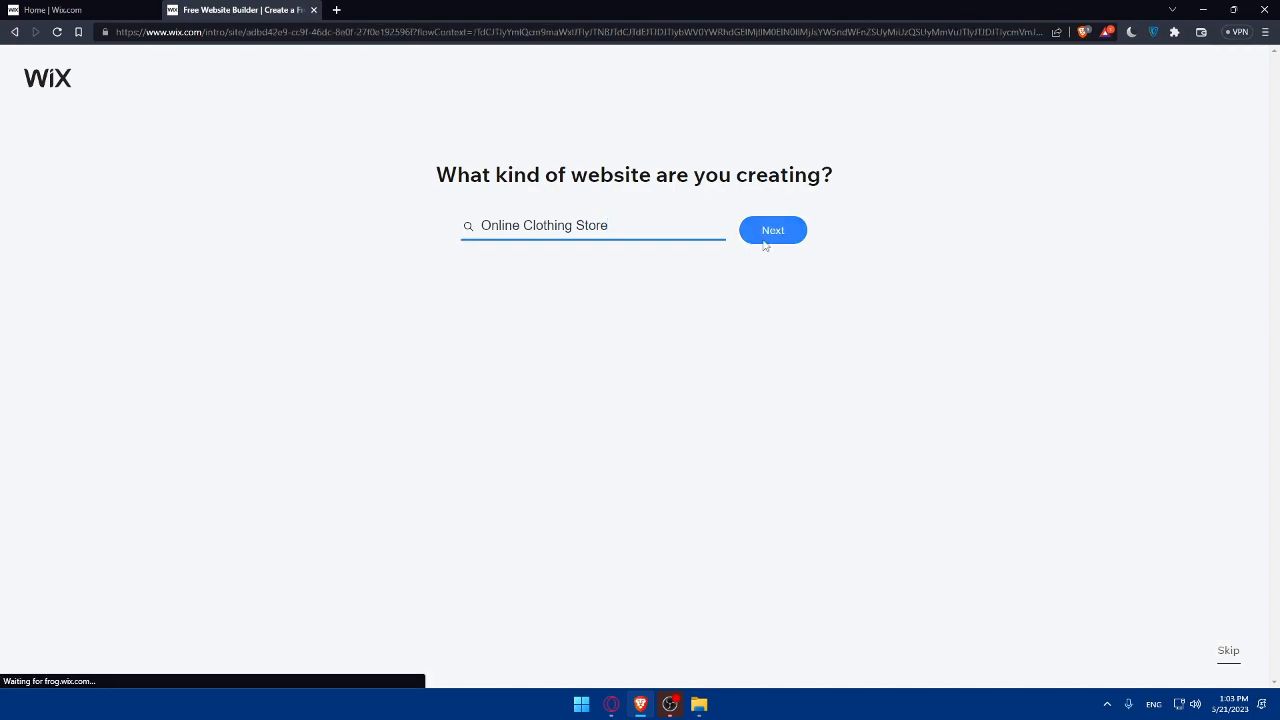
- Name the store 'Test' and submit it
{"action": "left_click", "coordinate": [772, 230]}
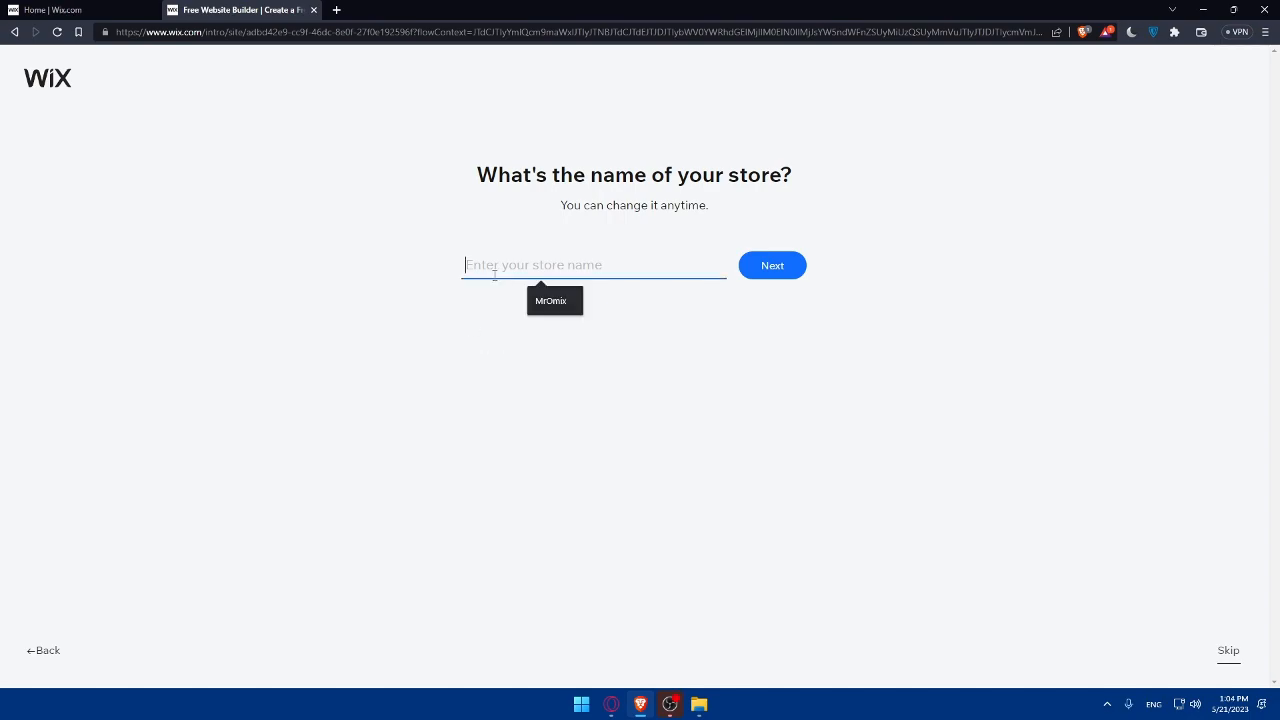
{"action": "type", "text": "Test"}
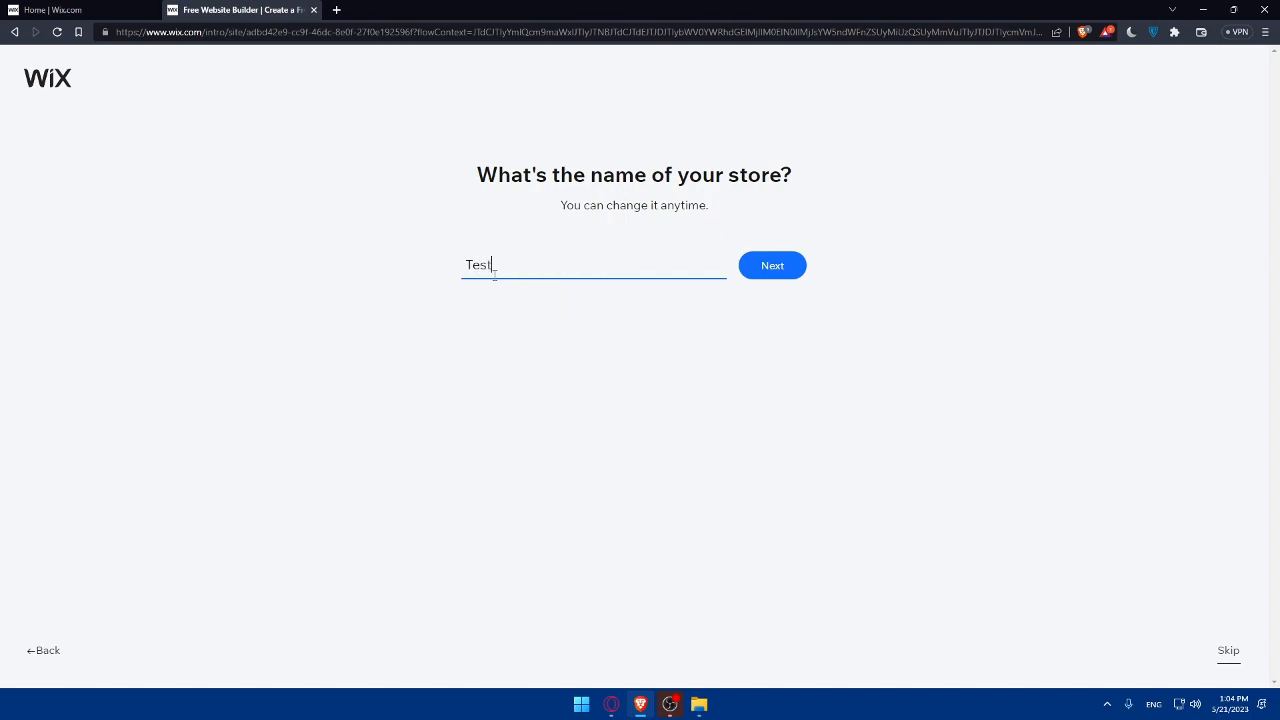
{"action": "mouse_move", "coordinate": [573, 368]}
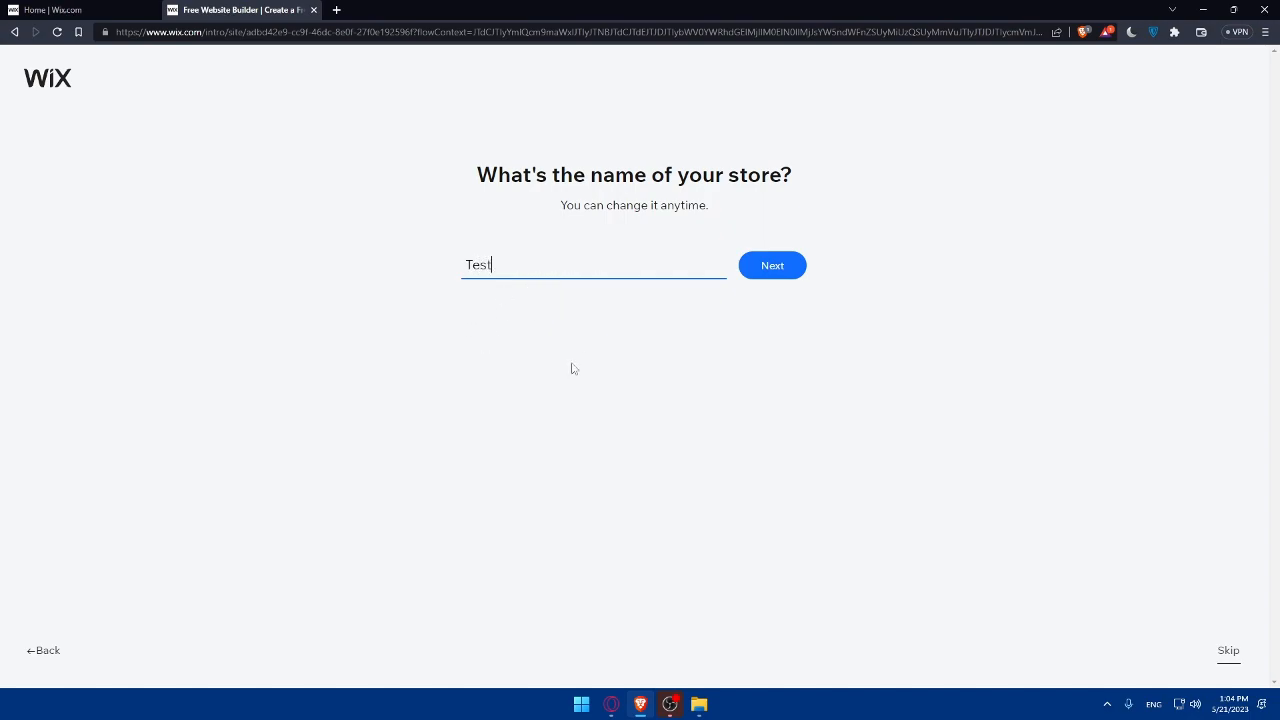
{"action": "mouse_move", "coordinate": [716, 306]}
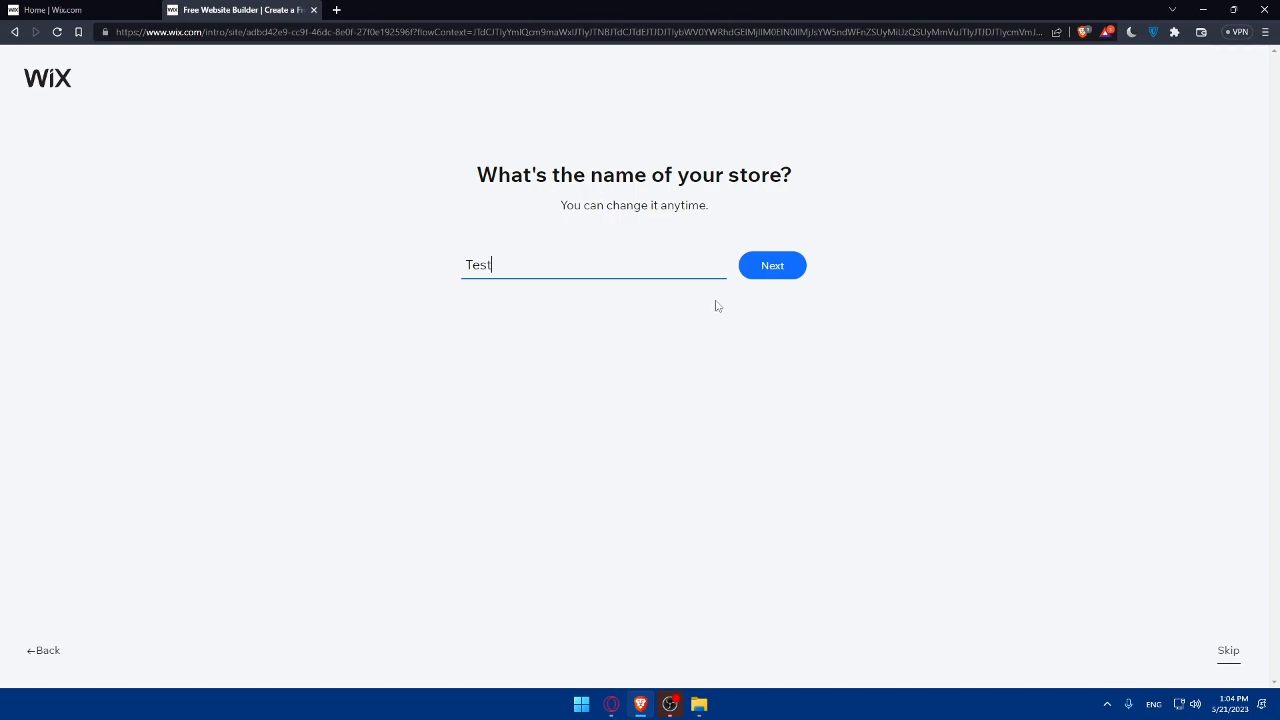
{"action": "left_click", "coordinate": [771, 265]}
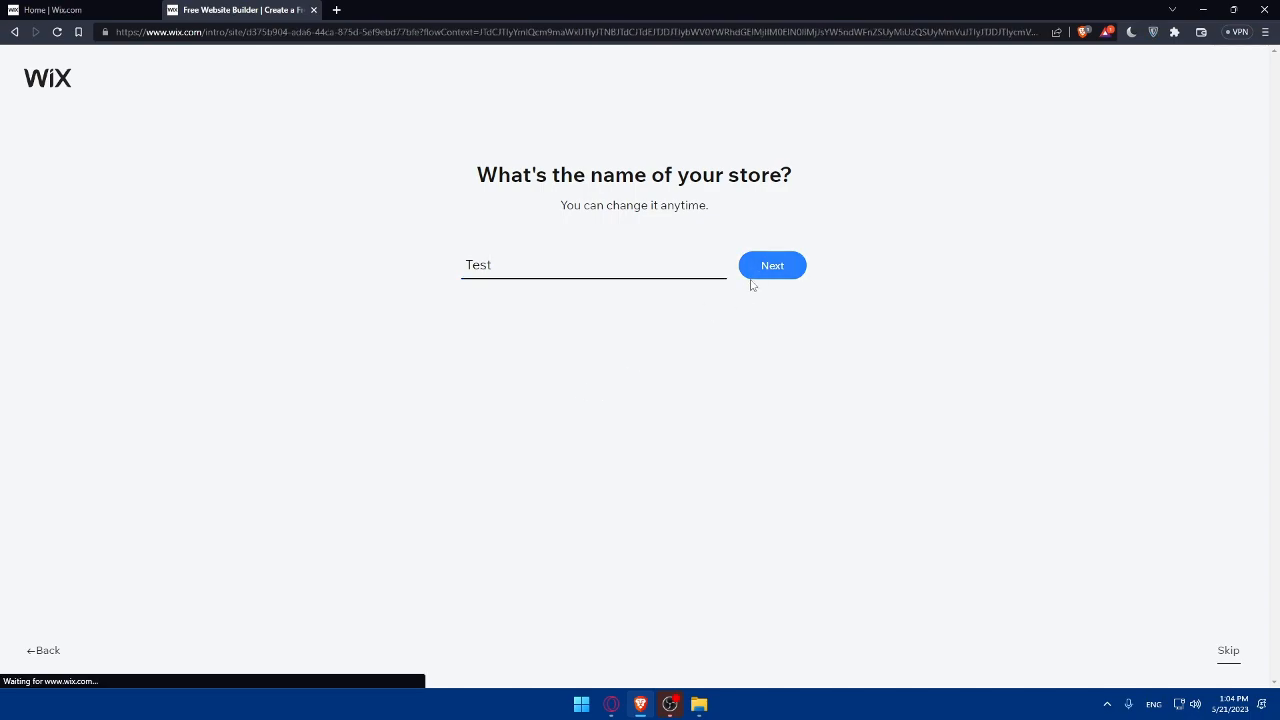
- Reach the features page and toggle Chat off and back on, keeping Forms and Instagram Feed
{"action": "left_click", "coordinate": [771, 265]}
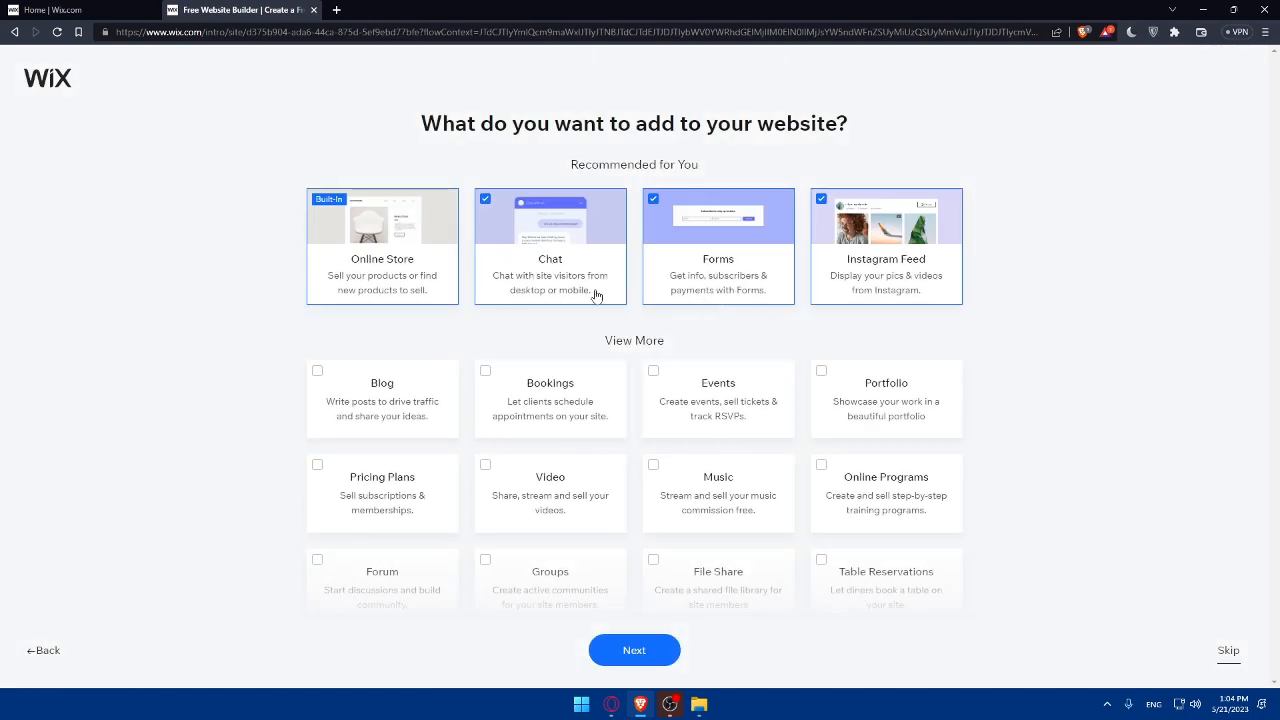
{"action": "mouse_move", "coordinate": [827, 143]}
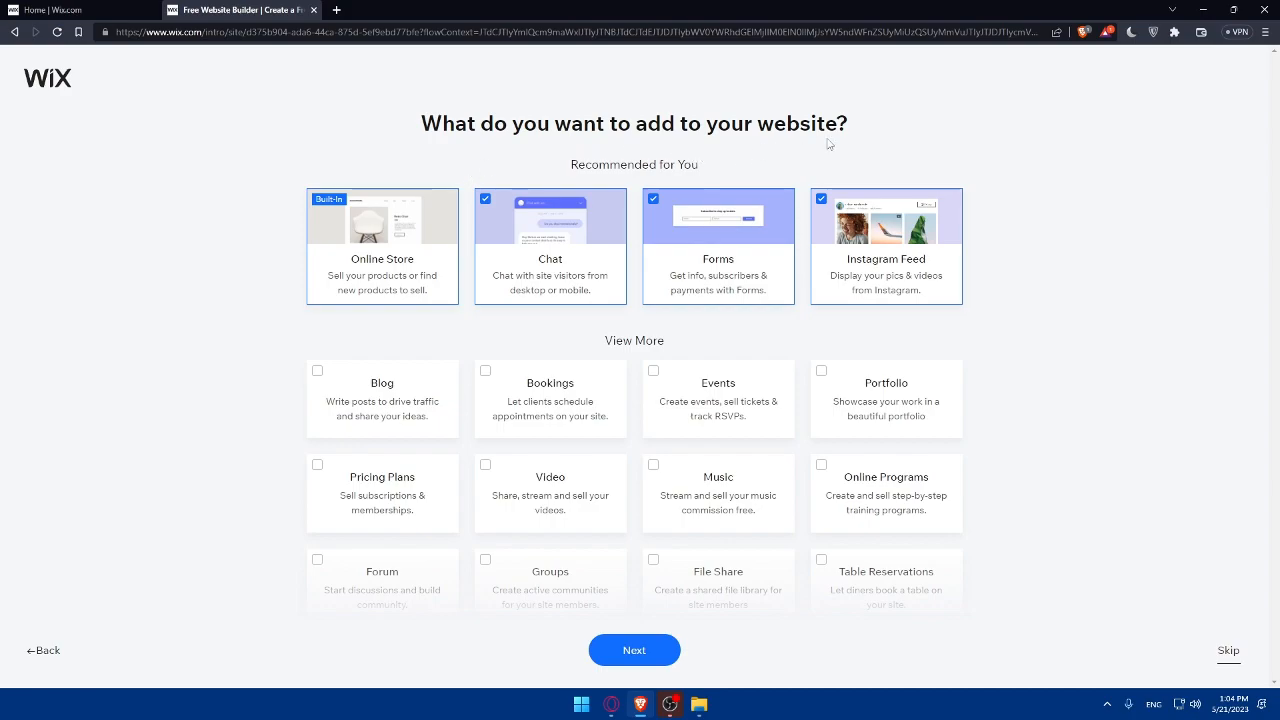
{"action": "mouse_move", "coordinate": [808, 151]}
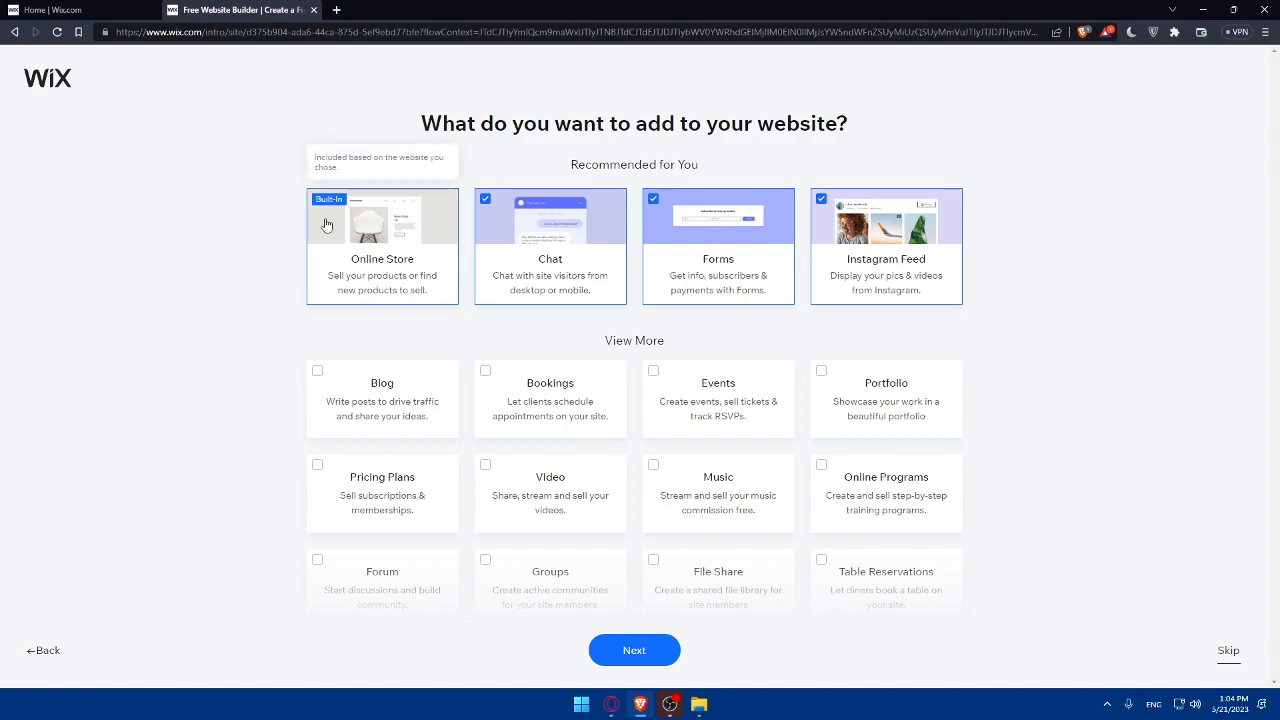
{"action": "mouse_move", "coordinate": [337, 266]}
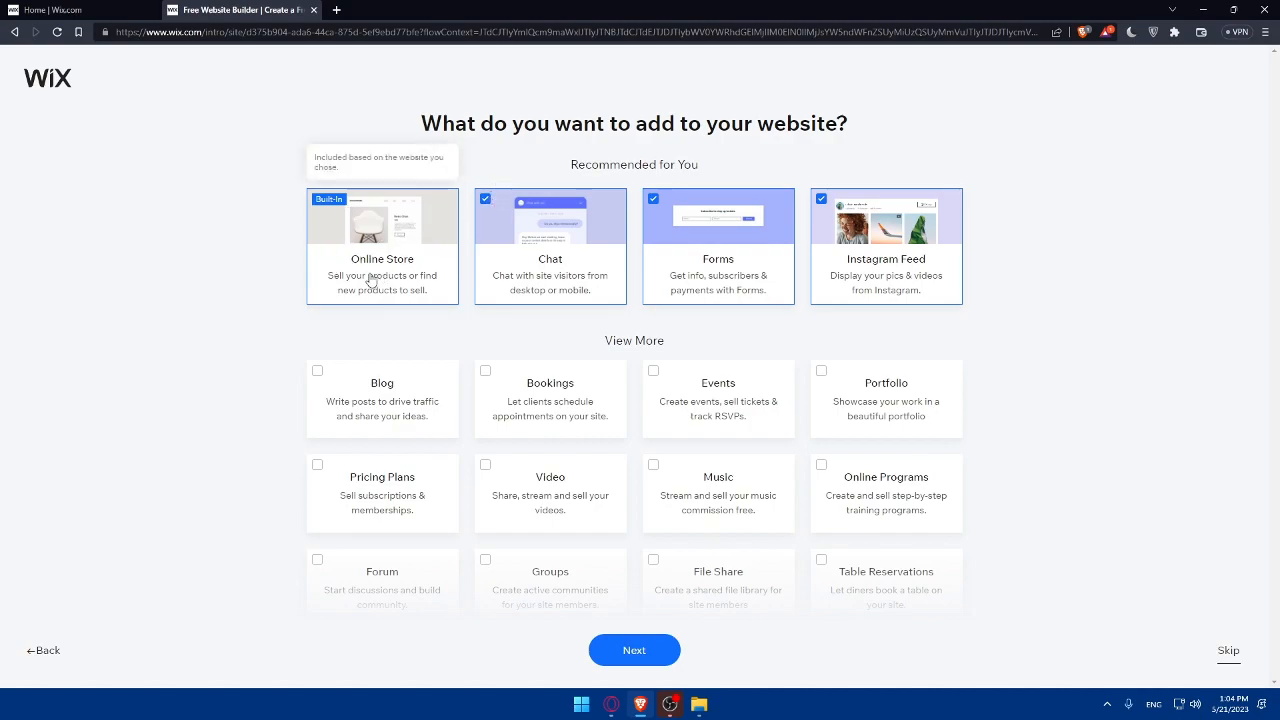
{"action": "mouse_move", "coordinate": [583, 289]}
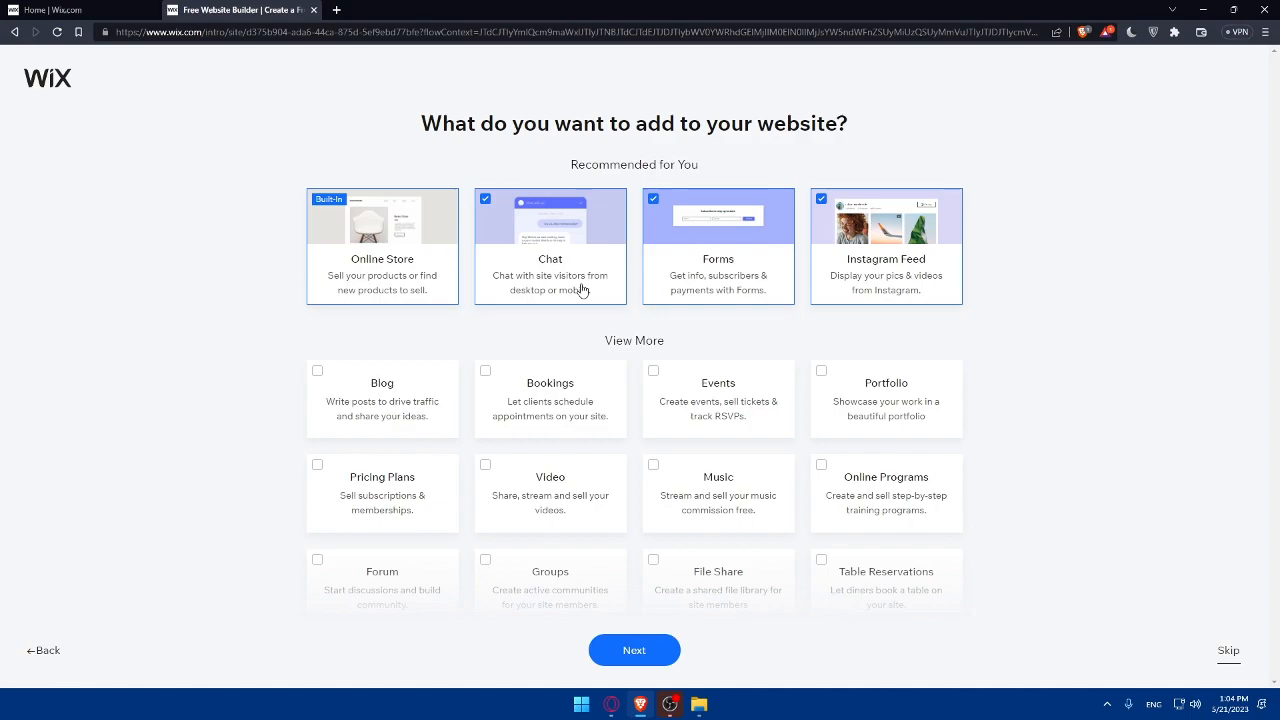
{"action": "mouse_move", "coordinate": [517, 240]}
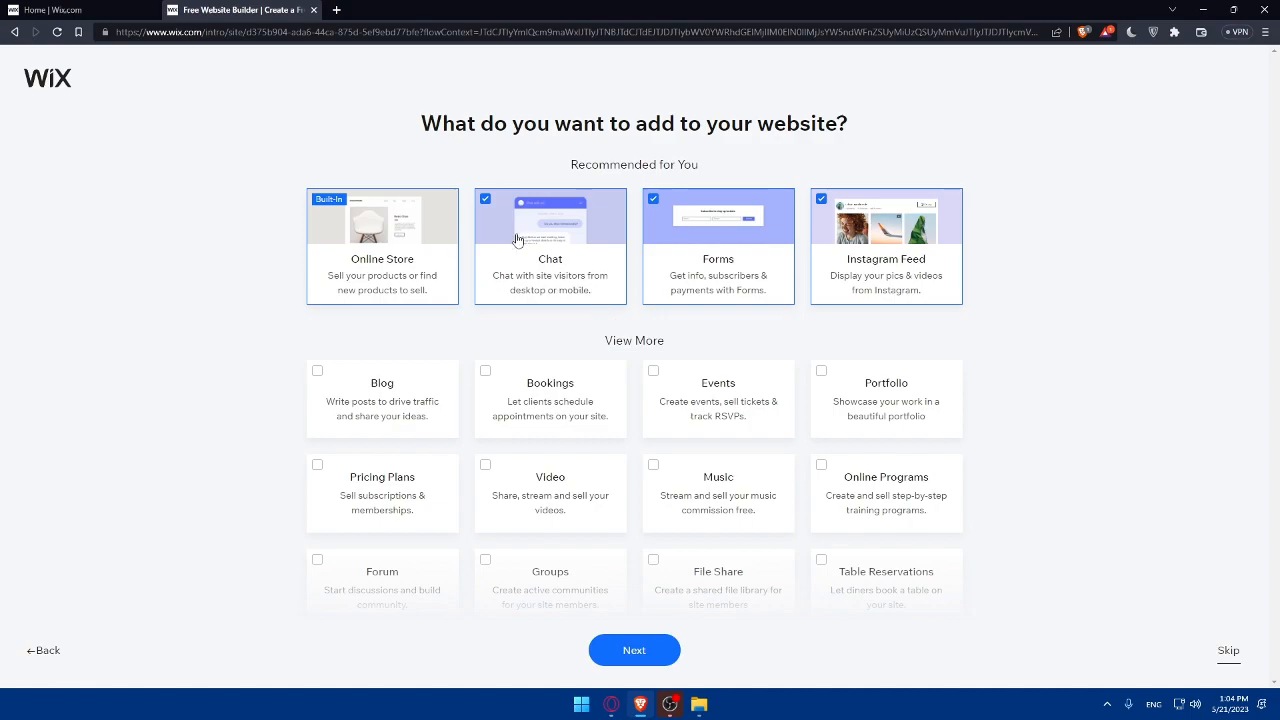
{"action": "left_click", "coordinate": [485, 198]}
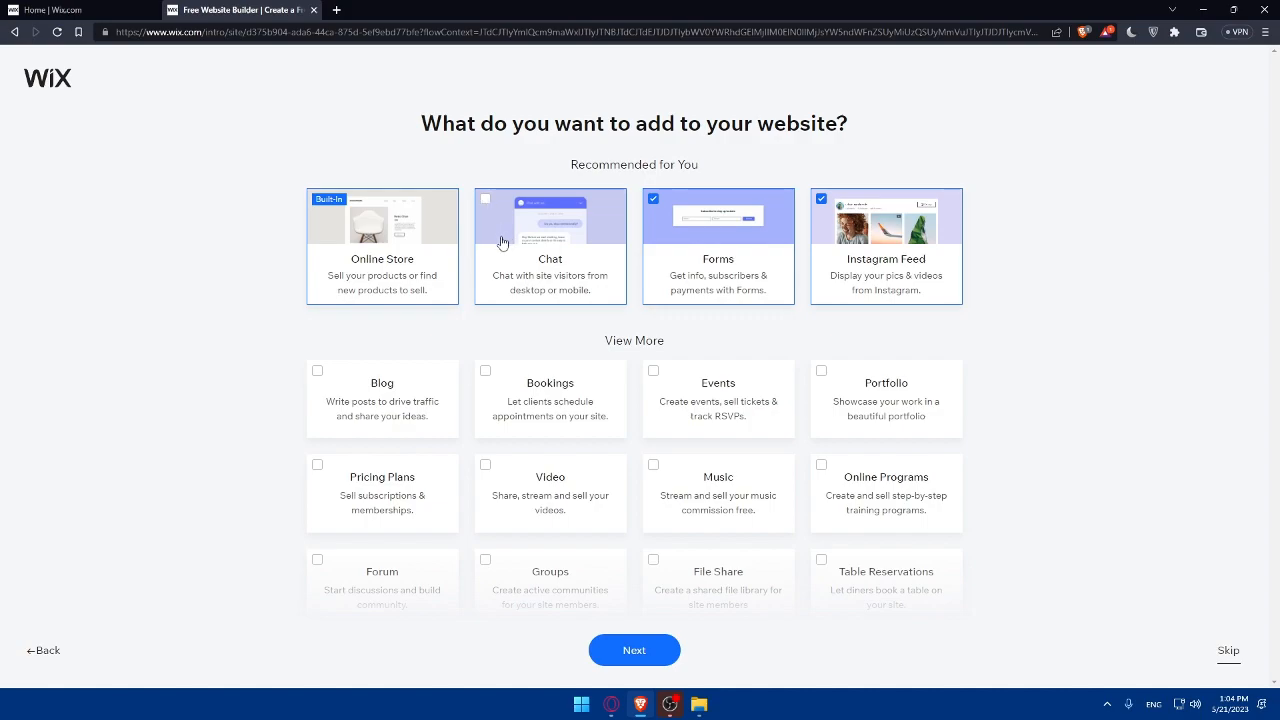
{"action": "left_click", "coordinate": [485, 198]}
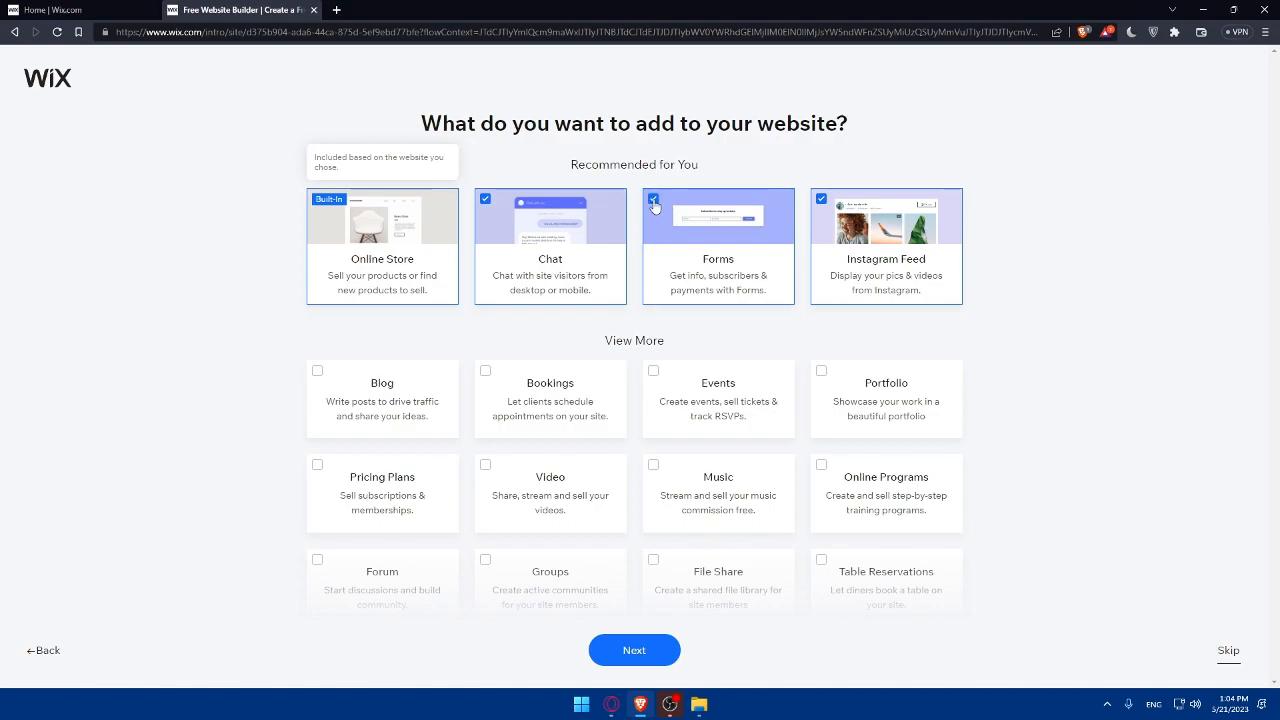
- Tick Pricing Plans and Video as extra site features and continue
{"action": "scroll", "scroll_direction": "down", "scroll_amount": 3}
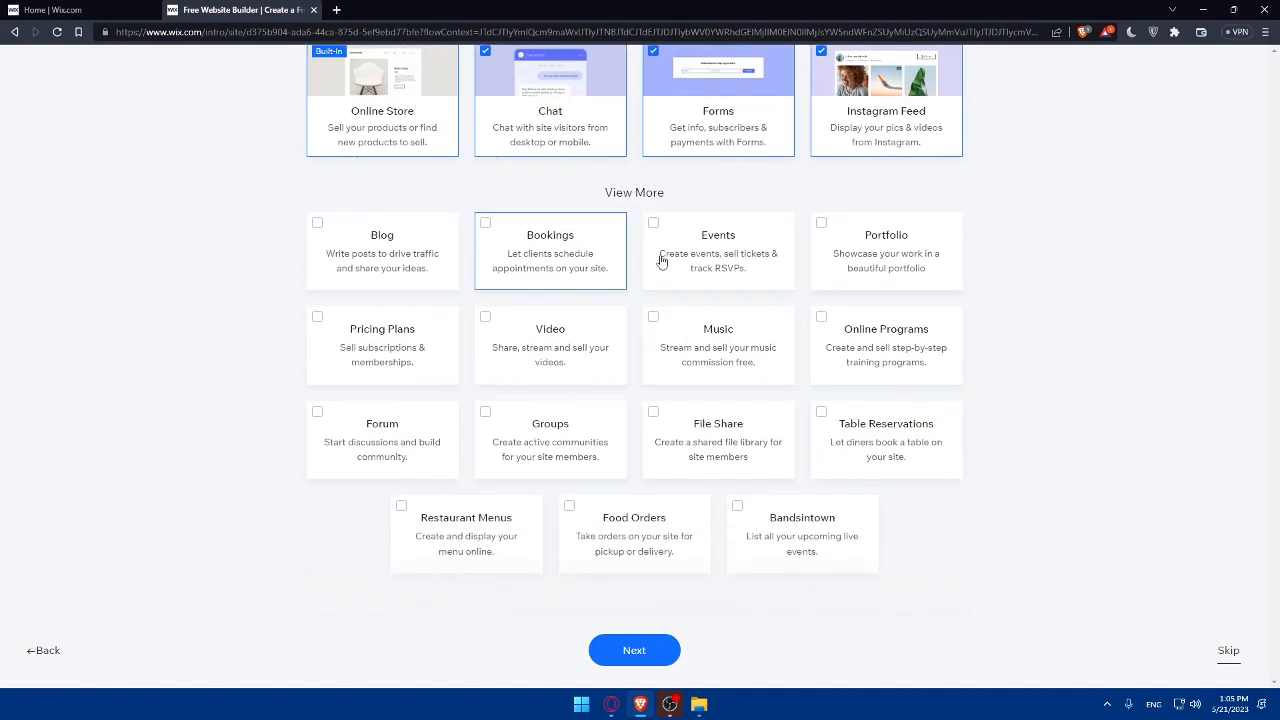
{"action": "mouse_move", "coordinate": [490, 337]}
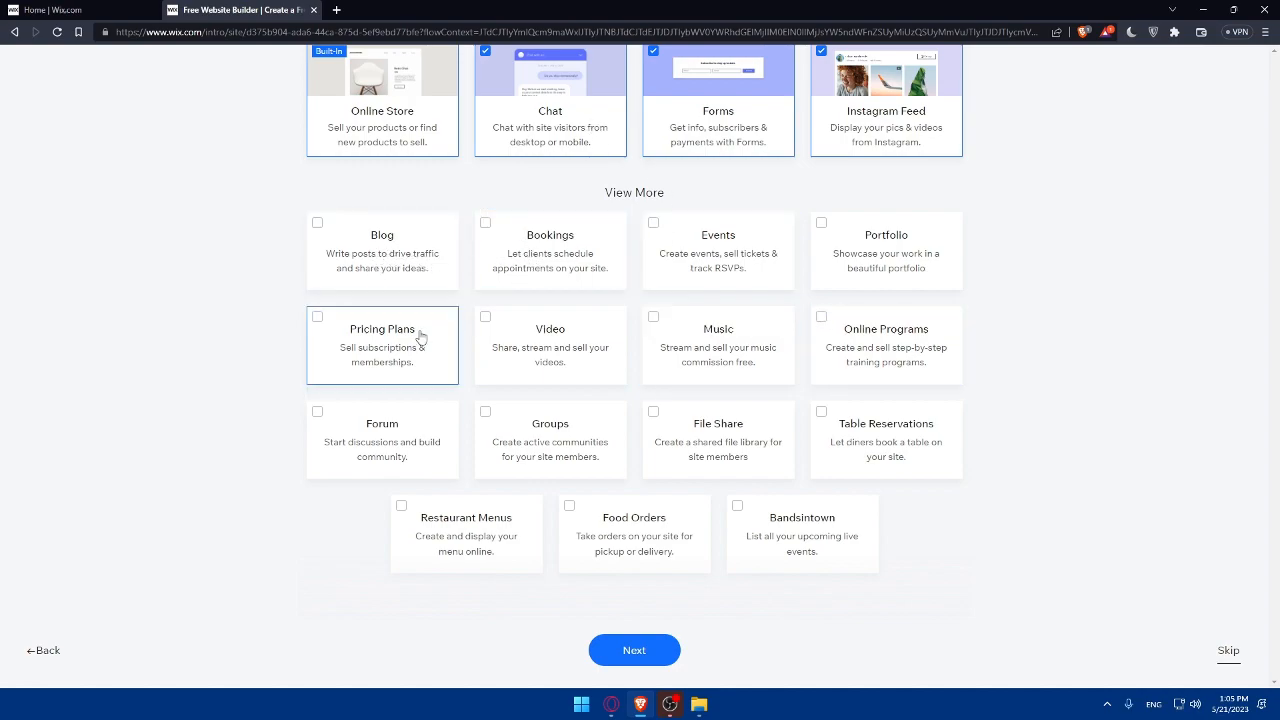
{"action": "mouse_move", "coordinate": [773, 298]}
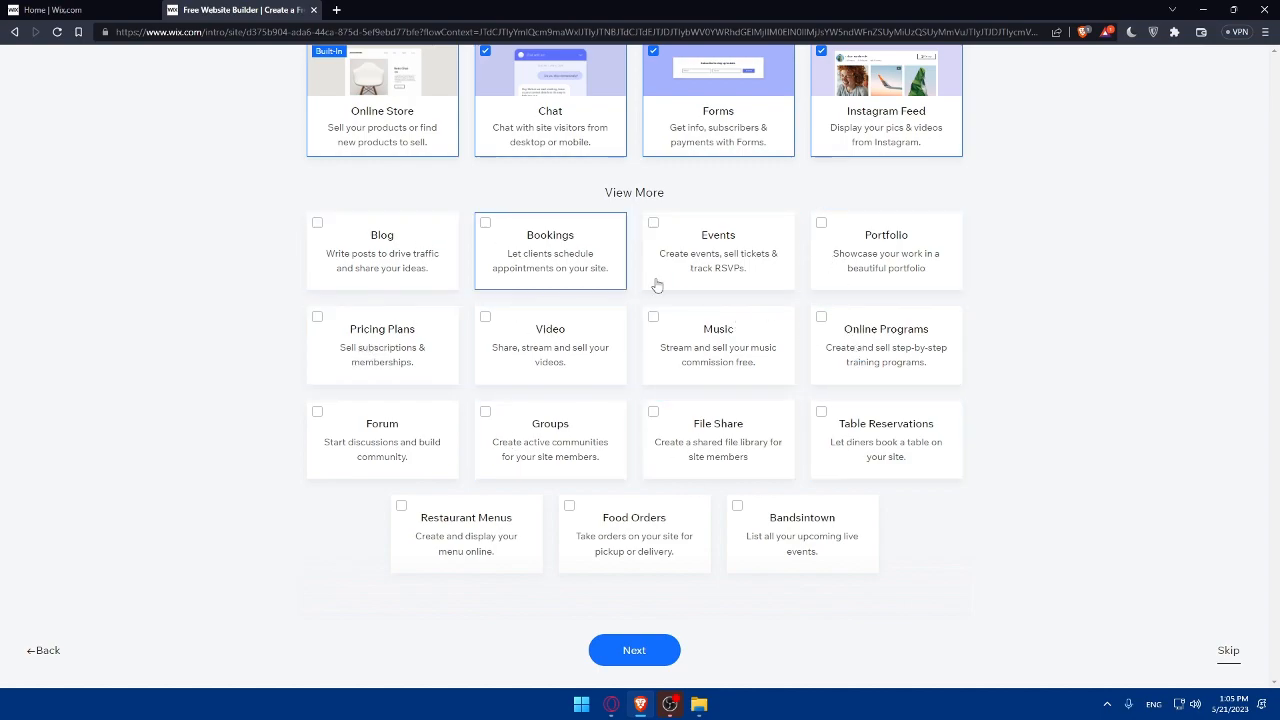
{"action": "mouse_move", "coordinate": [382, 377]}
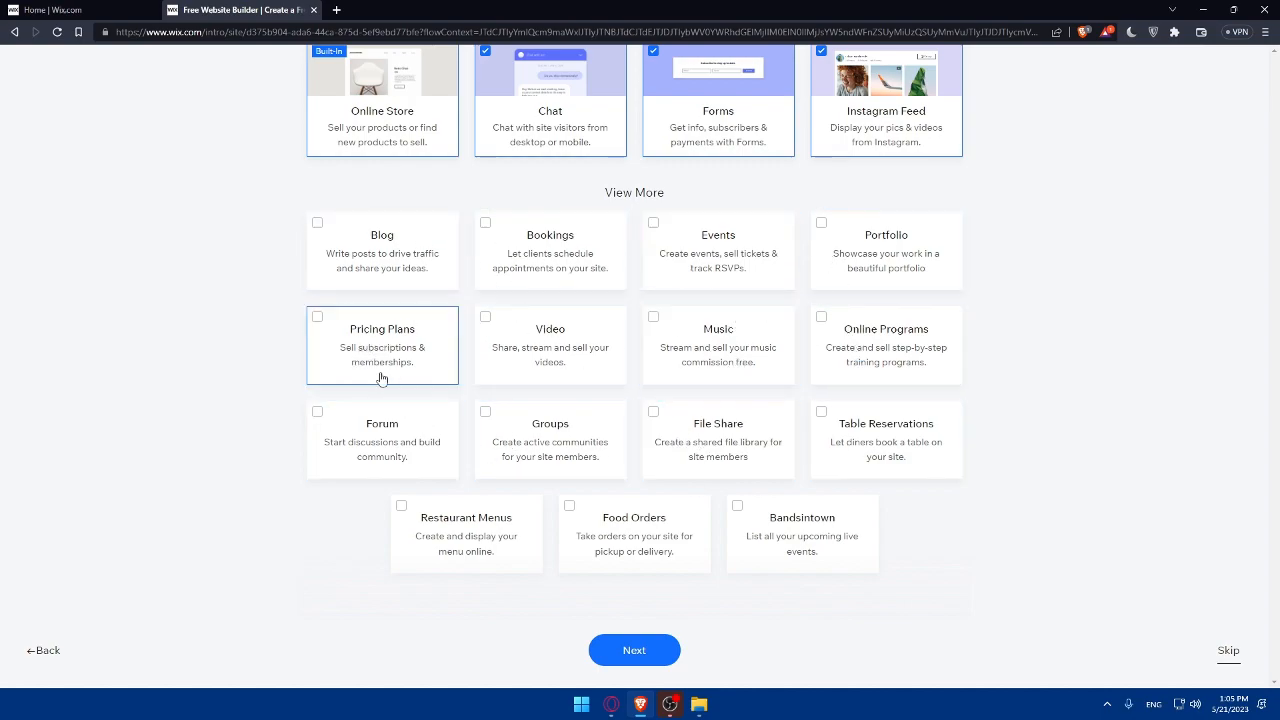
{"action": "left_click", "coordinate": [317, 316]}
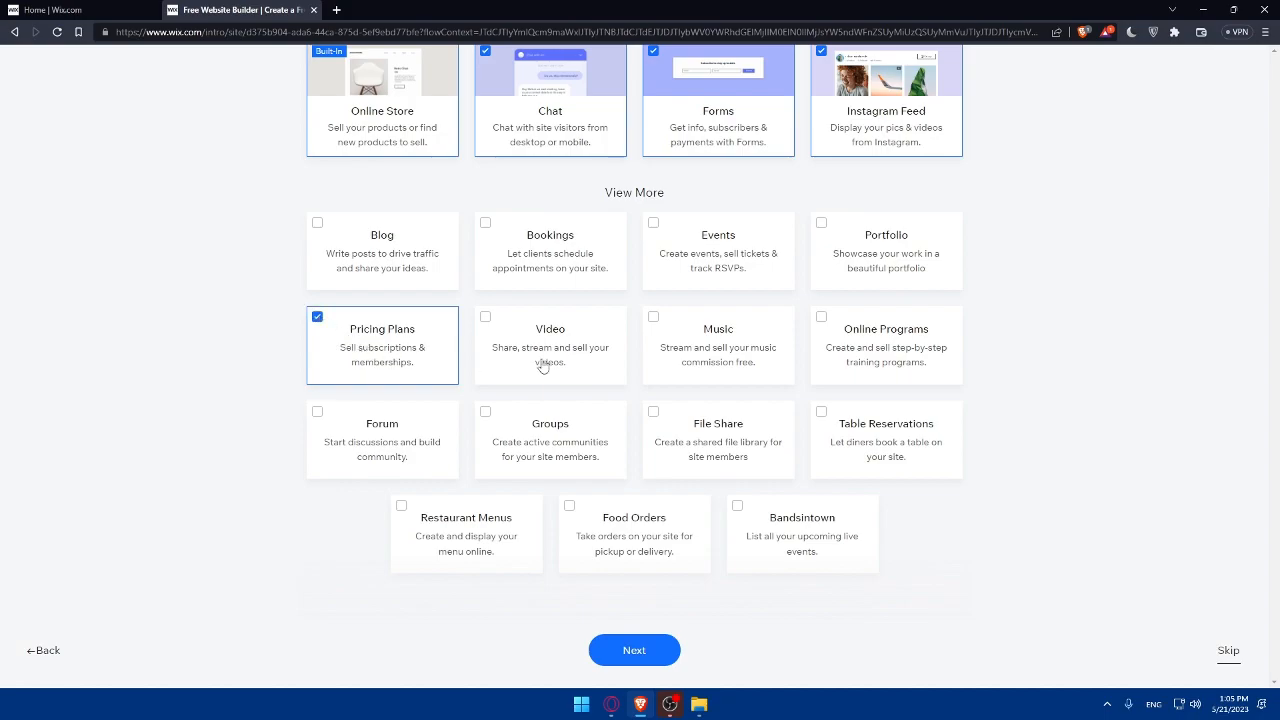
{"action": "mouse_move", "coordinate": [550, 440]}
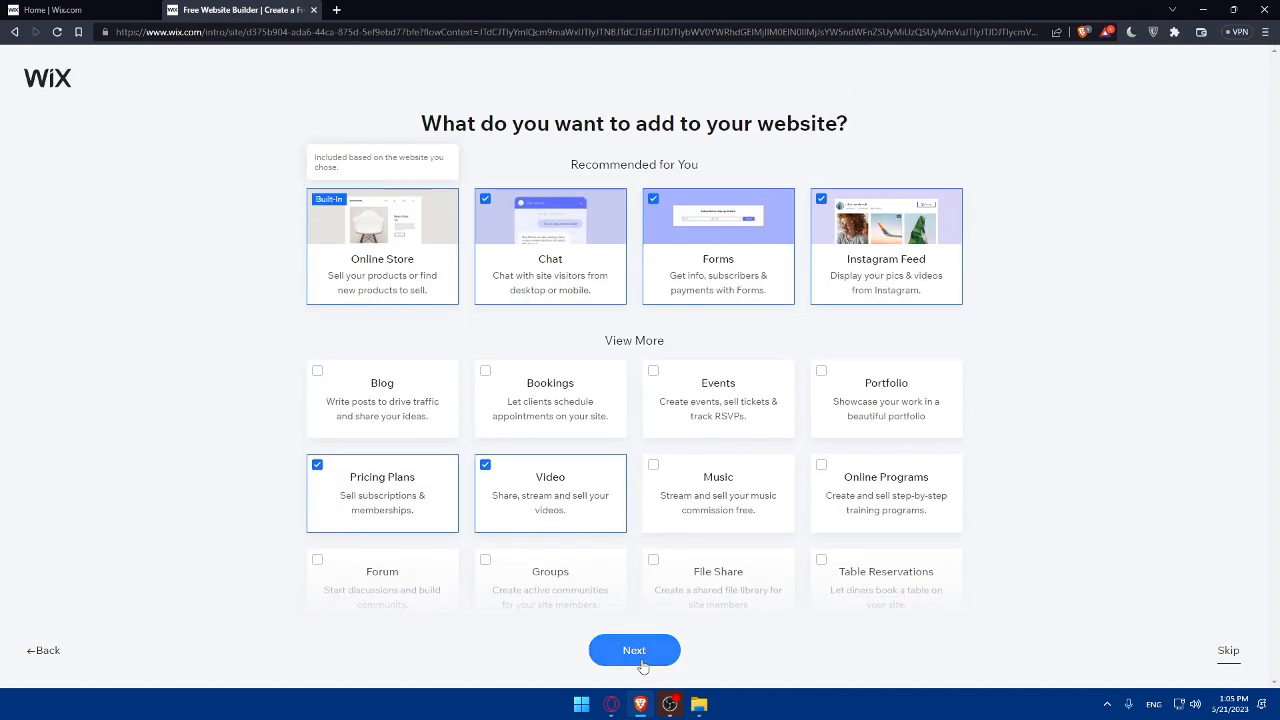
{"action": "left_click", "coordinate": [634, 650]}
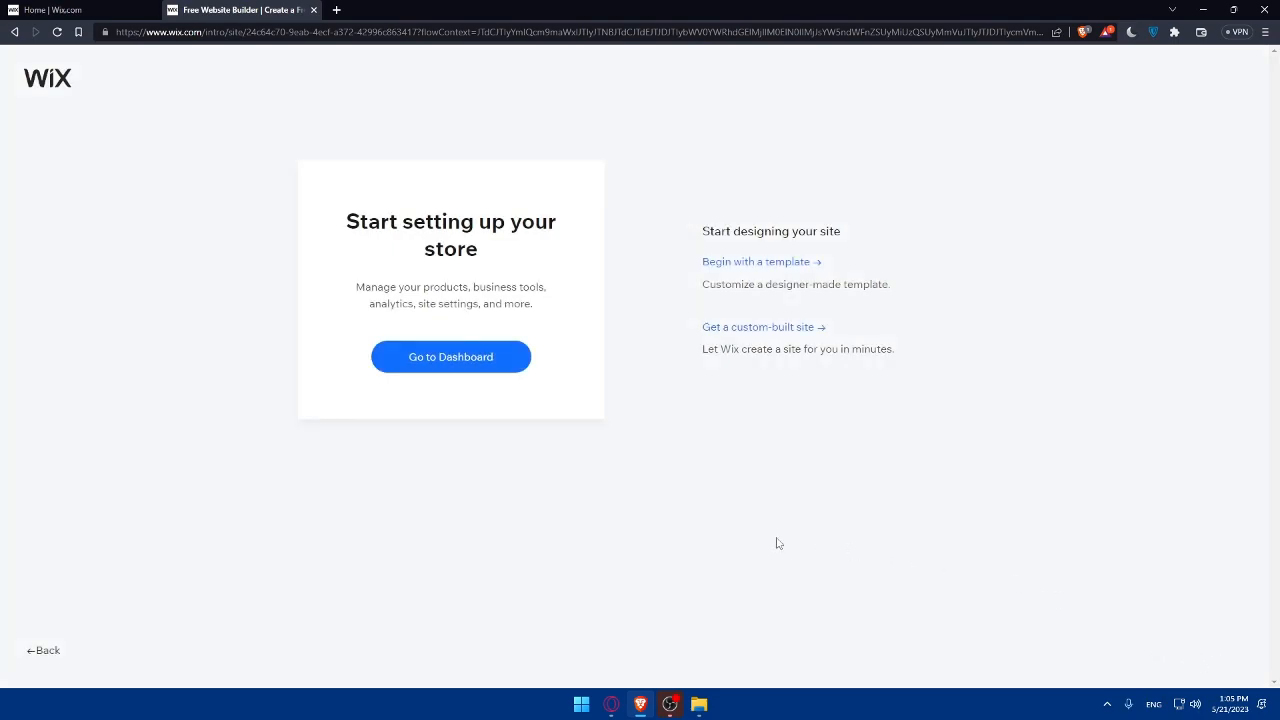
{"action": "mouse_move", "coordinate": [809, 541]}
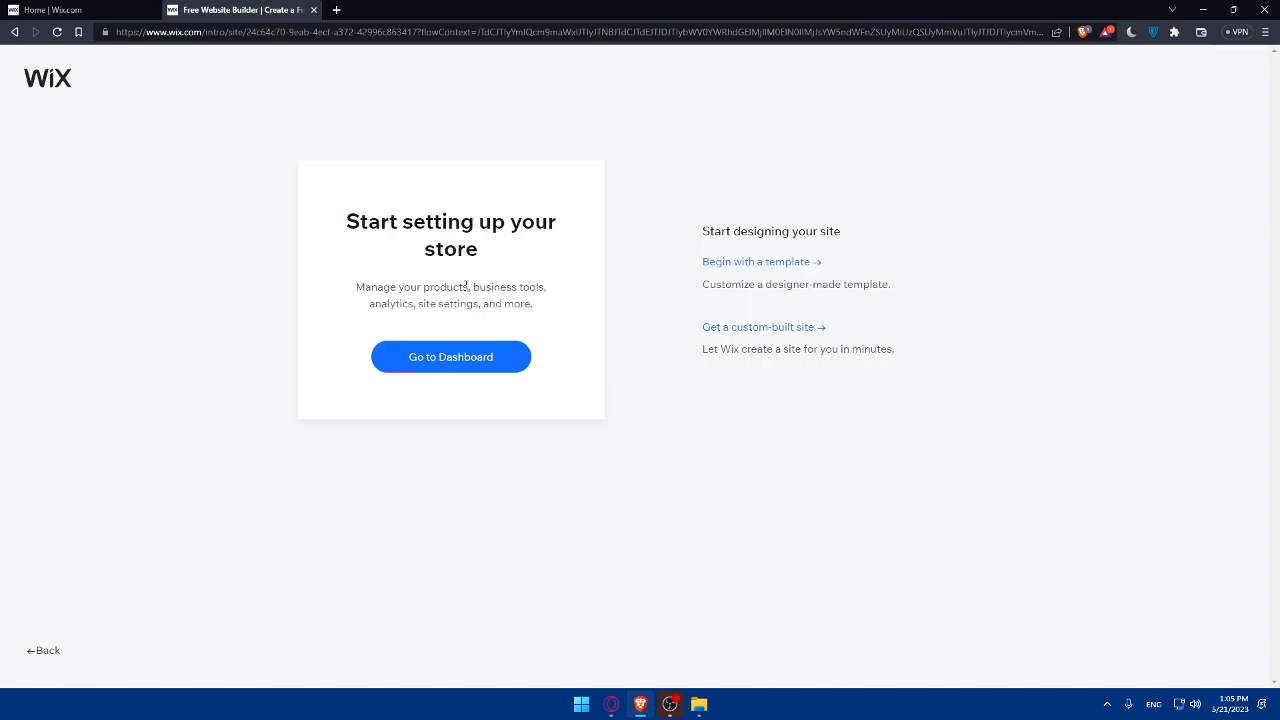
{"action": "mouse_move", "coordinate": [617, 279]}
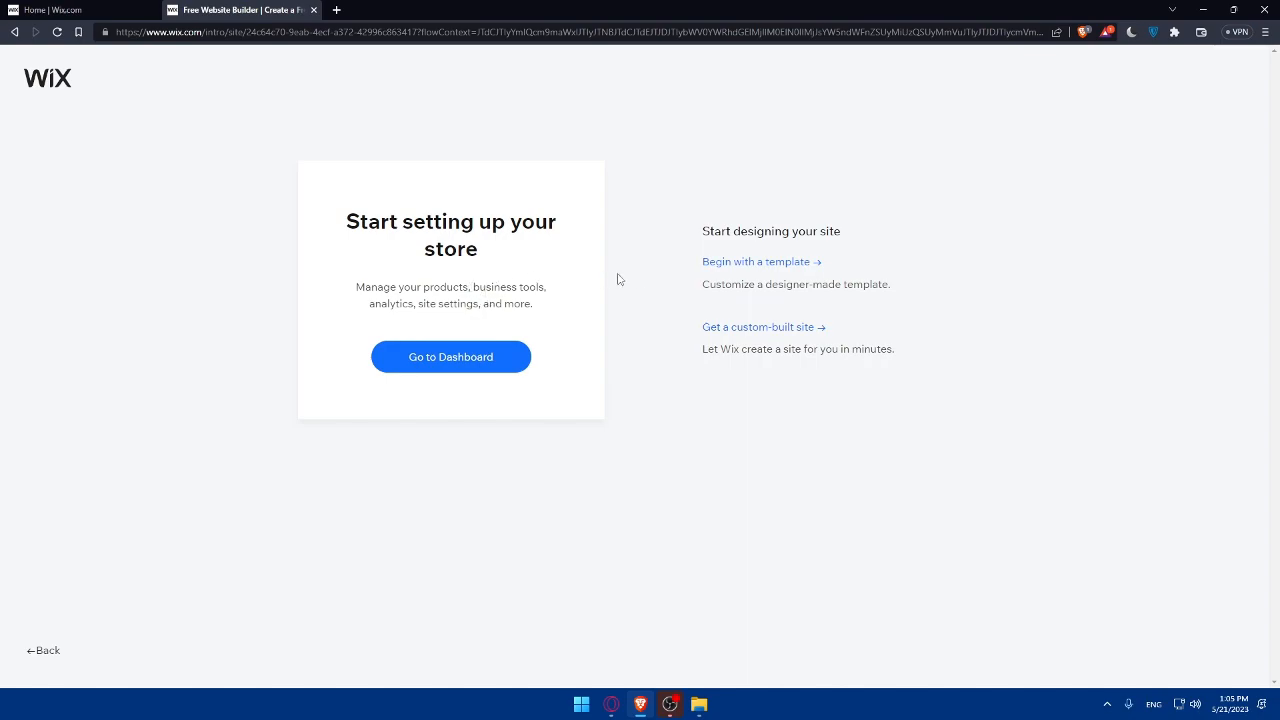
{"action": "mouse_move", "coordinate": [687, 293]}
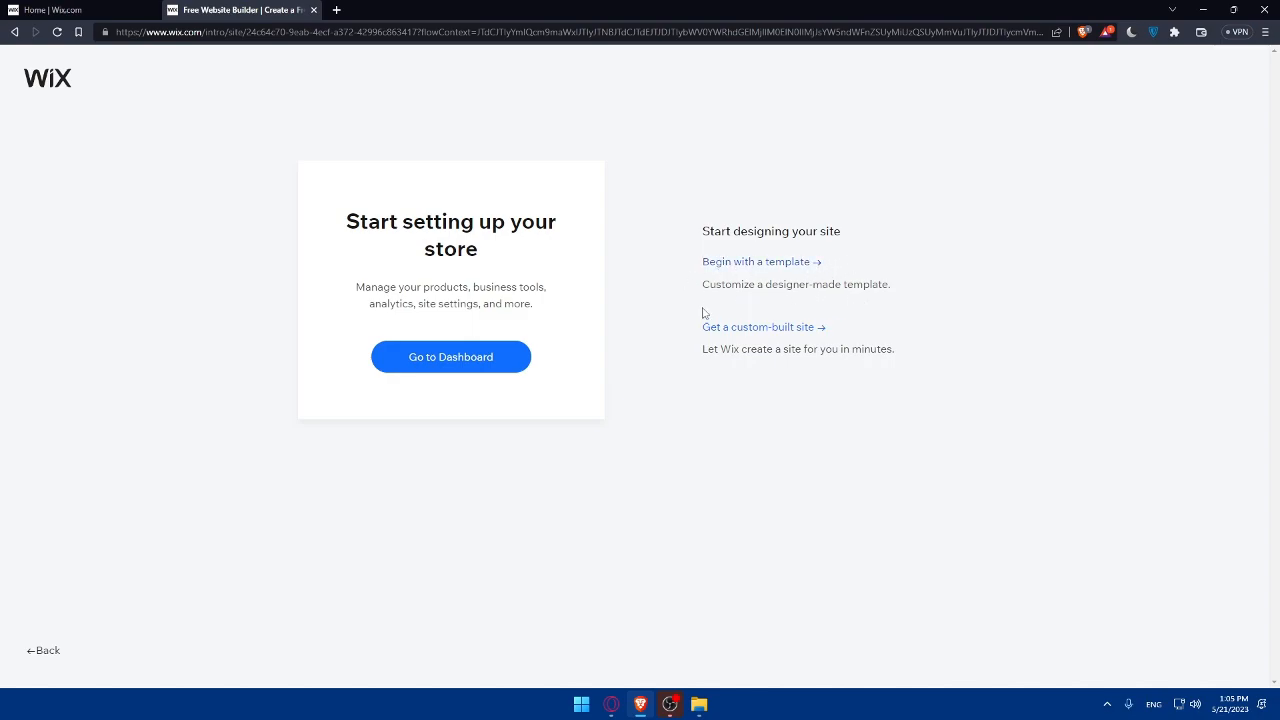
{"action": "mouse_move", "coordinate": [781, 387]}
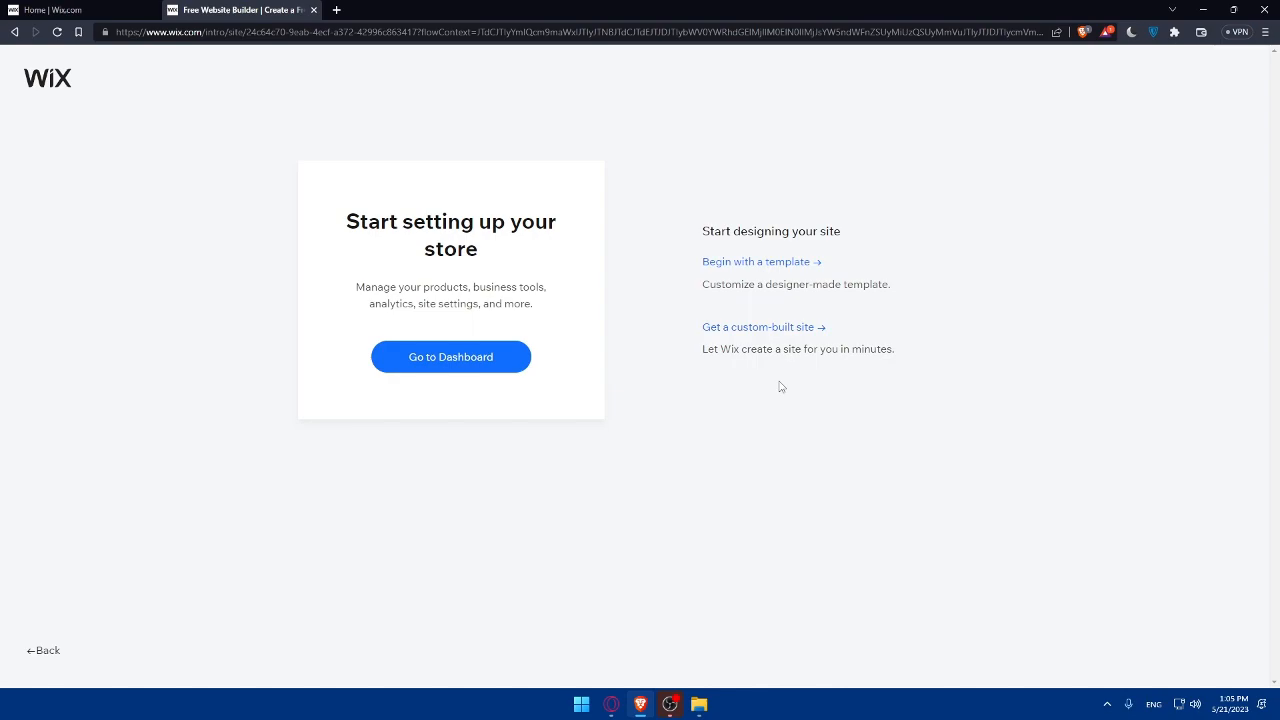
{"action": "mouse_move", "coordinate": [810, 365]}
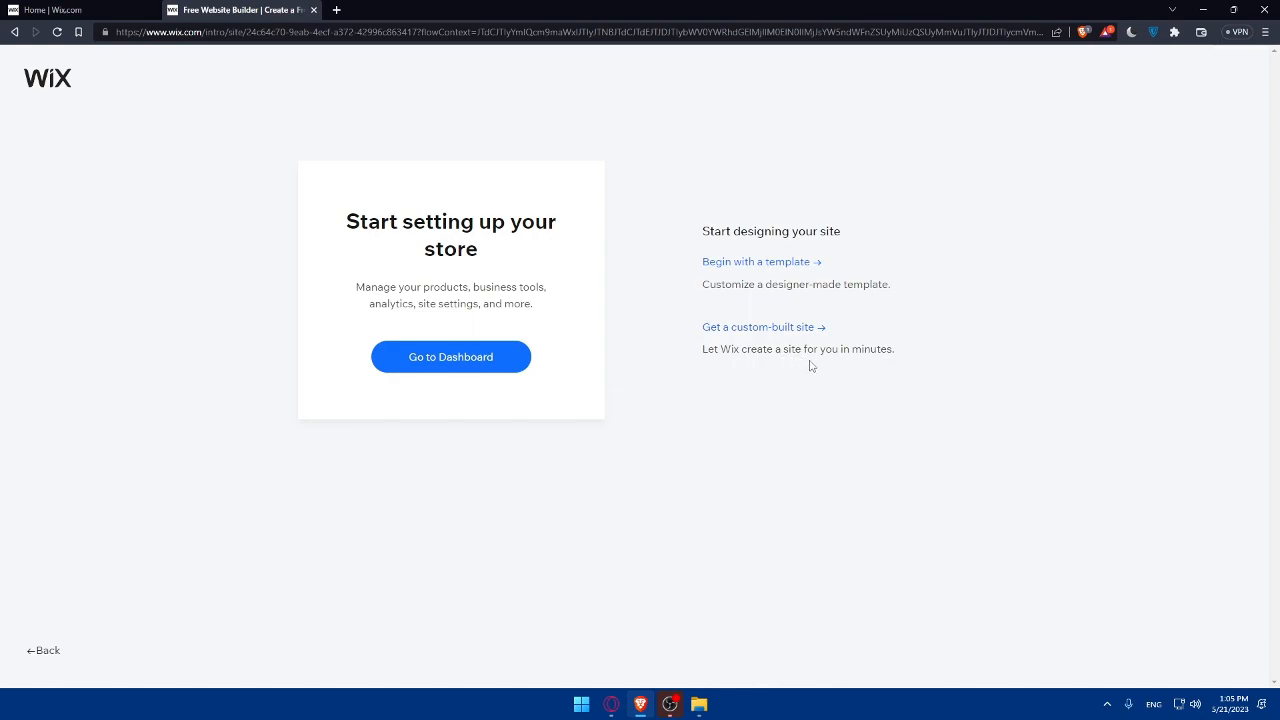
{"action": "mouse_move", "coordinate": [717, 335]}
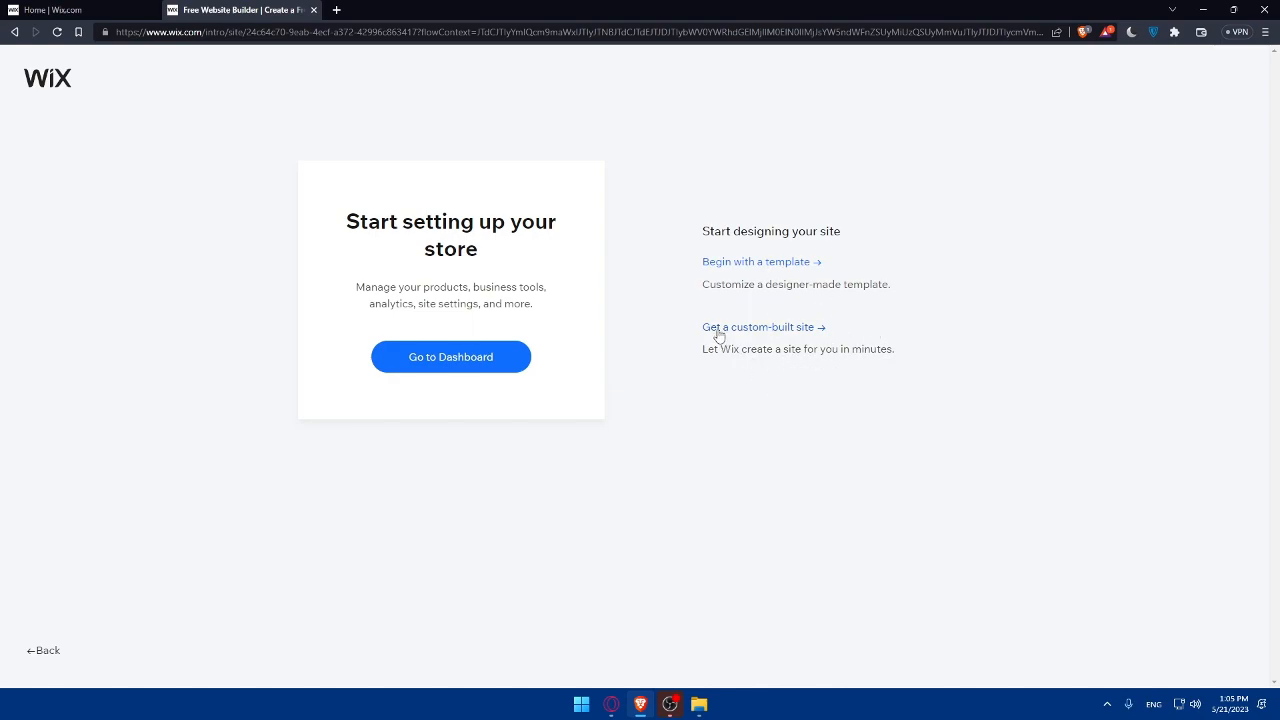
{"action": "mouse_move", "coordinate": [733, 289]}
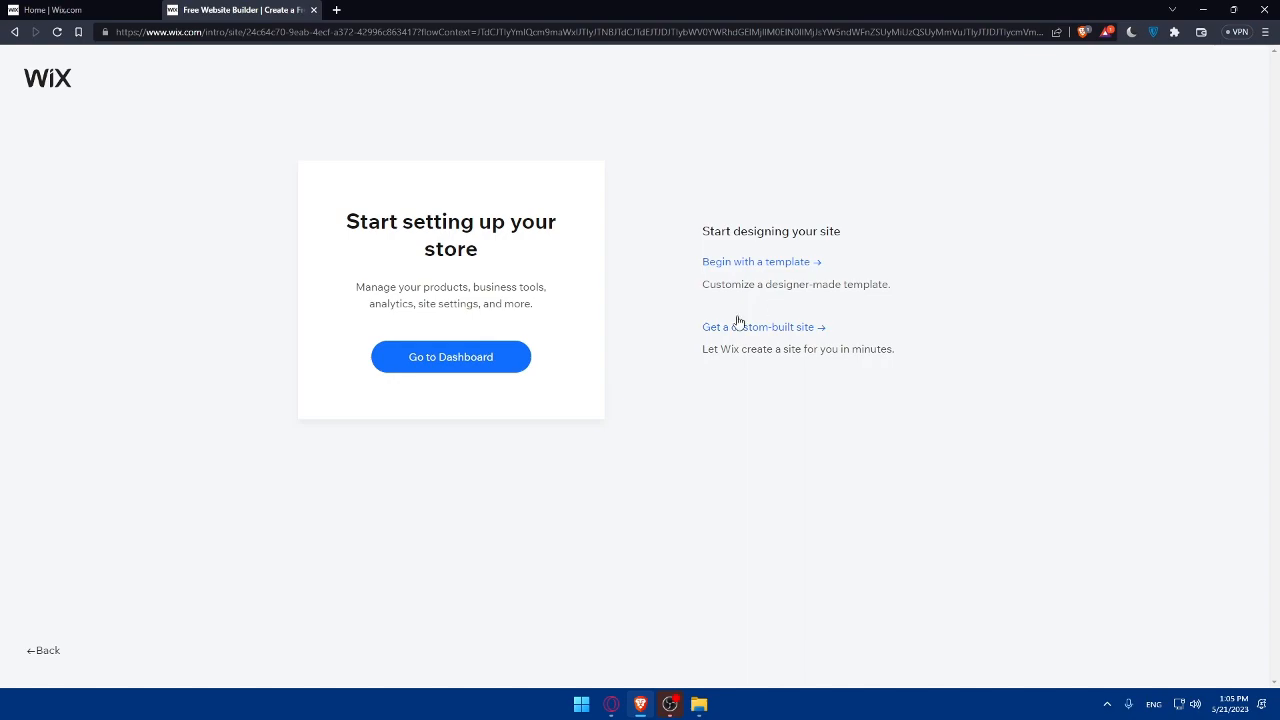
{"action": "mouse_move", "coordinate": [770, 383]}
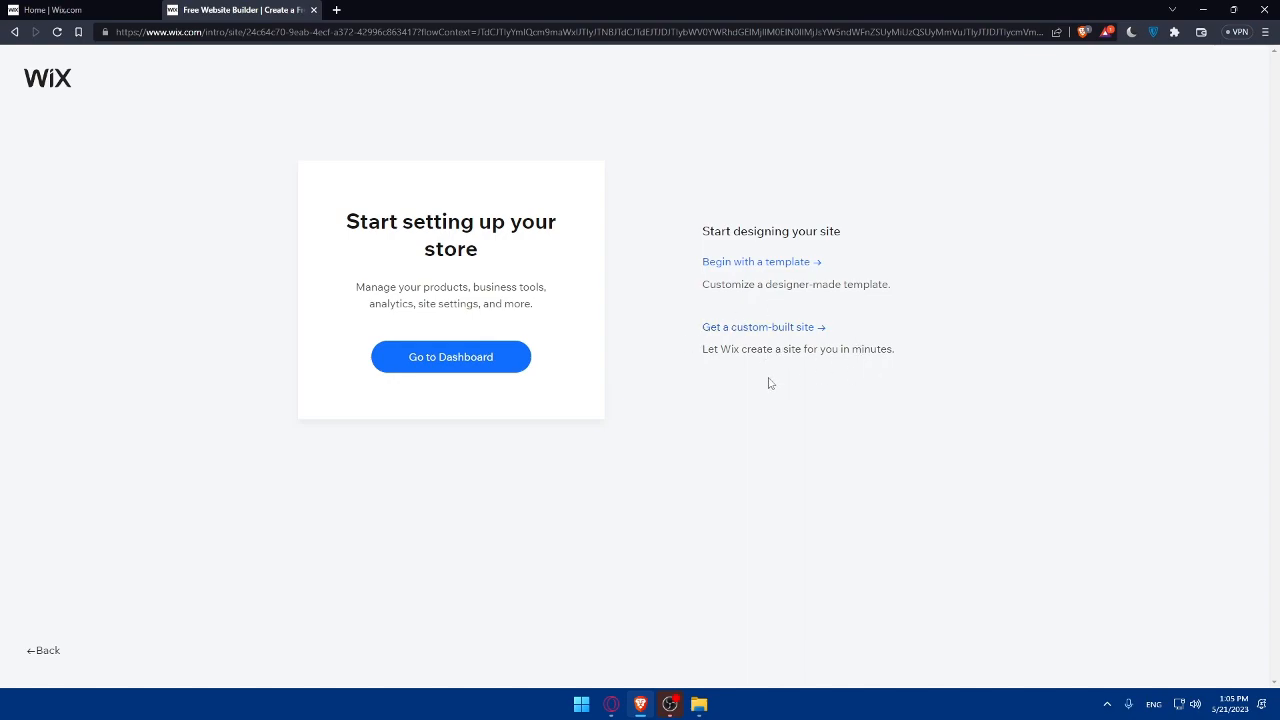
{"action": "mouse_move", "coordinate": [760, 330]}
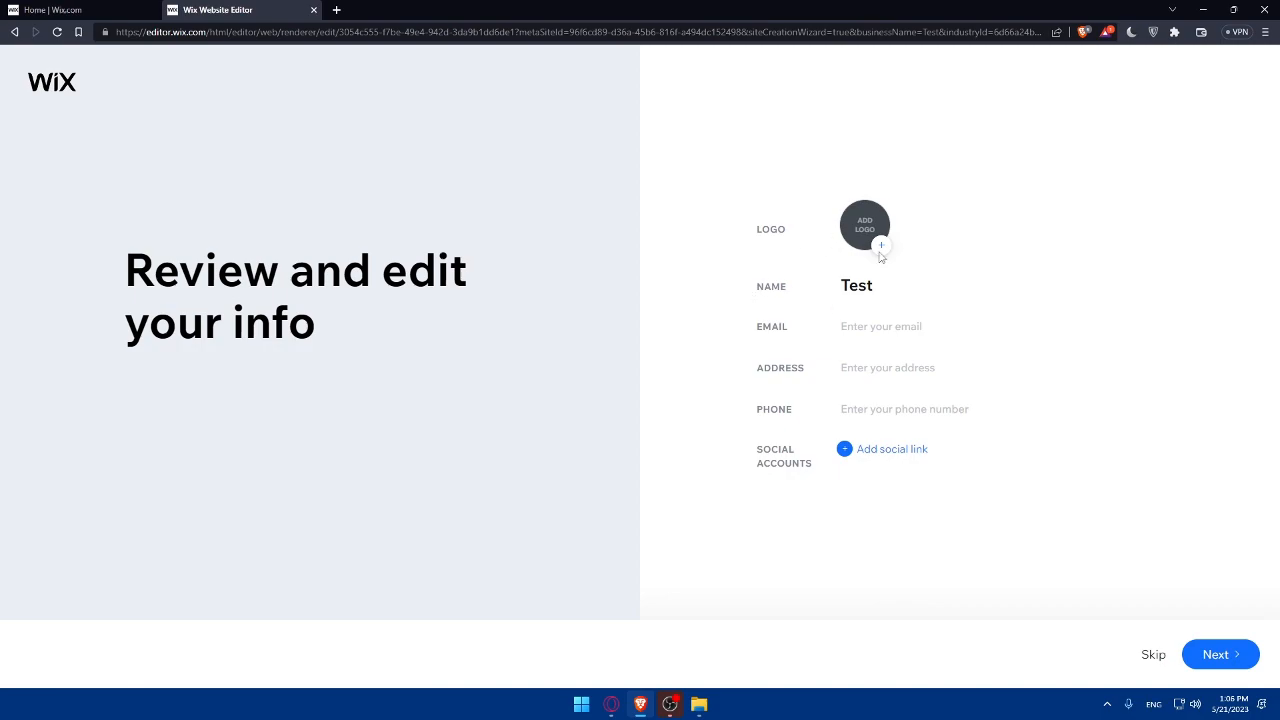
{"action": "mouse_move", "coordinate": [887, 332]}
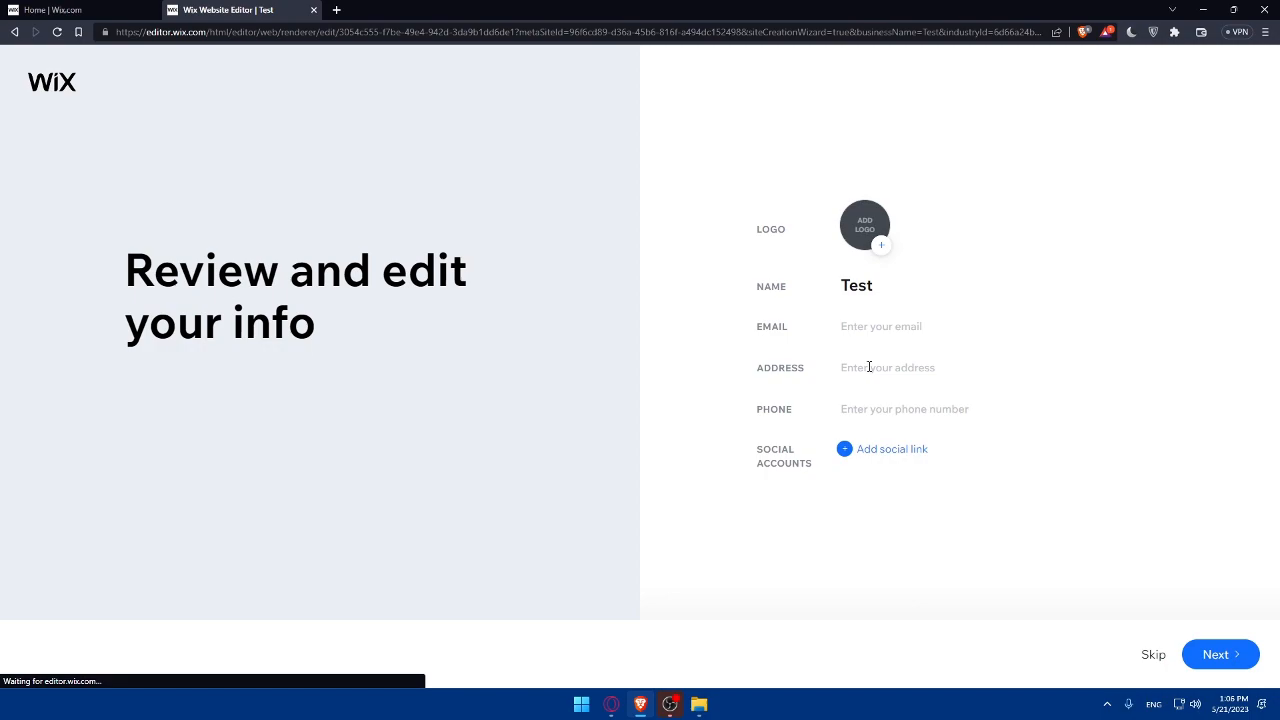
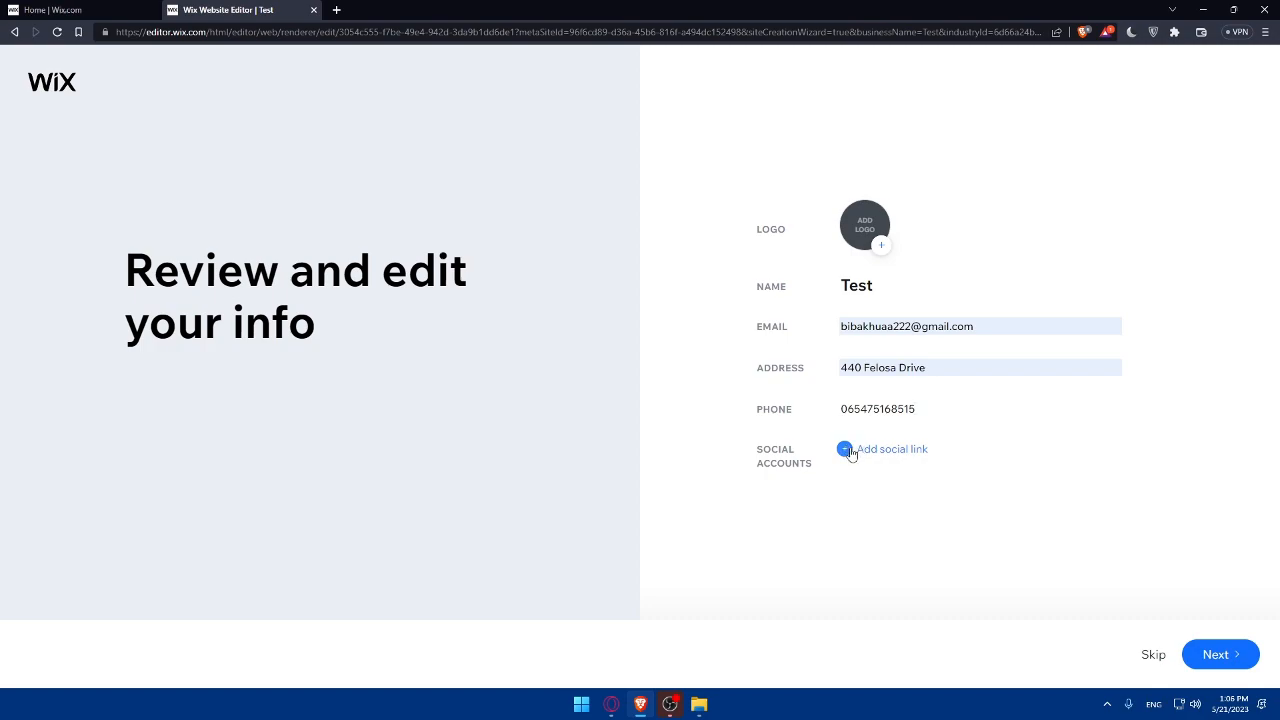
{"action": "left_click", "coordinate": [844, 448]}
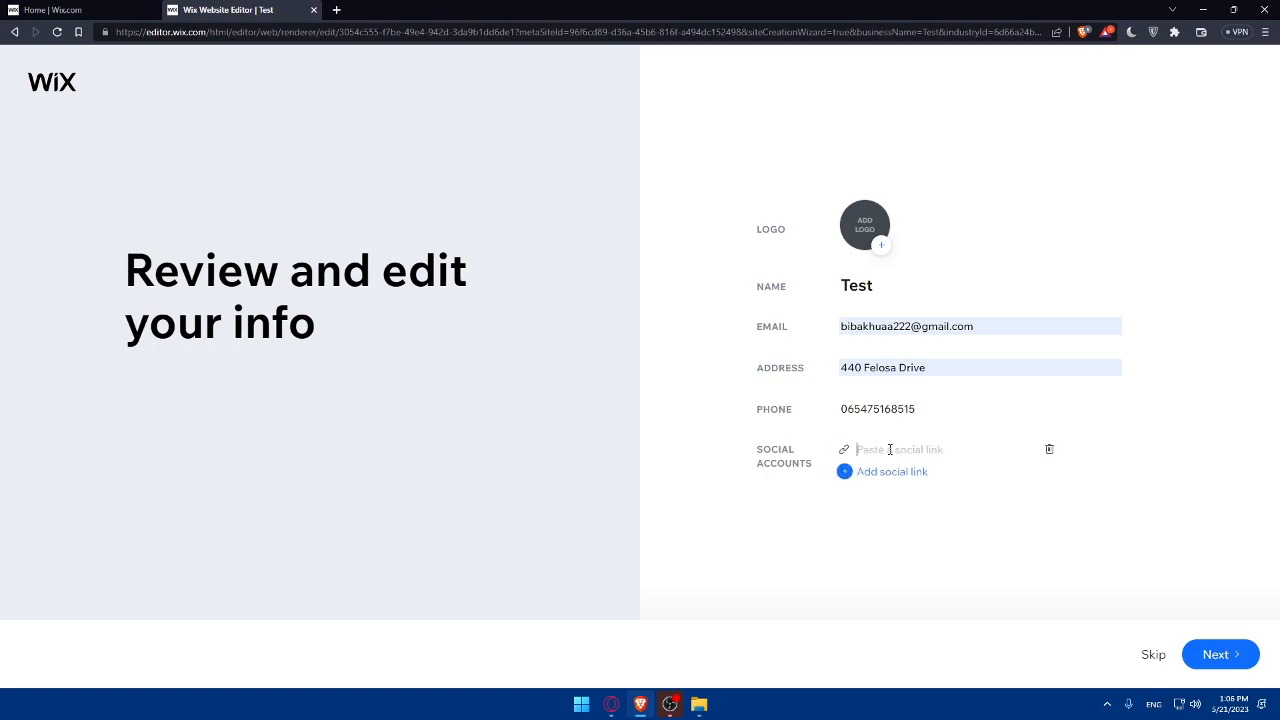
{"action": "type", "text": "www."}
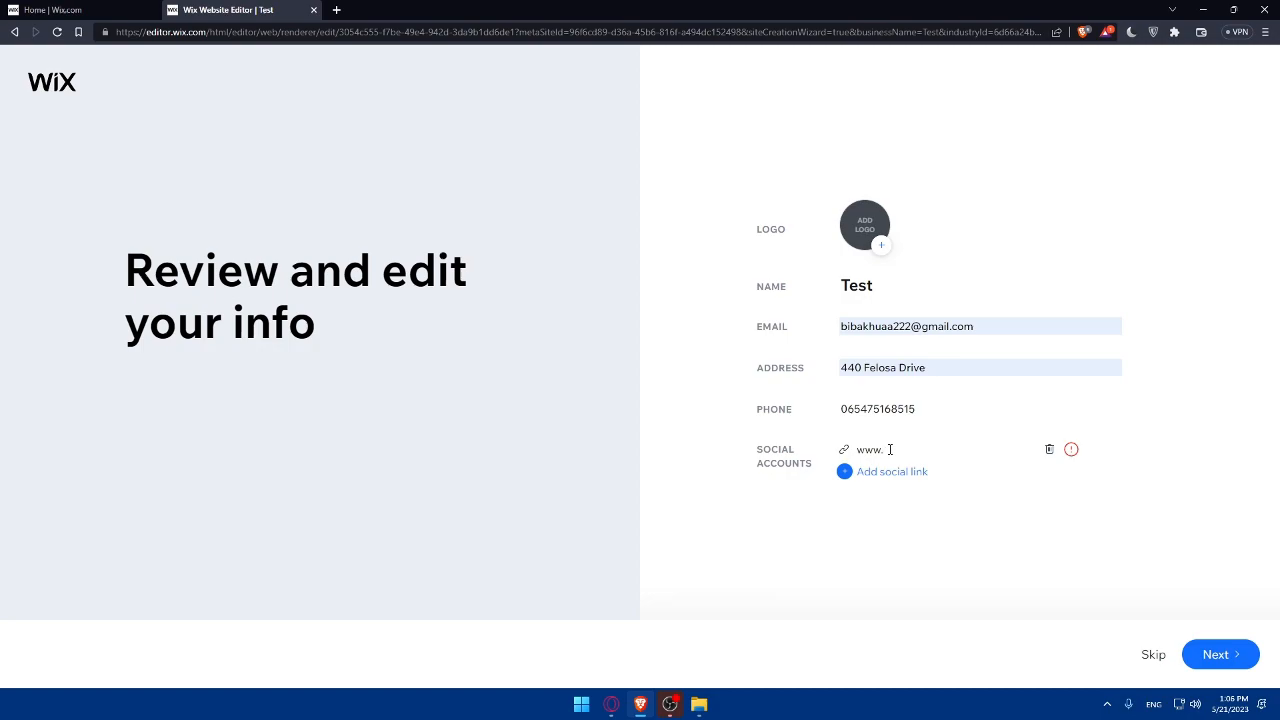
{"action": "type", "text": "instagram.com/test"}
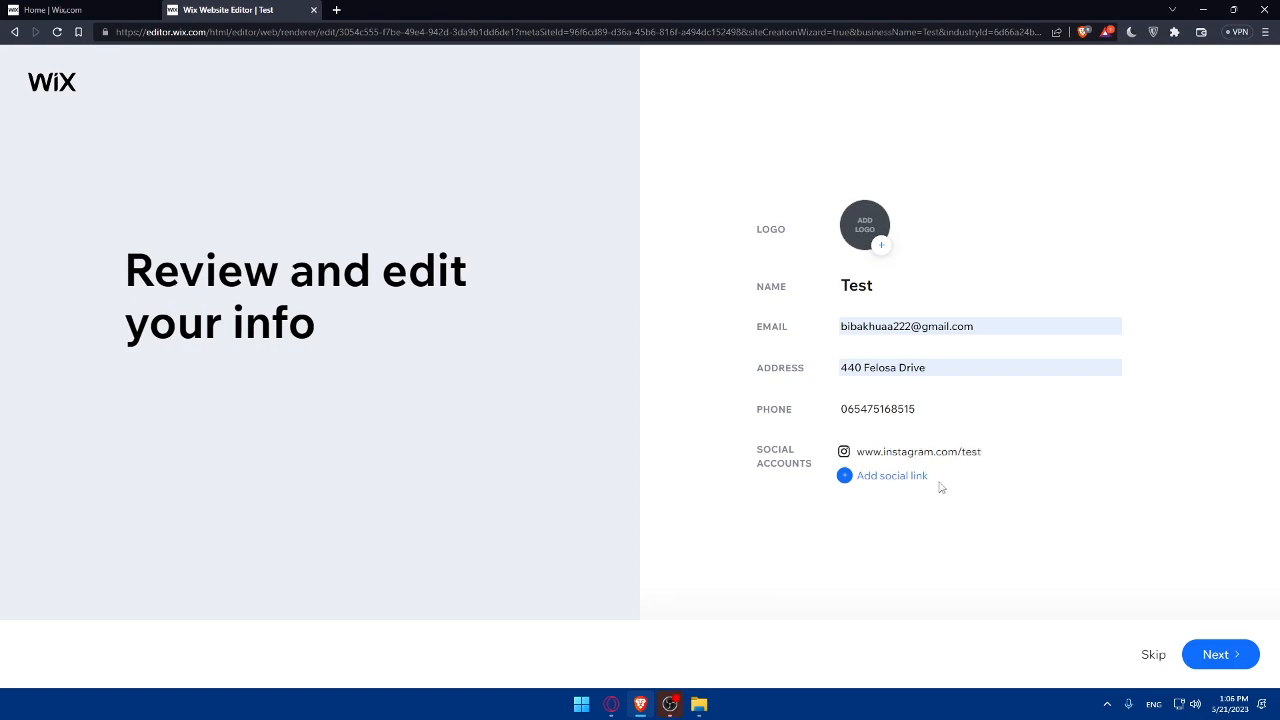
{"action": "mouse_move", "coordinate": [871, 487]}
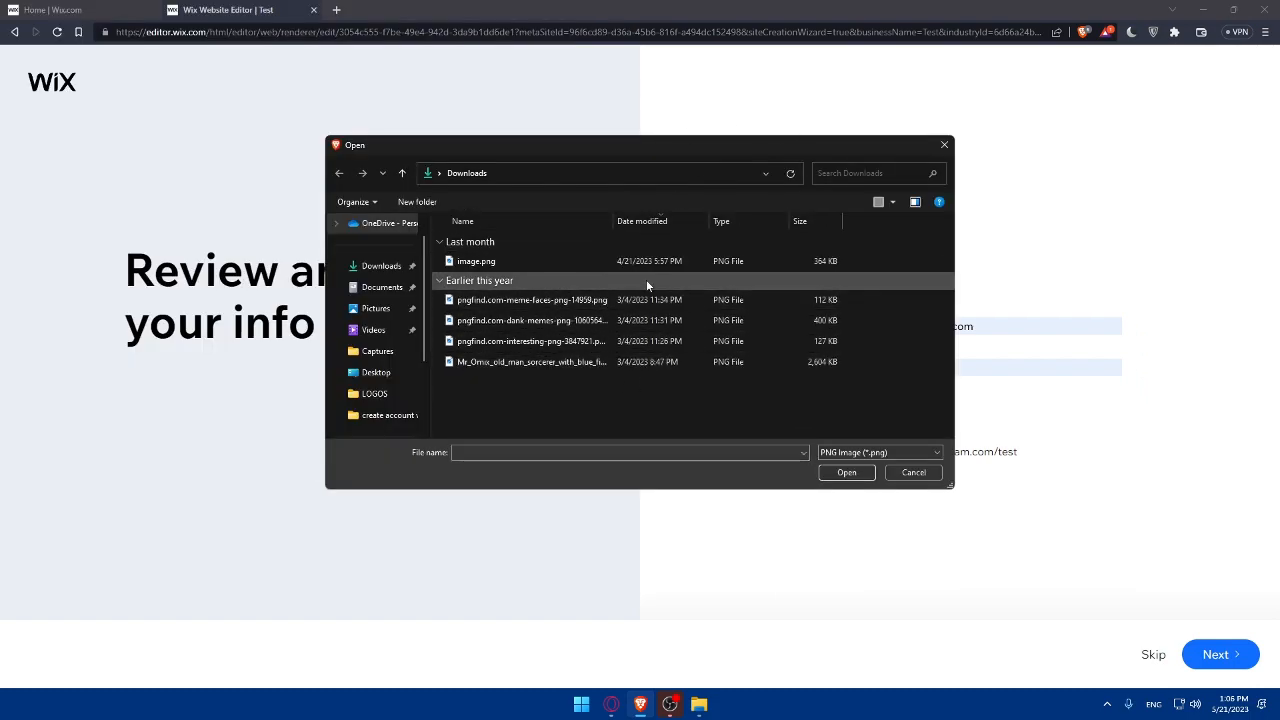
- Upload the cartoon face PNG as the site logo and continue
{"action": "left_click", "coordinate": [530, 320]}
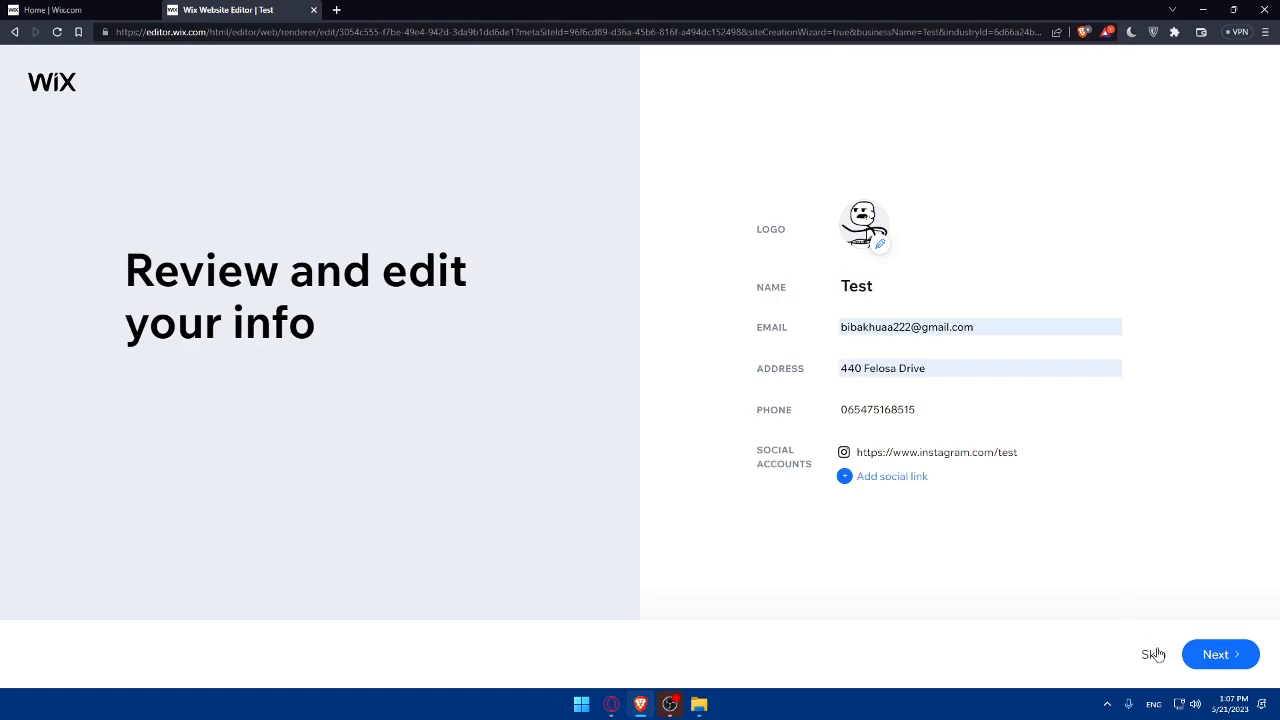
{"action": "left_click", "coordinate": [1214, 654]}
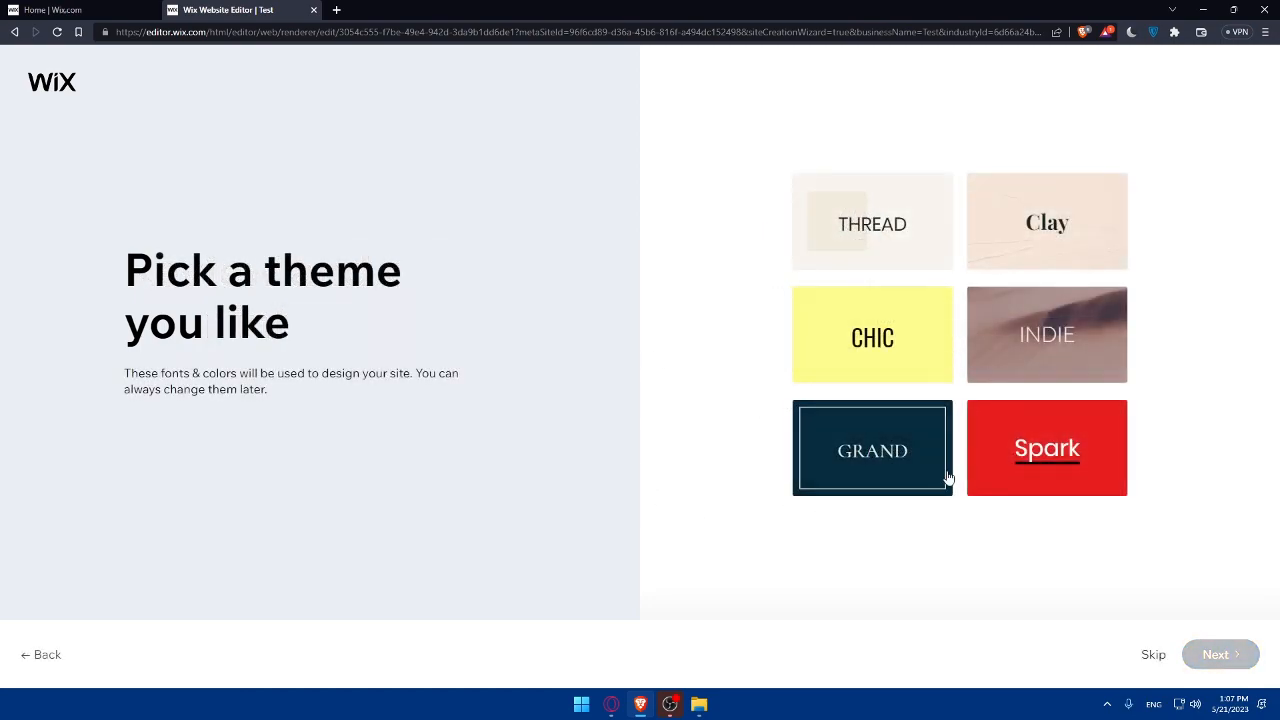
{"action": "mouse_move", "coordinate": [862, 374]}
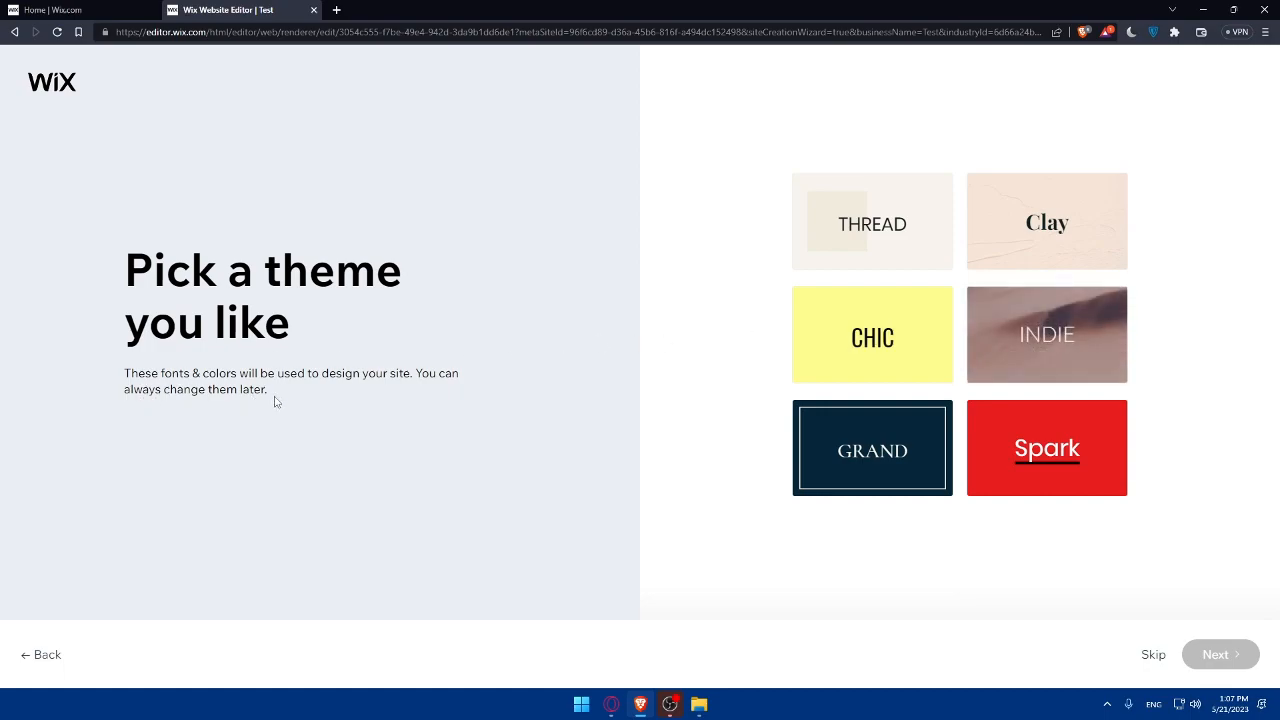
{"action": "mouse_move", "coordinate": [395, 413]}
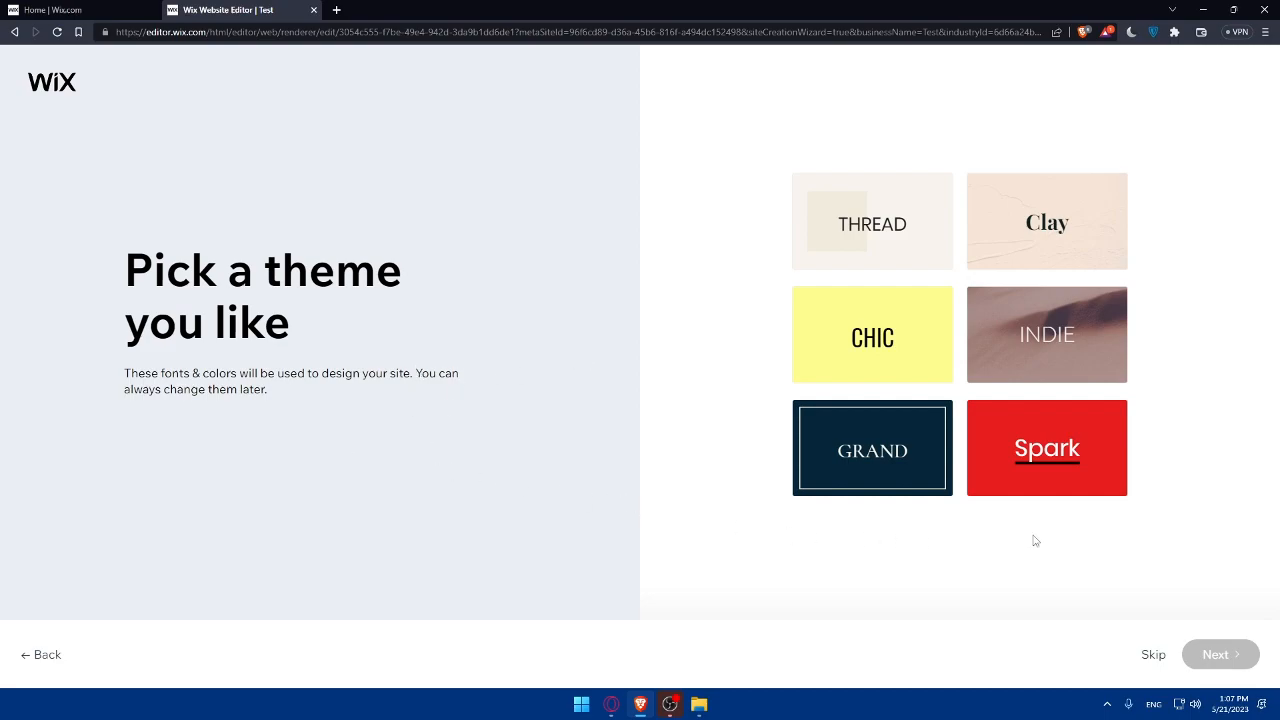
- Pick the Grand theme for fonts and colours and proceed
{"action": "left_click", "coordinate": [871, 447]}
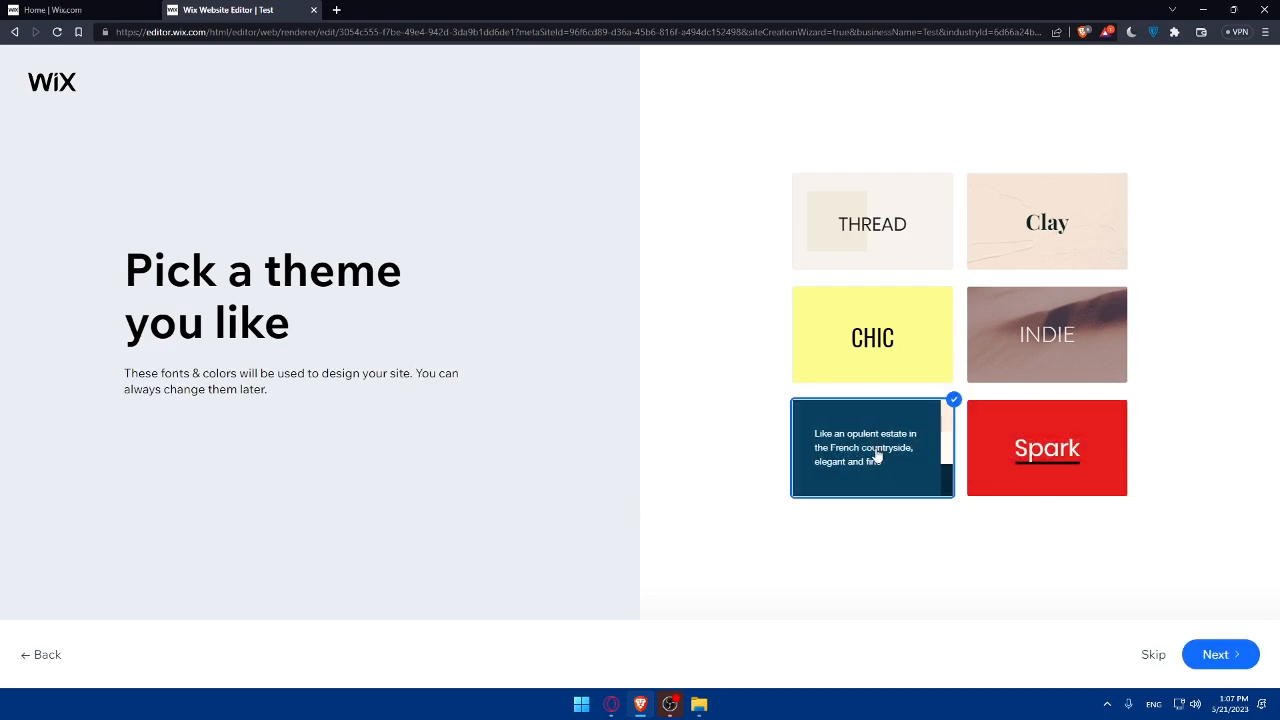
{"action": "left_click", "coordinate": [1219, 654]}
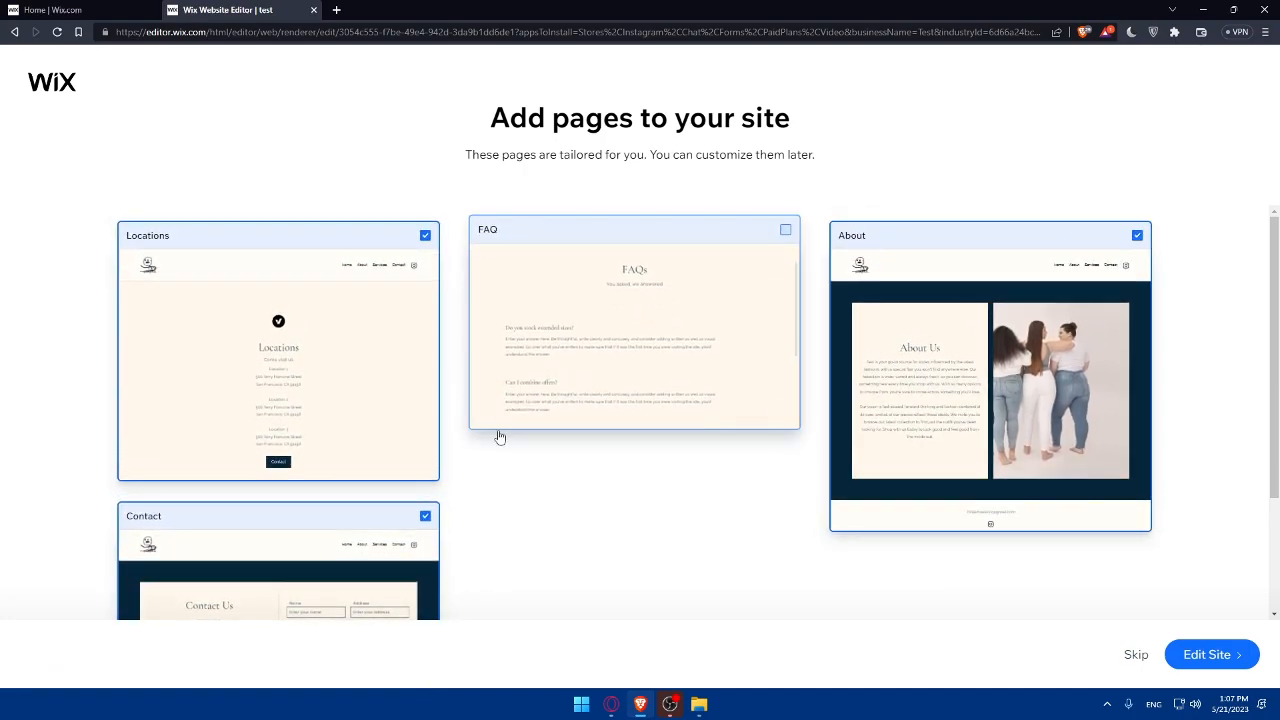
- Add FAQ alongside Locations, Contact and About, then launch the site editor
{"action": "left_click", "coordinate": [785, 229]}
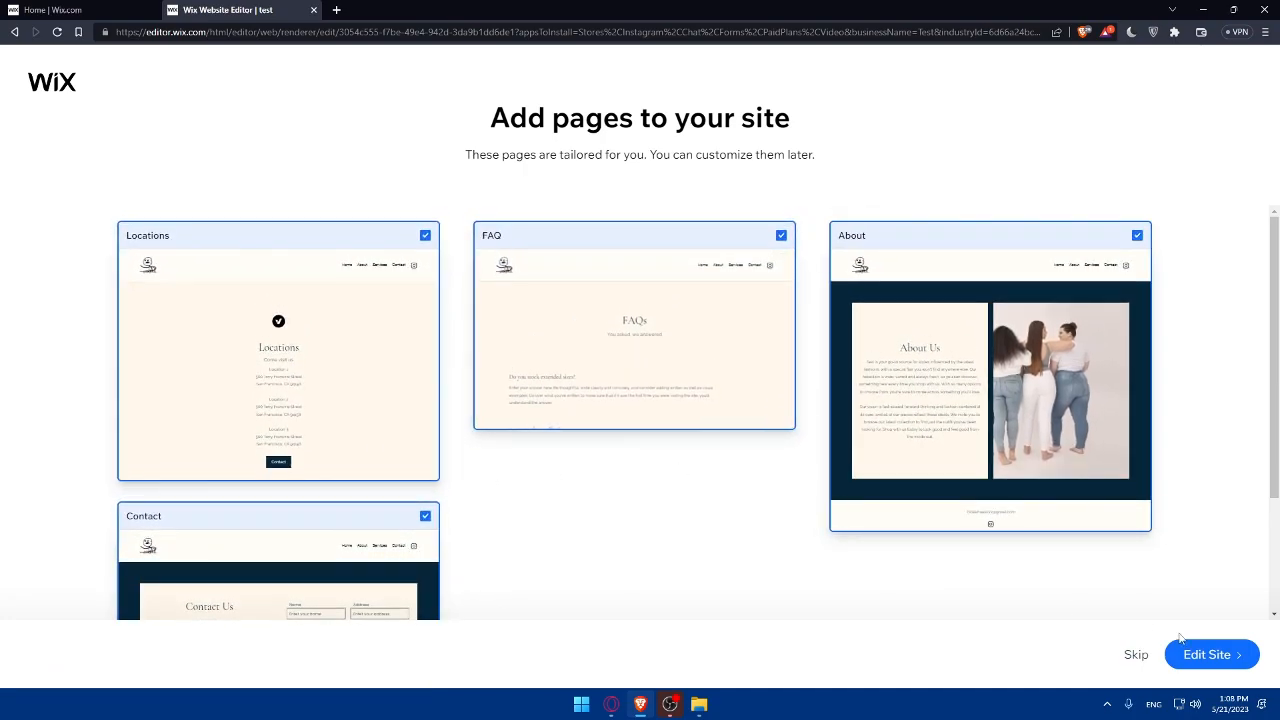
{"action": "left_click", "coordinate": [1205, 654]}
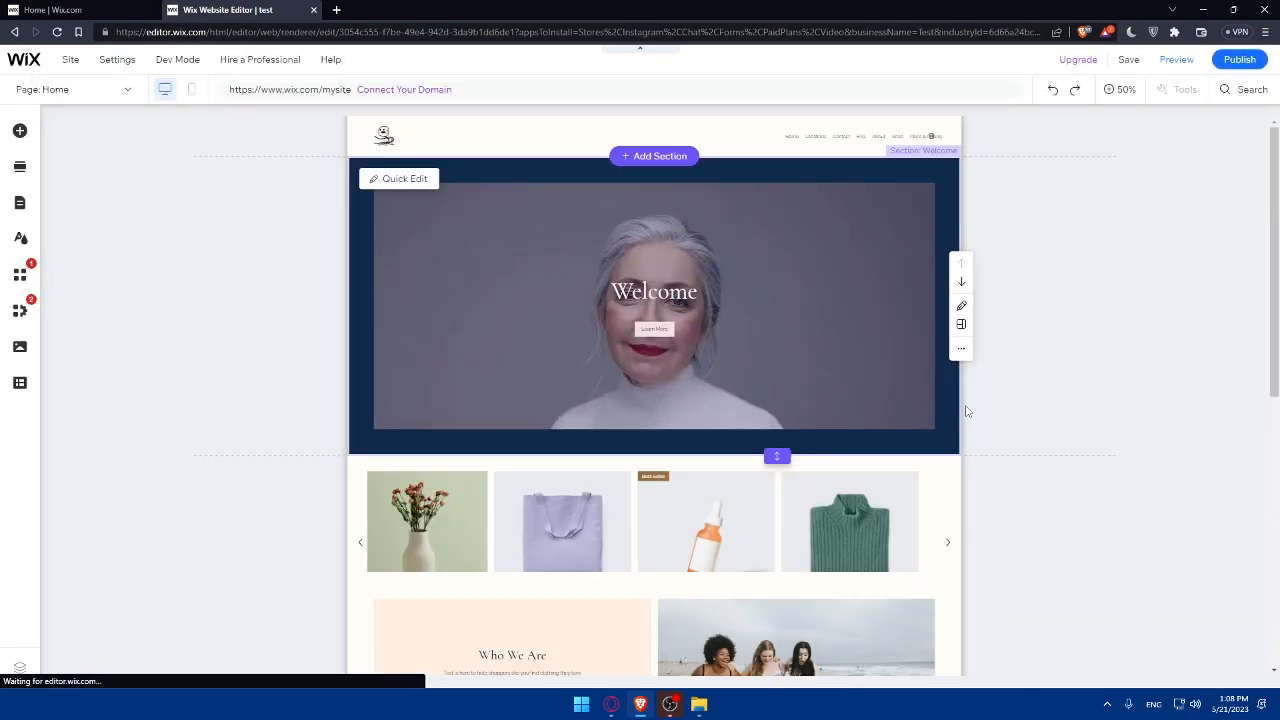
- Scroll through the generated home page sections, then switch the editor to mobile view
{"action": "scroll", "scroll_direction": "down", "scroll_amount": 3}
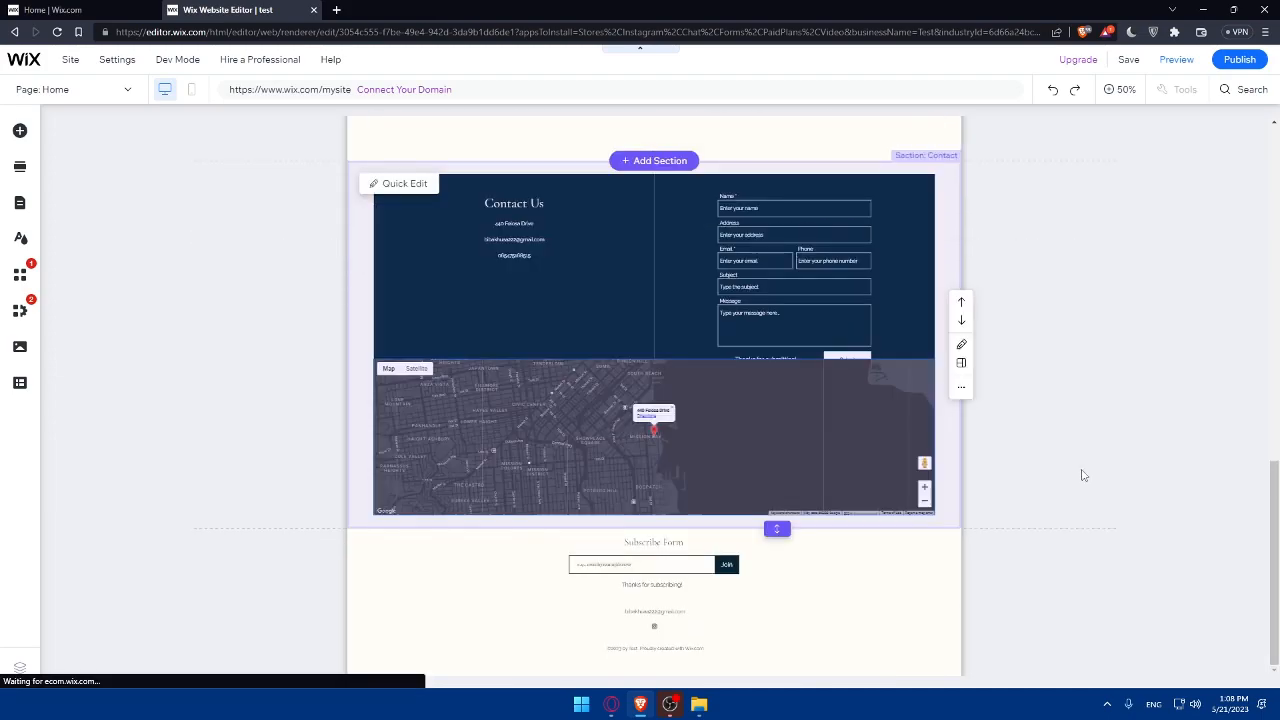
{"action": "scroll", "scroll_direction": "down", "scroll_amount": 3}
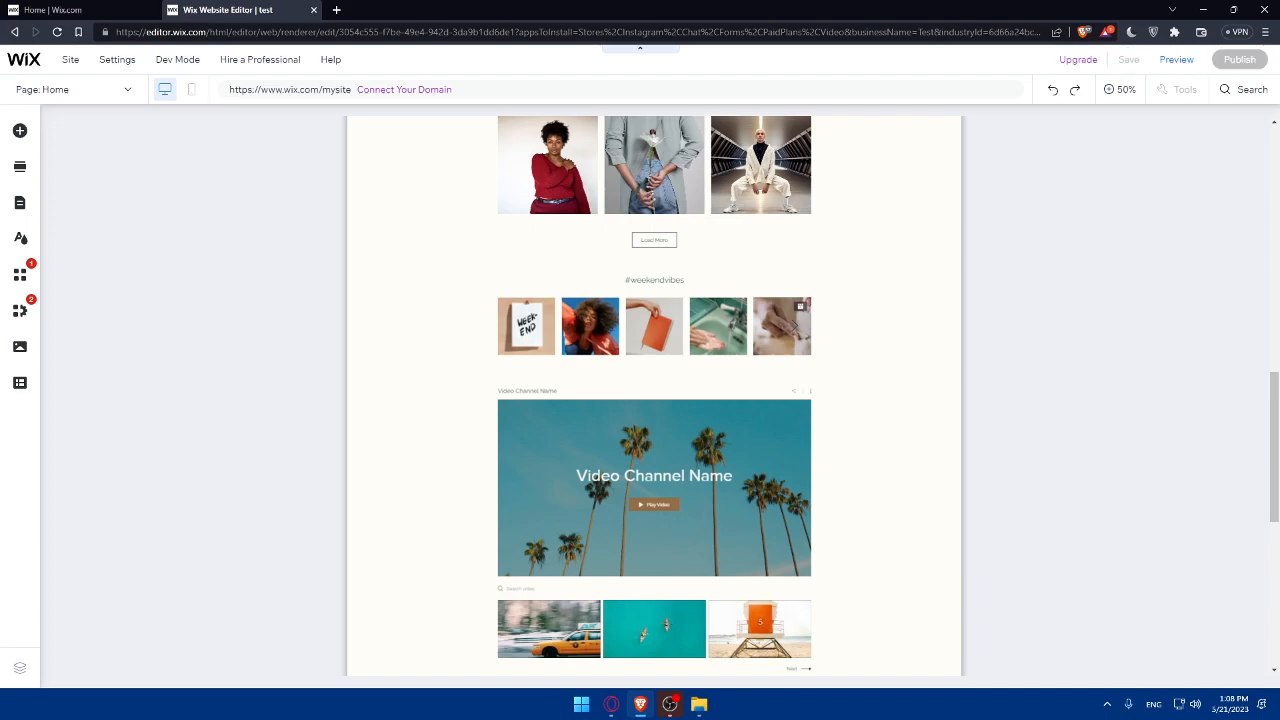
{"action": "left_click", "coordinate": [19, 131]}
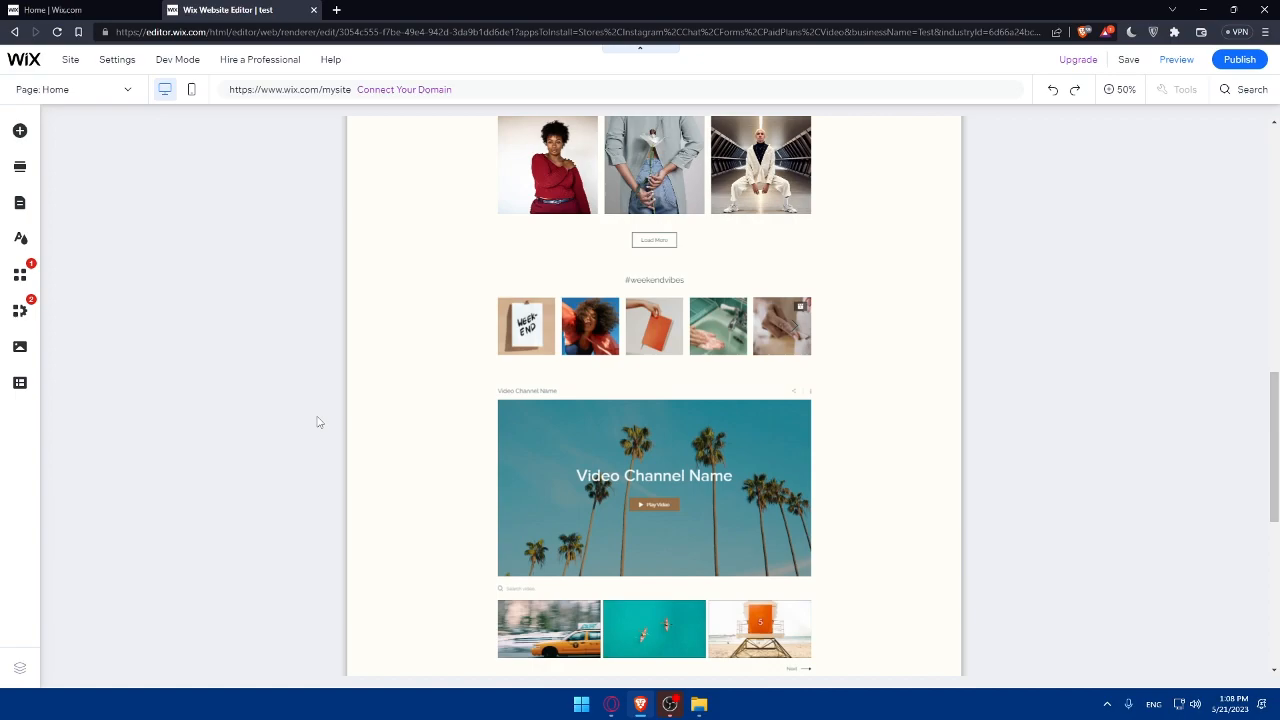
{"action": "scroll", "scroll_direction": "down", "scroll_amount": 3}
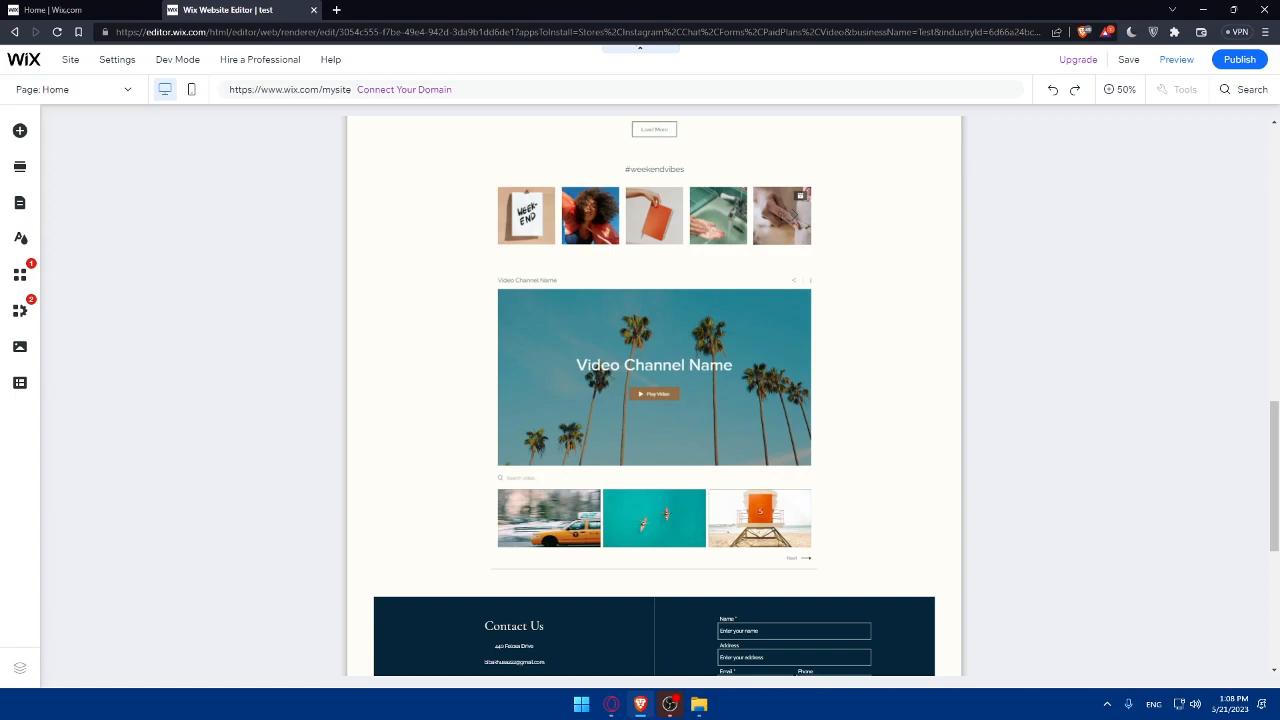
{"action": "mouse_move", "coordinate": [191, 89]}
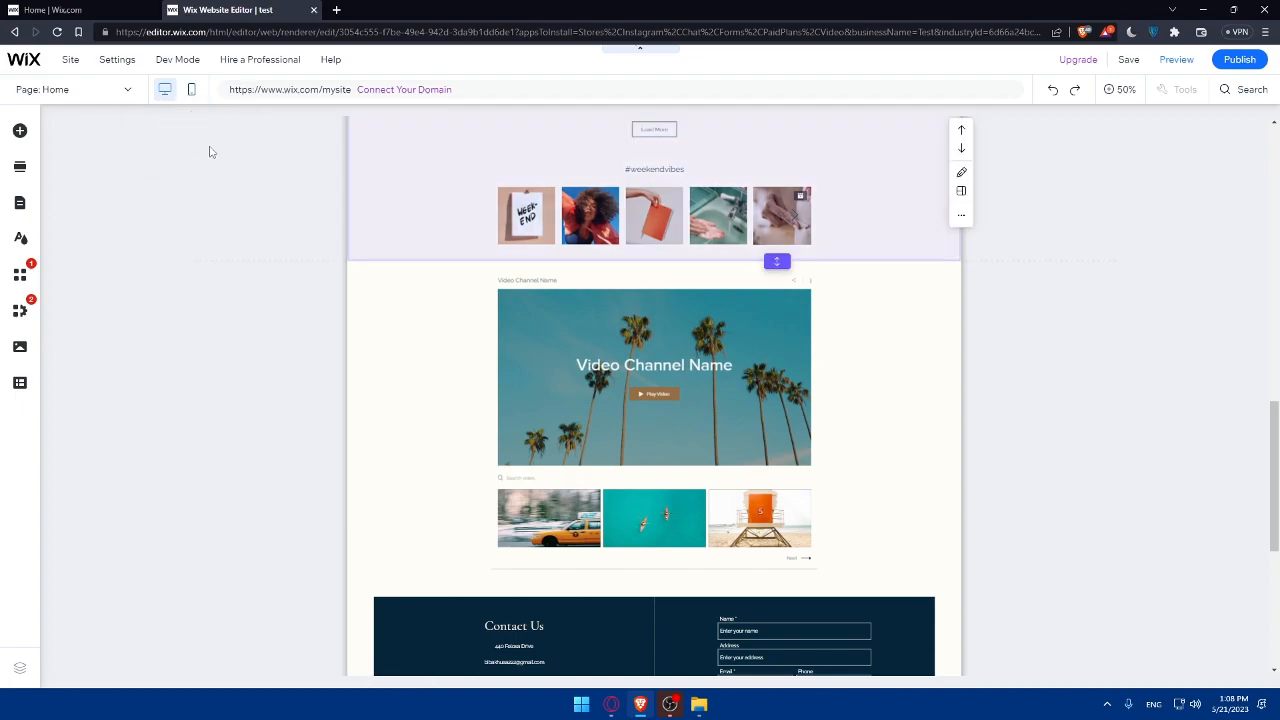
{"action": "left_click", "coordinate": [191, 89]}
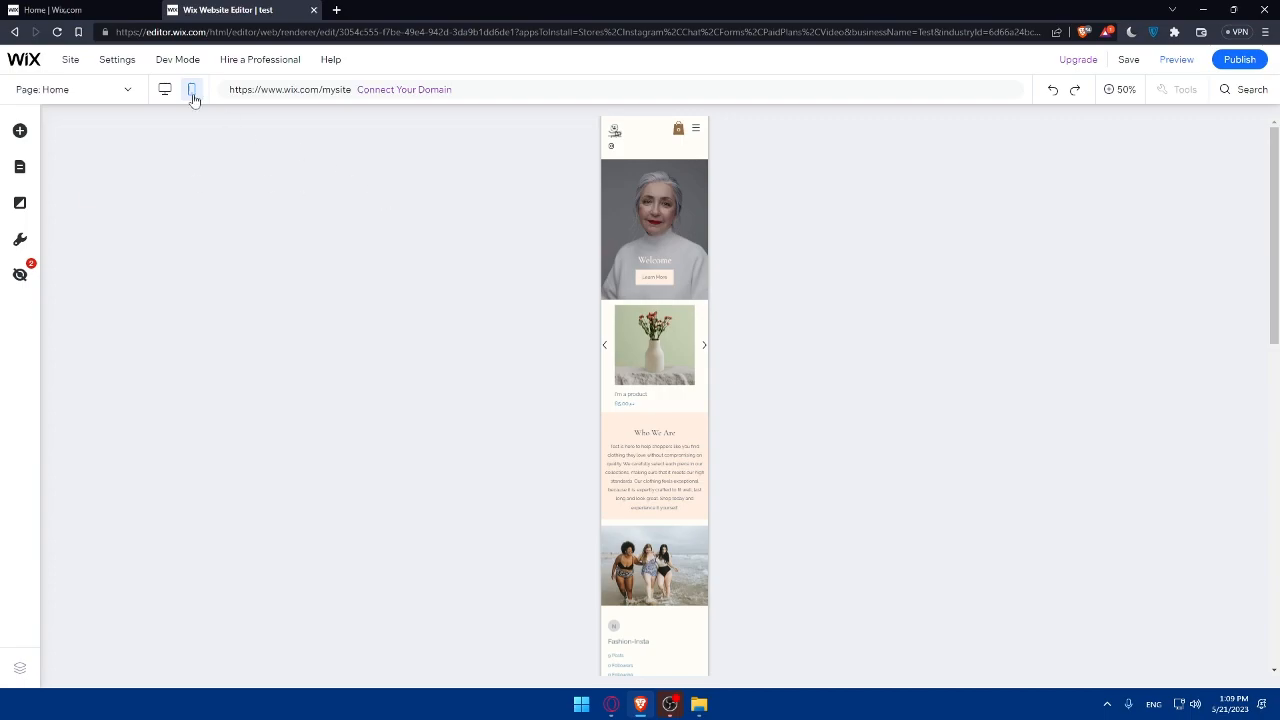
- Open Apps > App Market in the dashboard, then edit the Home page in desktop view
{"action": "left_click", "coordinate": [50, 9]}
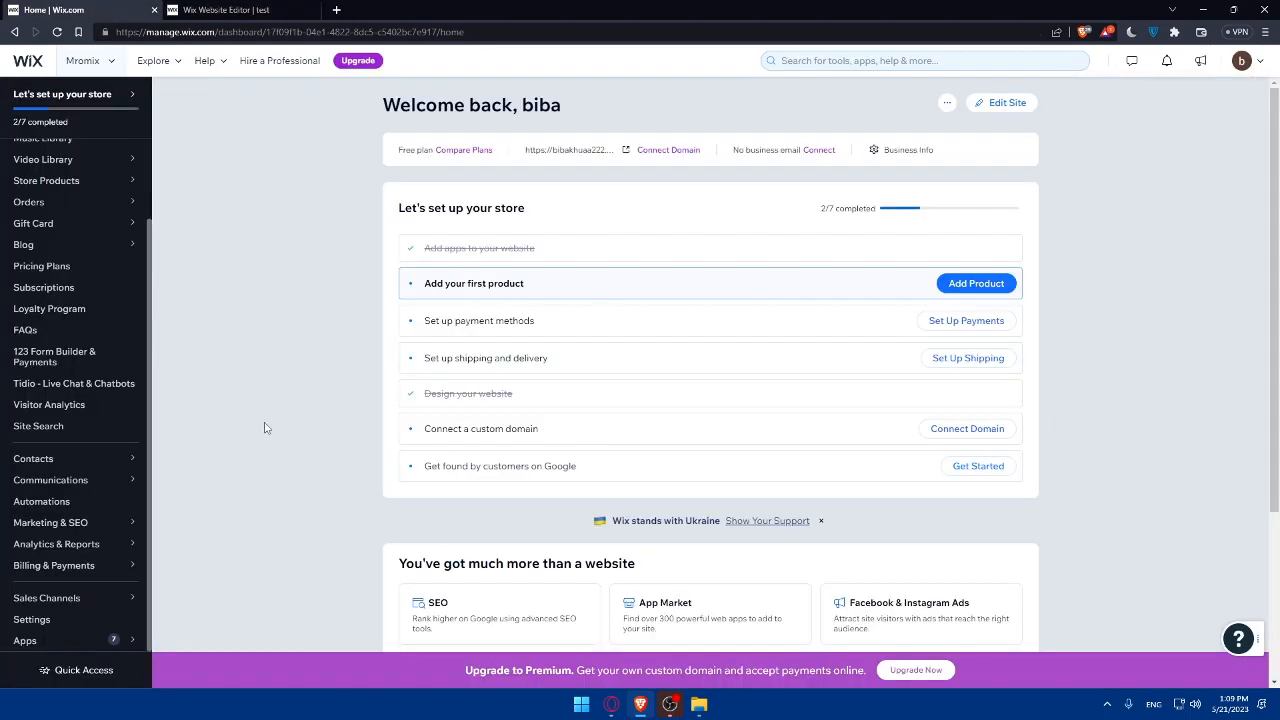
{"action": "mouse_move", "coordinate": [204, 273]}
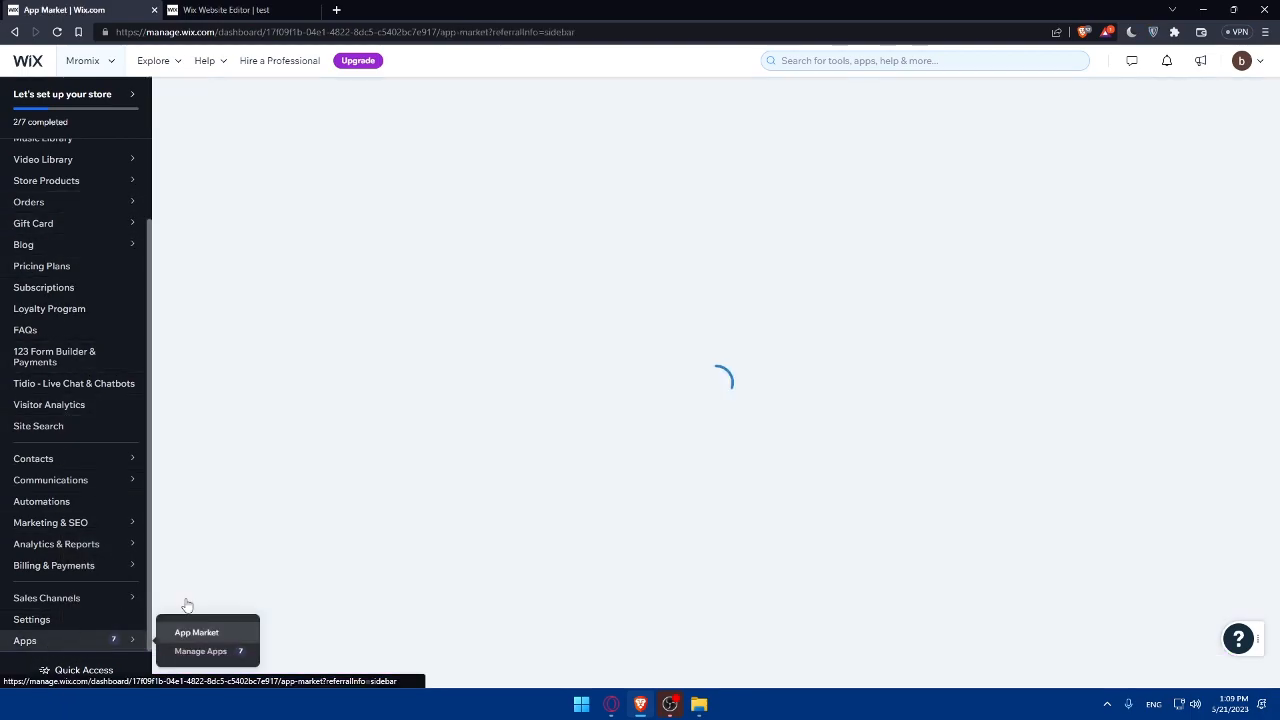
{"action": "left_click", "coordinate": [196, 632]}
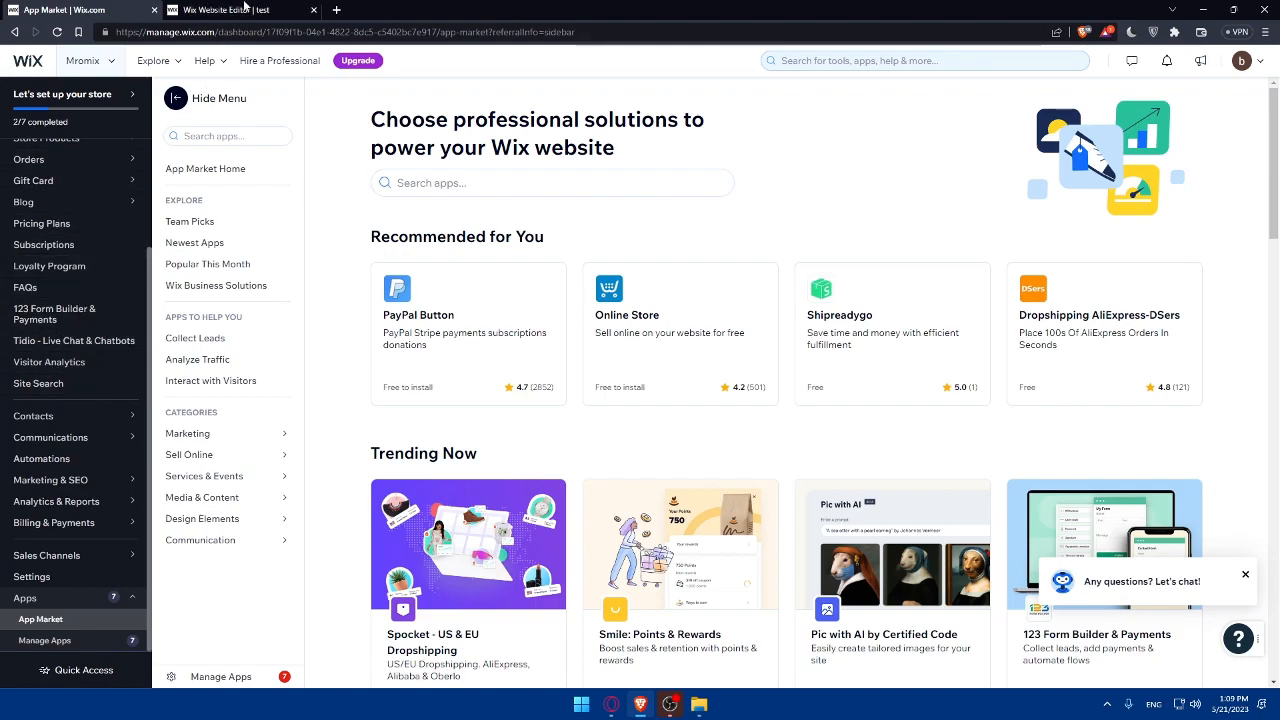
{"action": "left_click", "coordinate": [235, 10]}
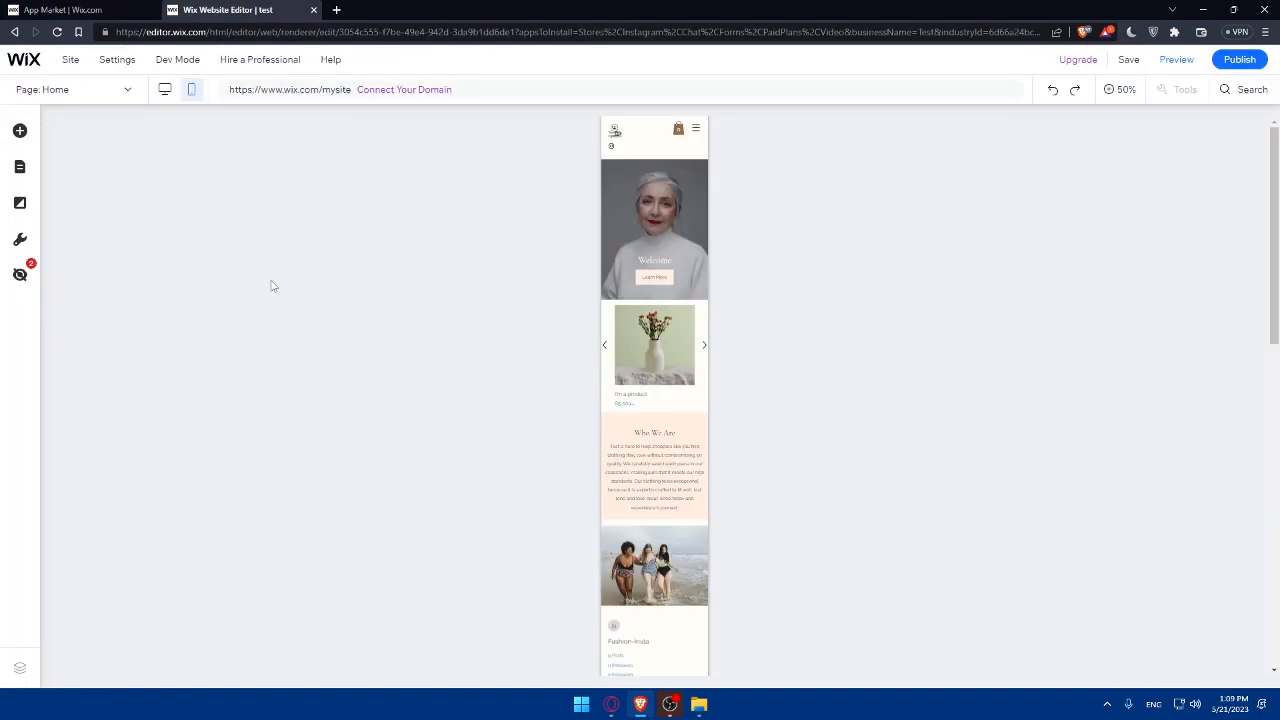
{"action": "left_click", "coordinate": [654, 345]}
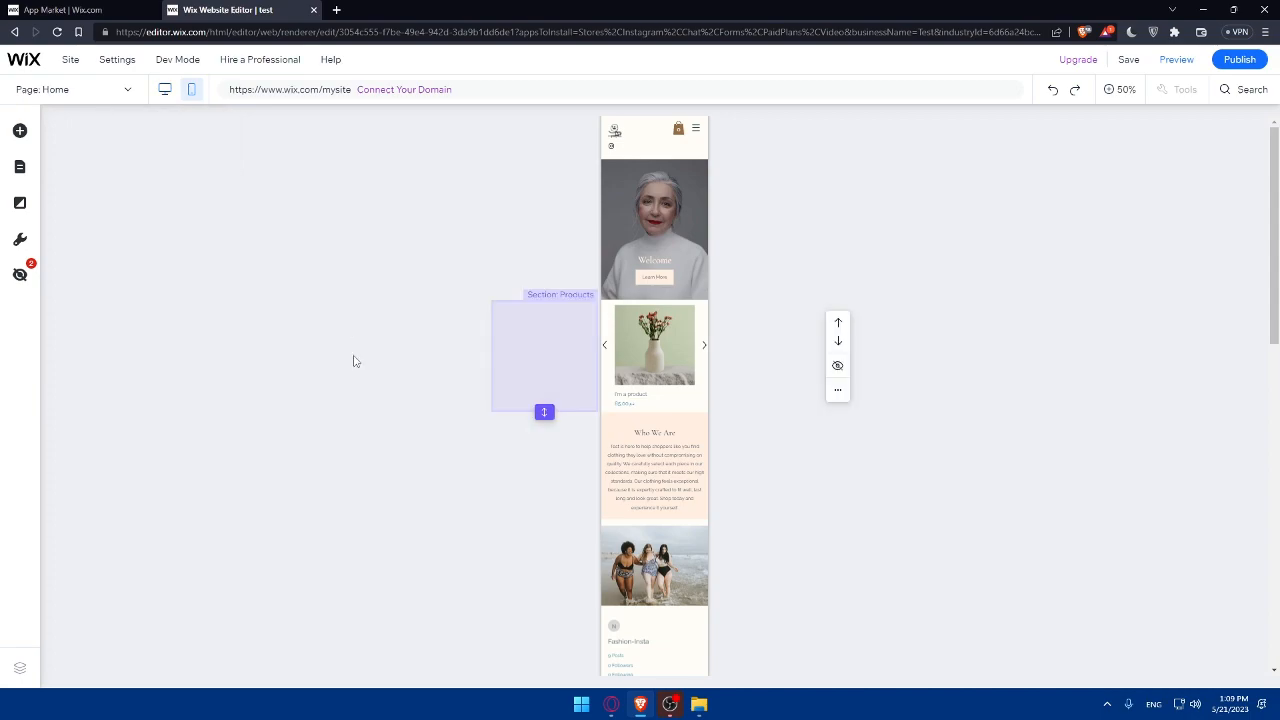
{"action": "left_click", "coordinate": [165, 89]}
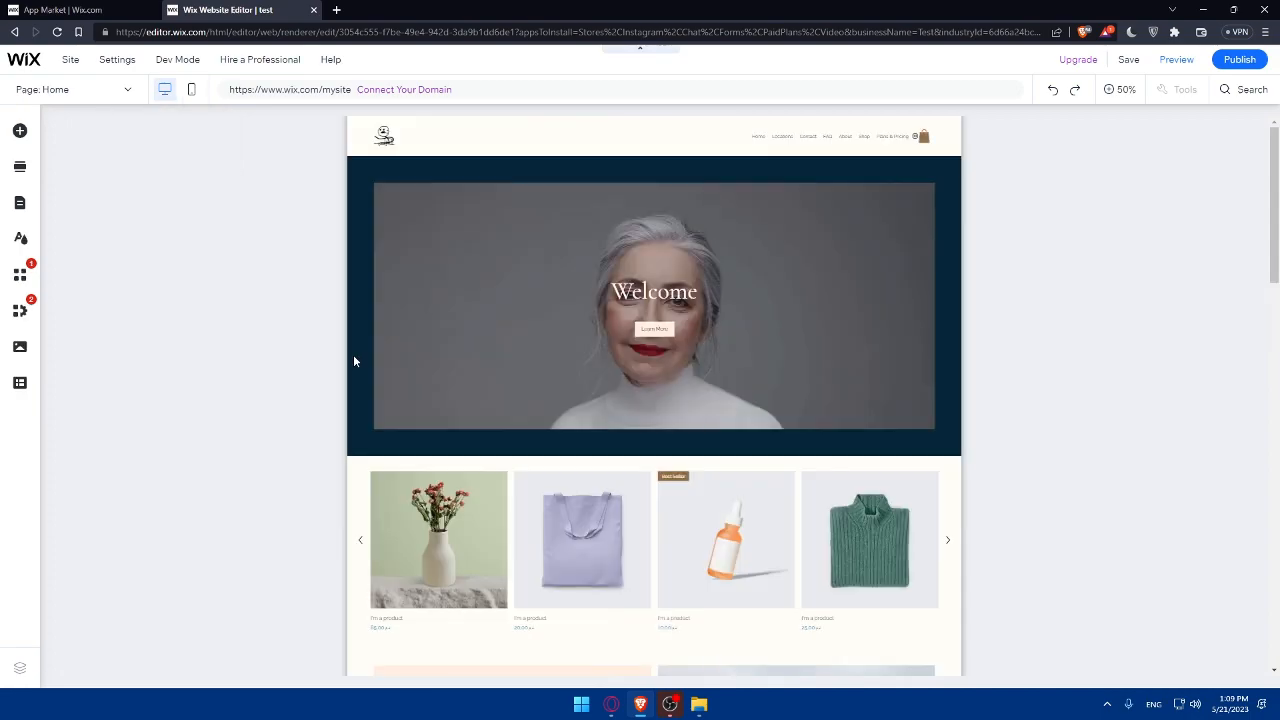